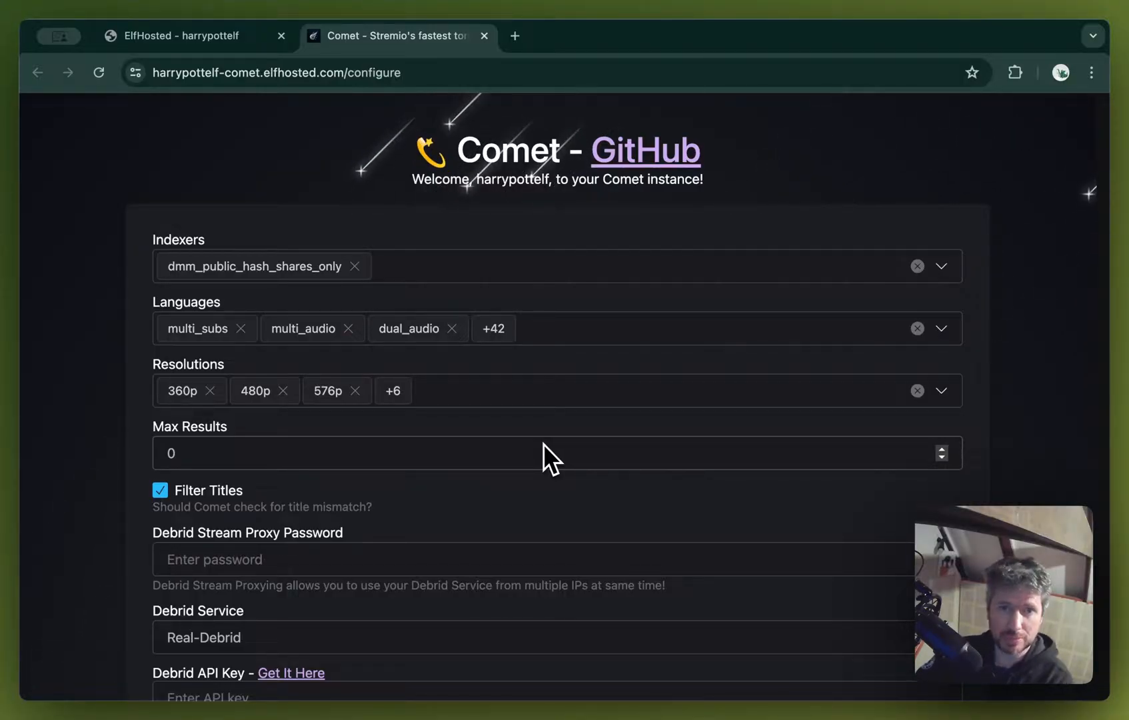
{"action": "mouse_move", "coordinate": [414, 230]}
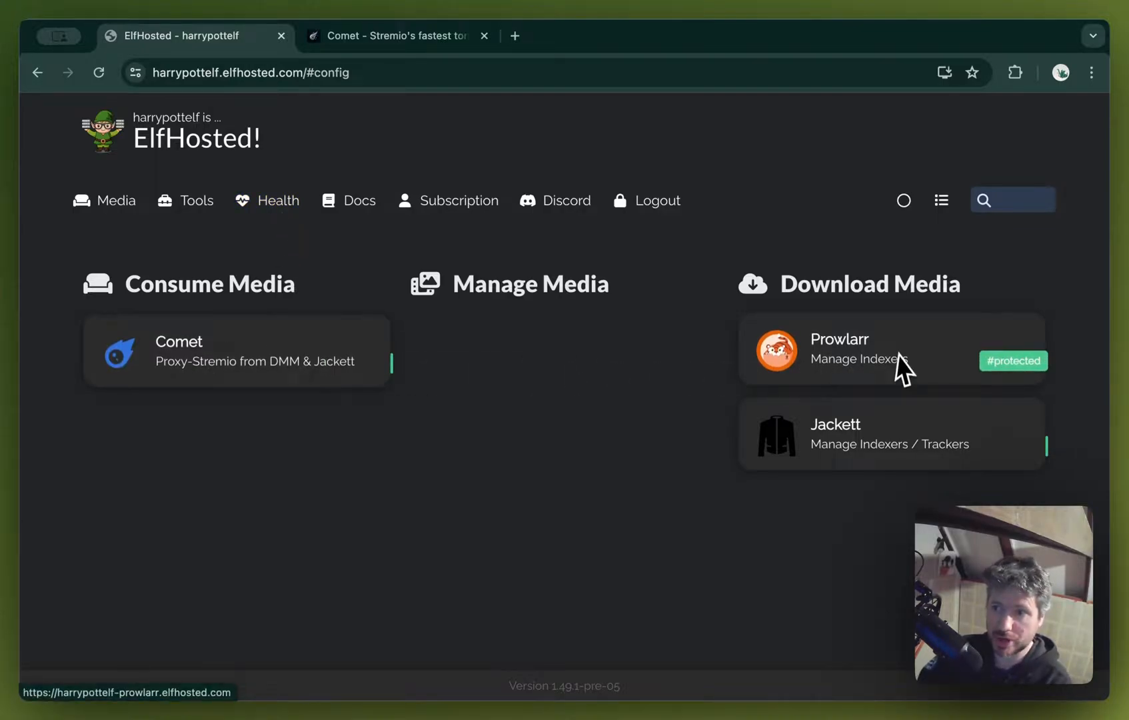
{"action": "mouse_move", "coordinate": [696, 508]}
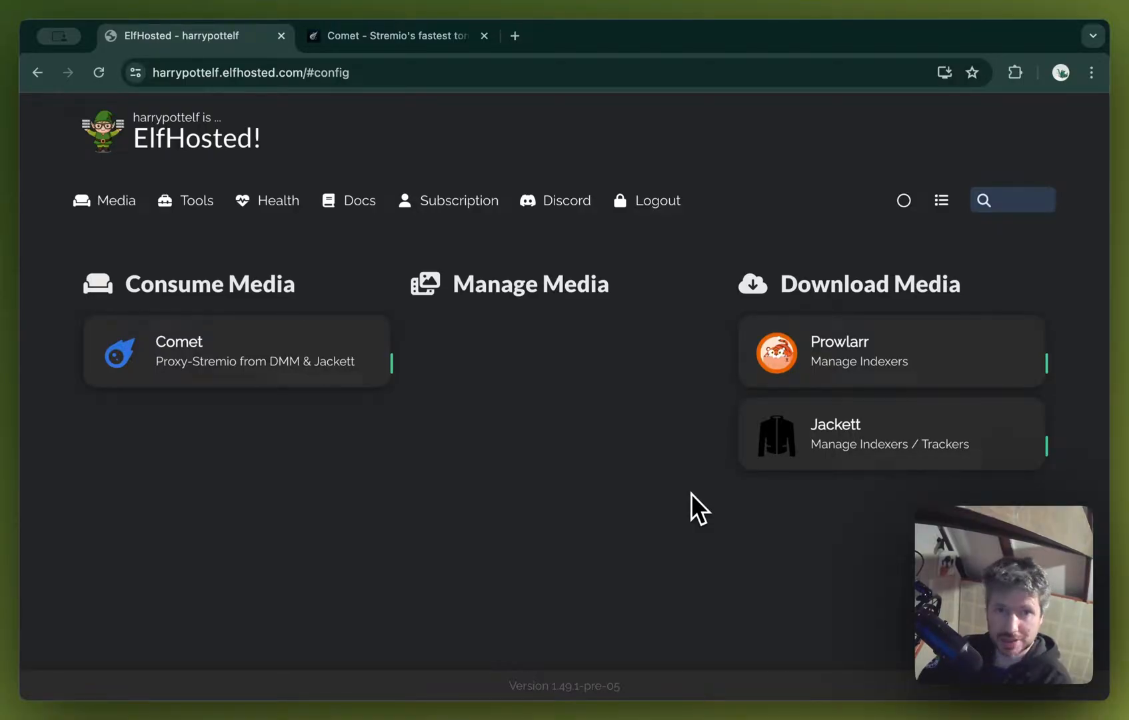
{"action": "mouse_move", "coordinate": [590, 407]}
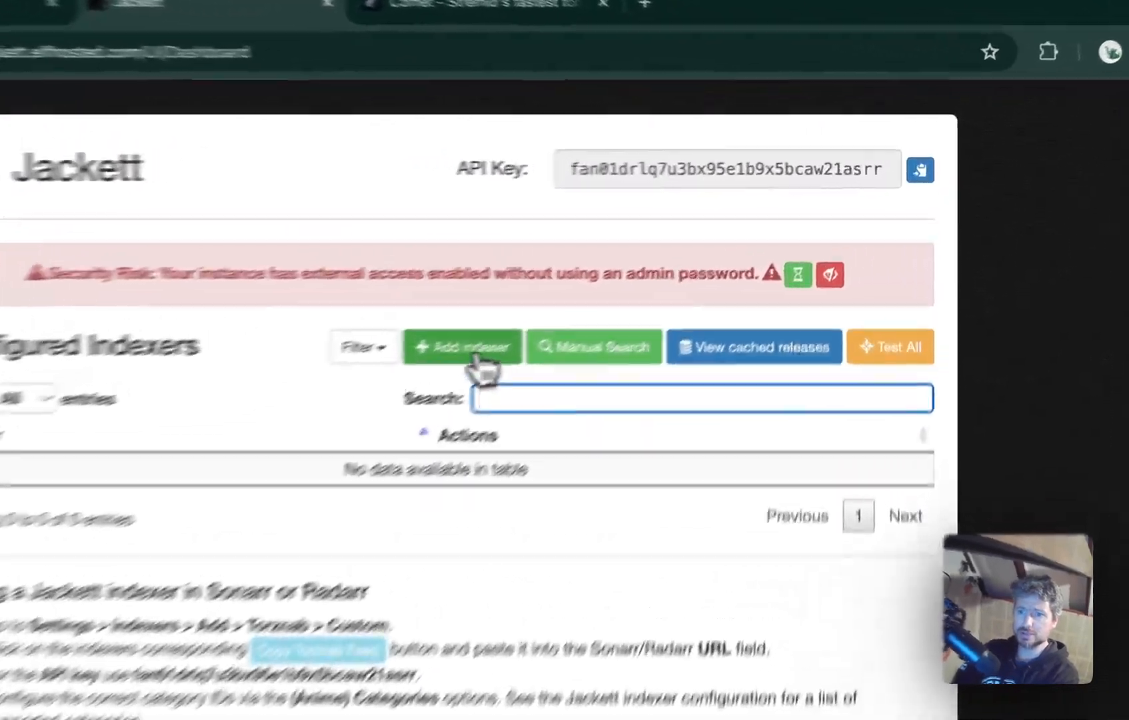
Step: Add the Badass Torrents, EZTV and YTS public indexers to Jackett's configured list
{"action": "left_click", "coordinate": [461, 347]}
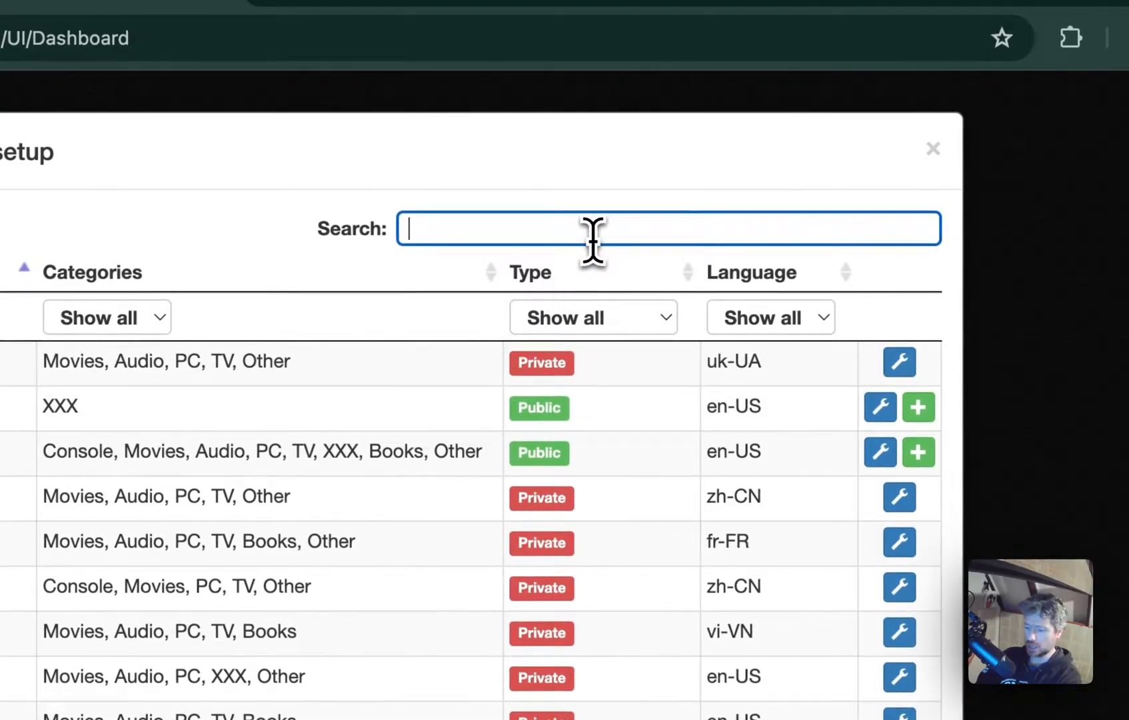
{"action": "type", "text": "yt"}
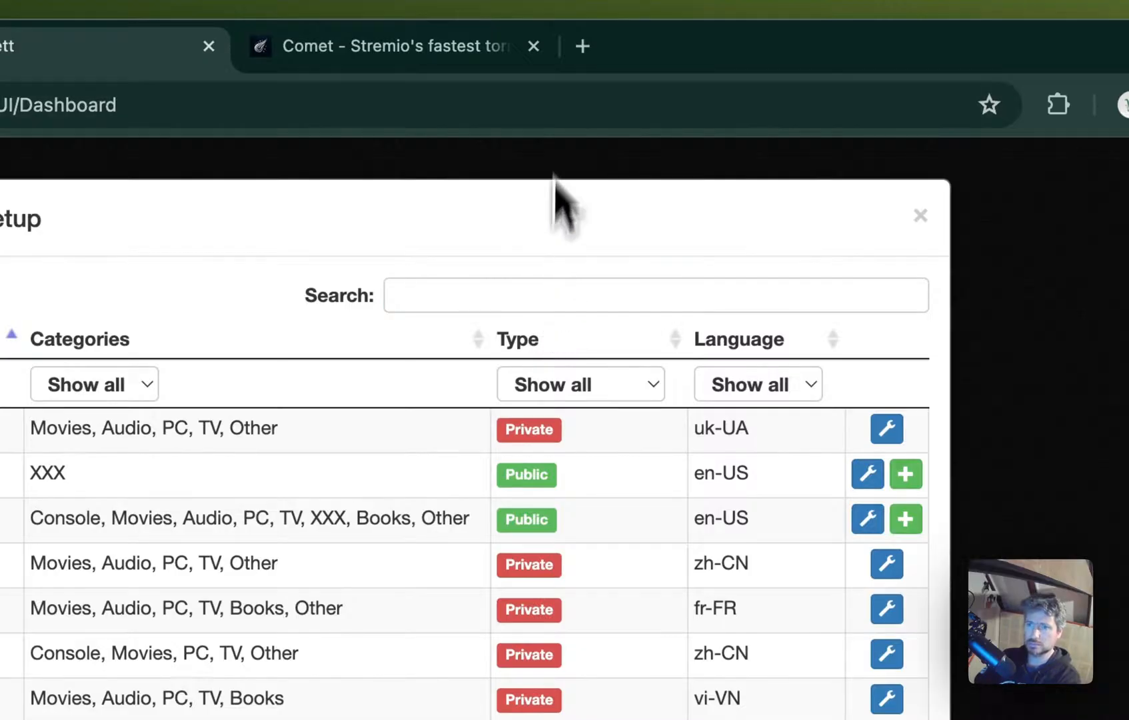
{"action": "type", "text": "eztv"}
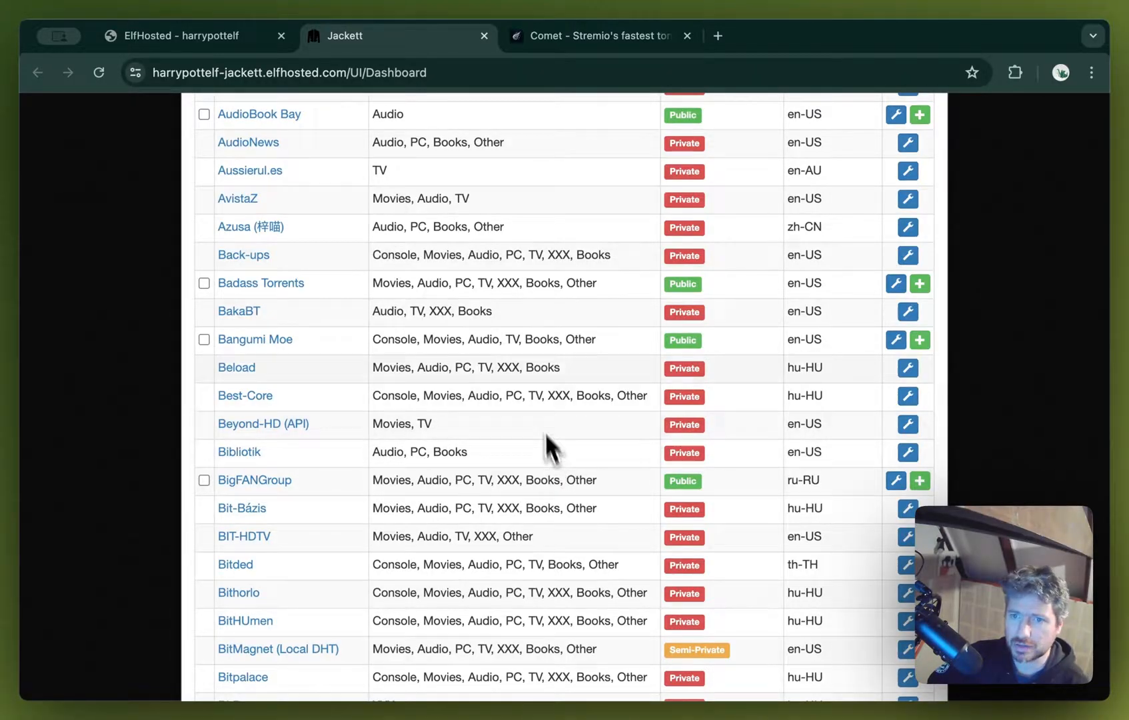
{"action": "mouse_move", "coordinate": [870, 298]}
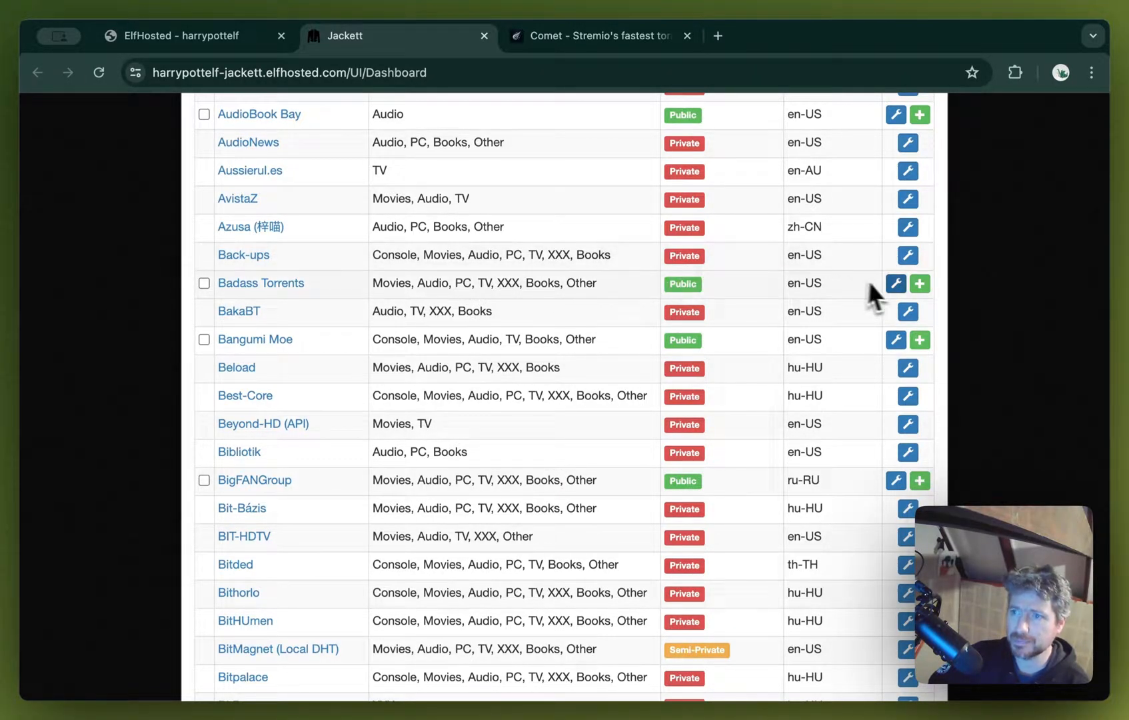
{"action": "left_click", "coordinate": [920, 284]}
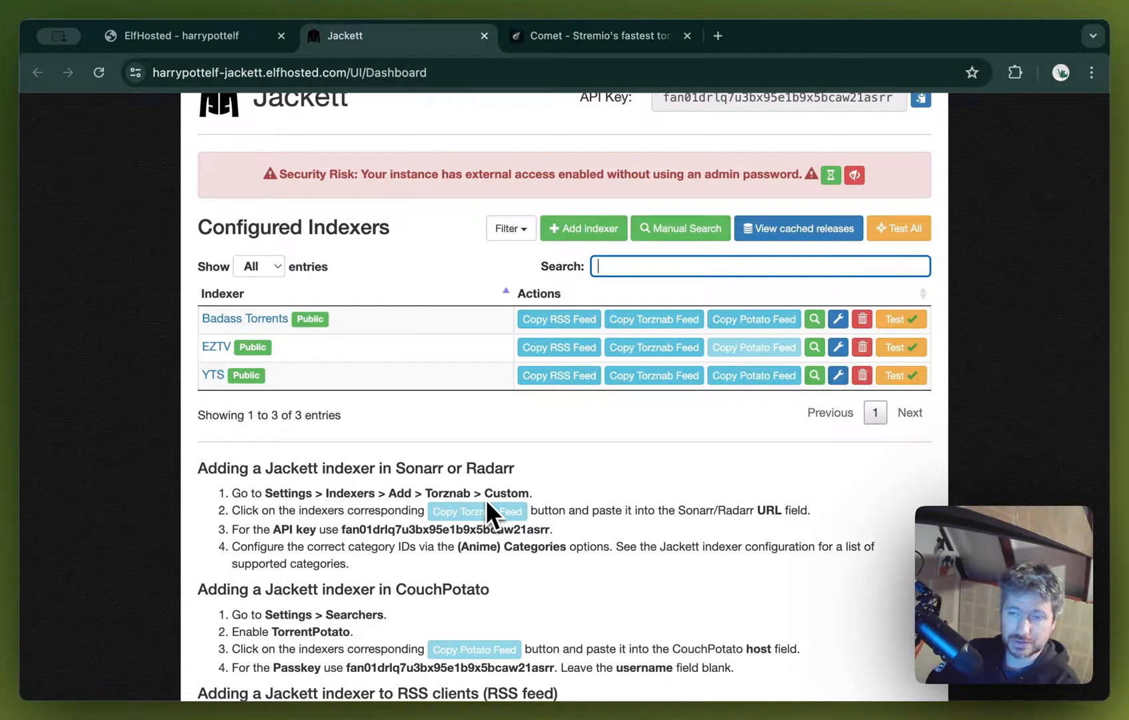
Step: Run a Jackett manual search for 'hello', returning 223 results
{"action": "scroll", "scroll_direction": "down", "scroll_amount": 3}
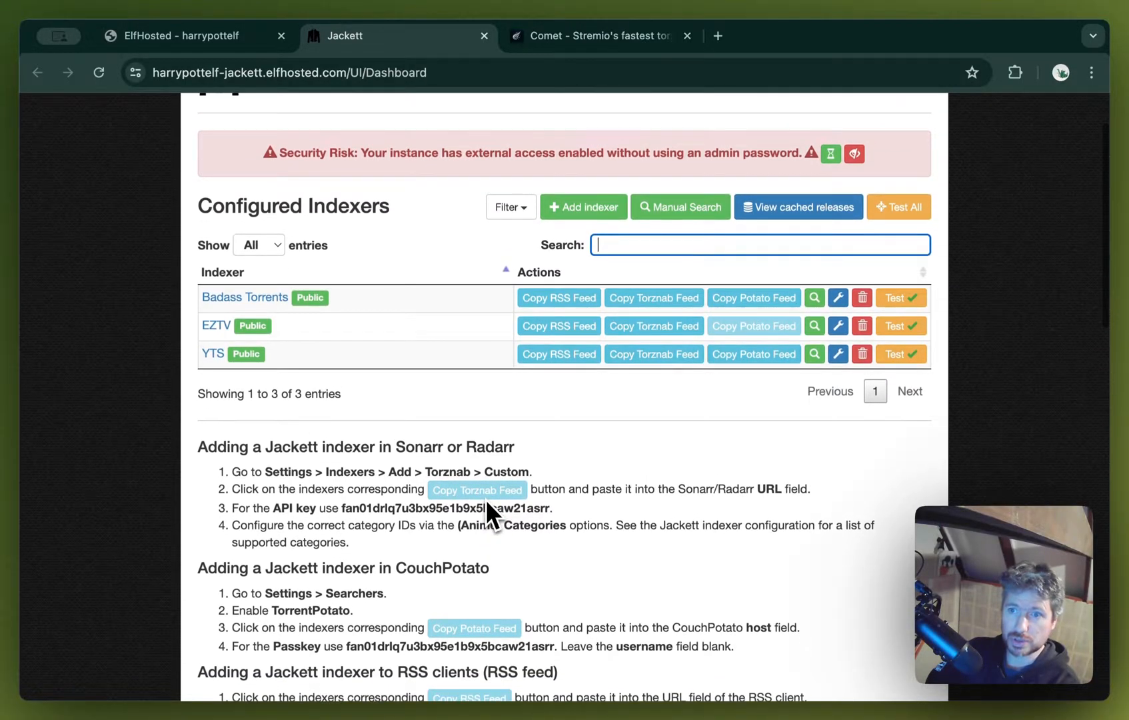
{"action": "scroll", "scroll_direction": "down", "scroll_amount": 3}
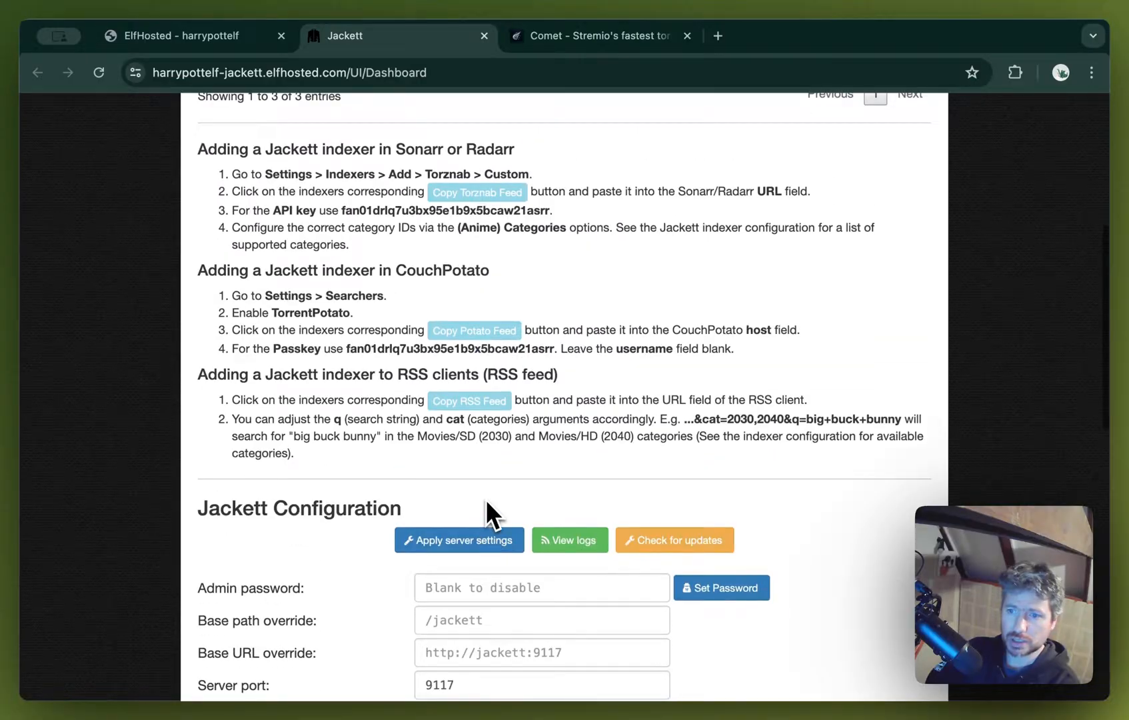
{"action": "scroll", "scroll_direction": "down", "scroll_amount": 3}
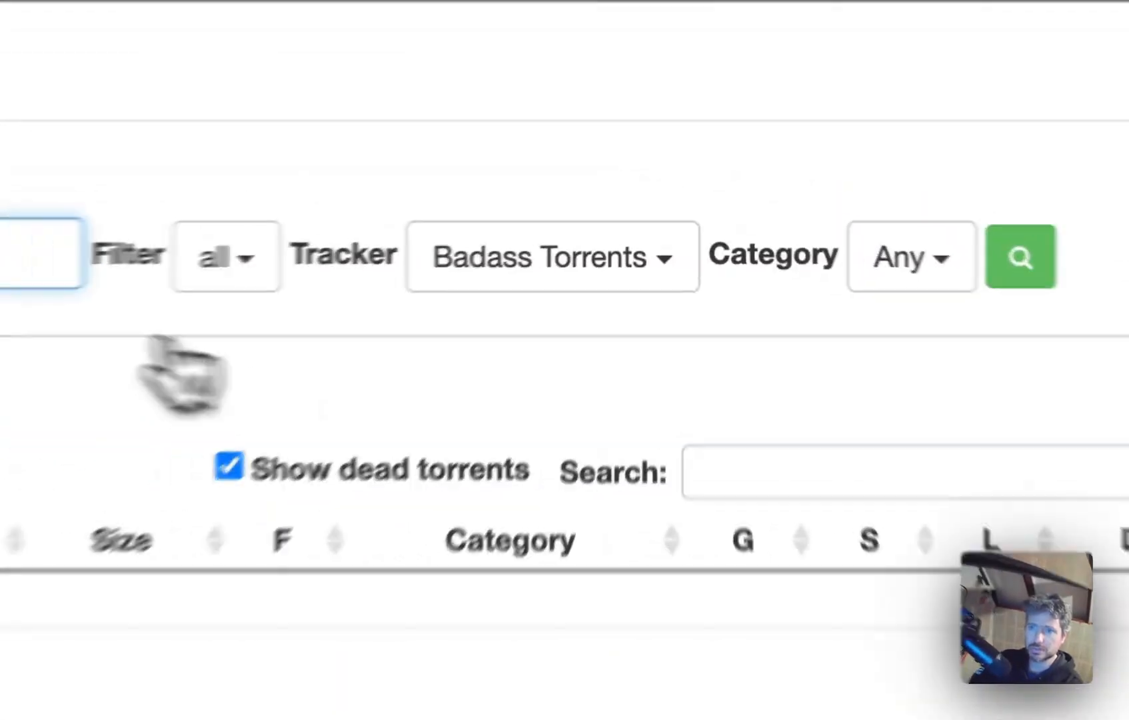
{"action": "type", "text": "hello"}
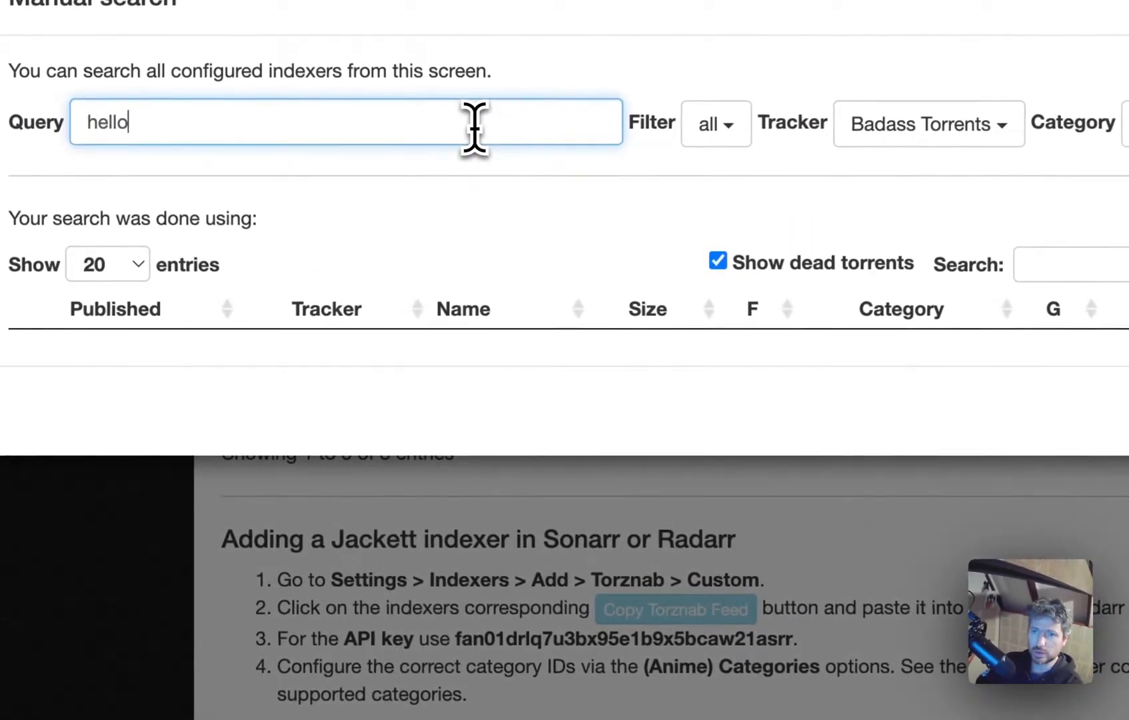
{"action": "left_click", "coordinate": [928, 124]}
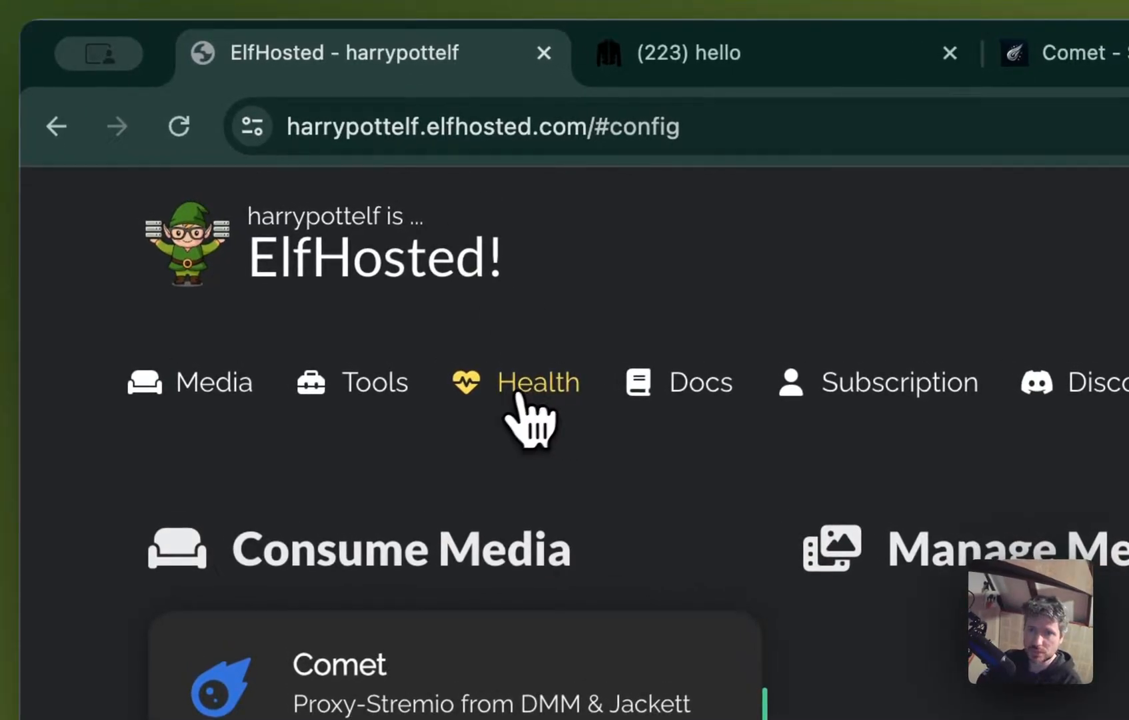
{"action": "mouse_move", "coordinate": [702, 392]}
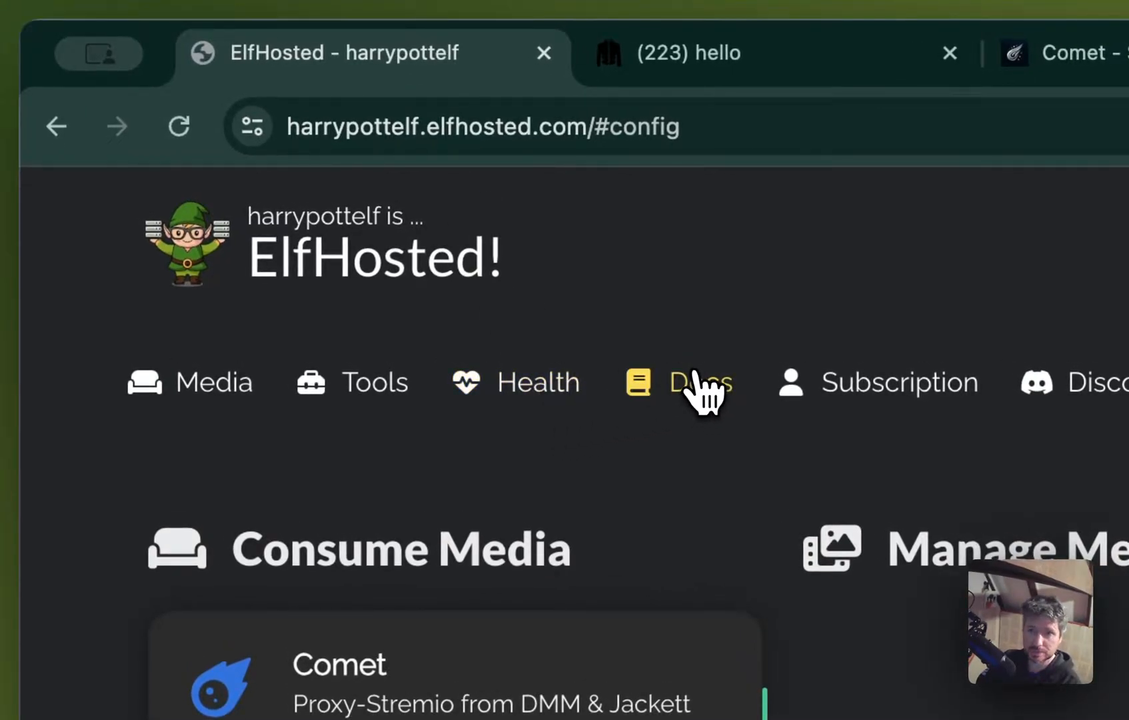
{"action": "mouse_move", "coordinate": [475, 396]}
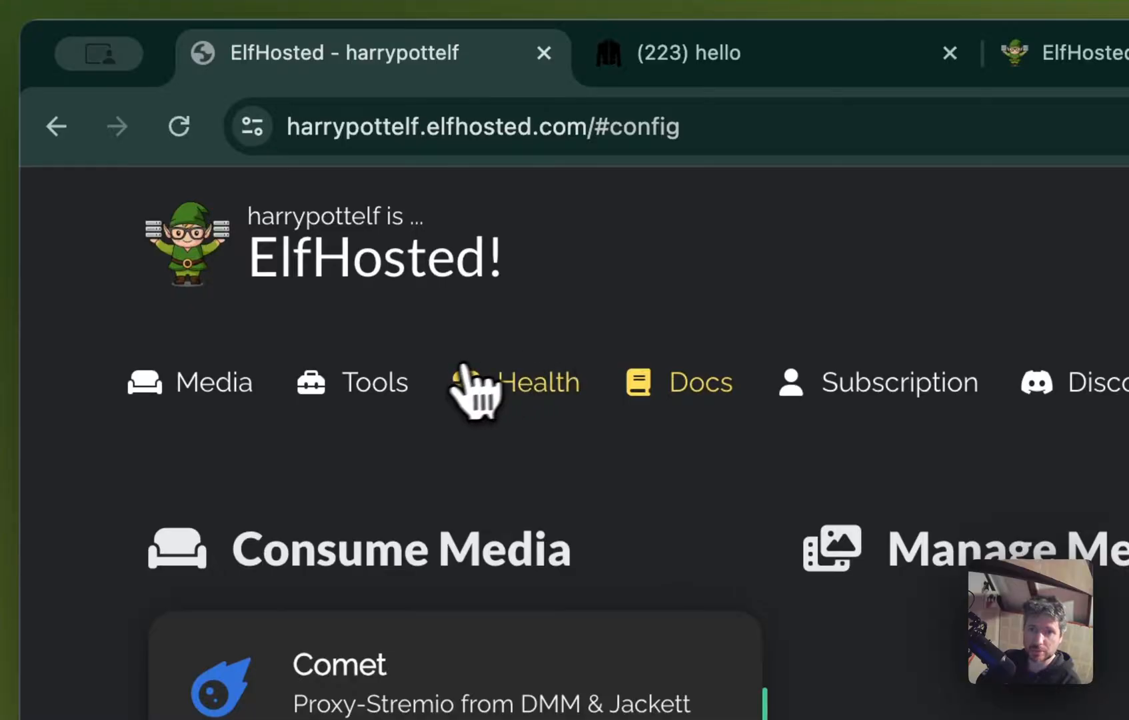
Step: Show the ElfHosted dashboard's Tools section to reach the Kubernetes Dashboard
{"action": "left_click", "coordinate": [374, 383]}
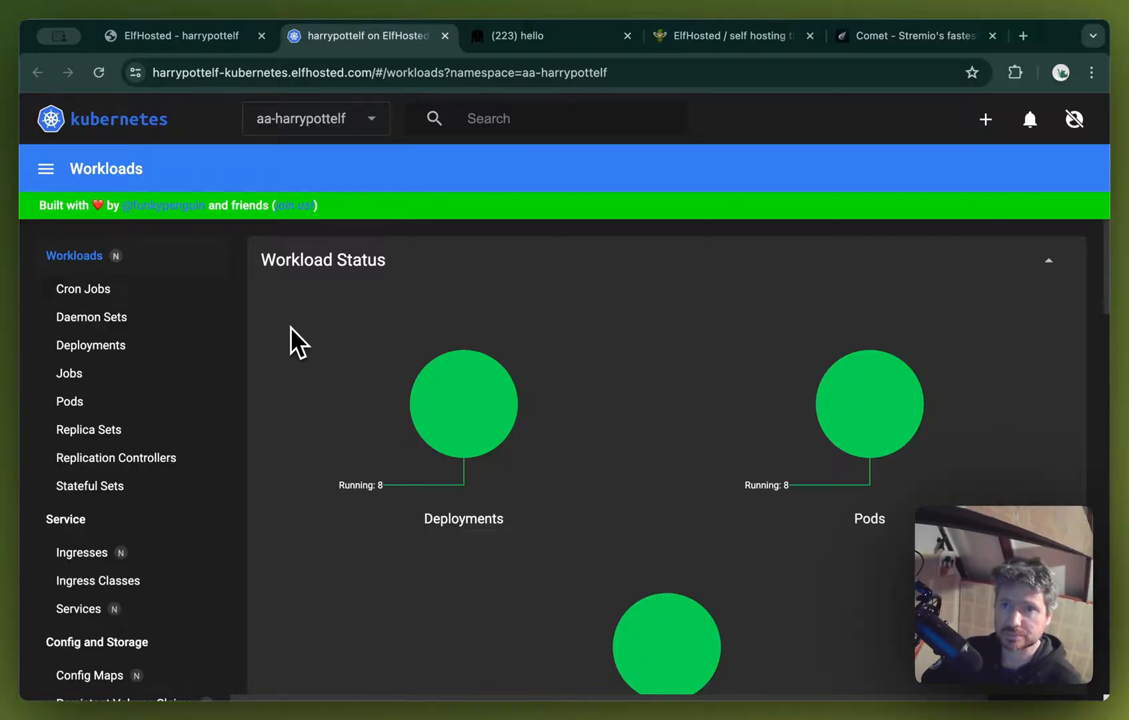
{"action": "mouse_move", "coordinate": [333, 288]}
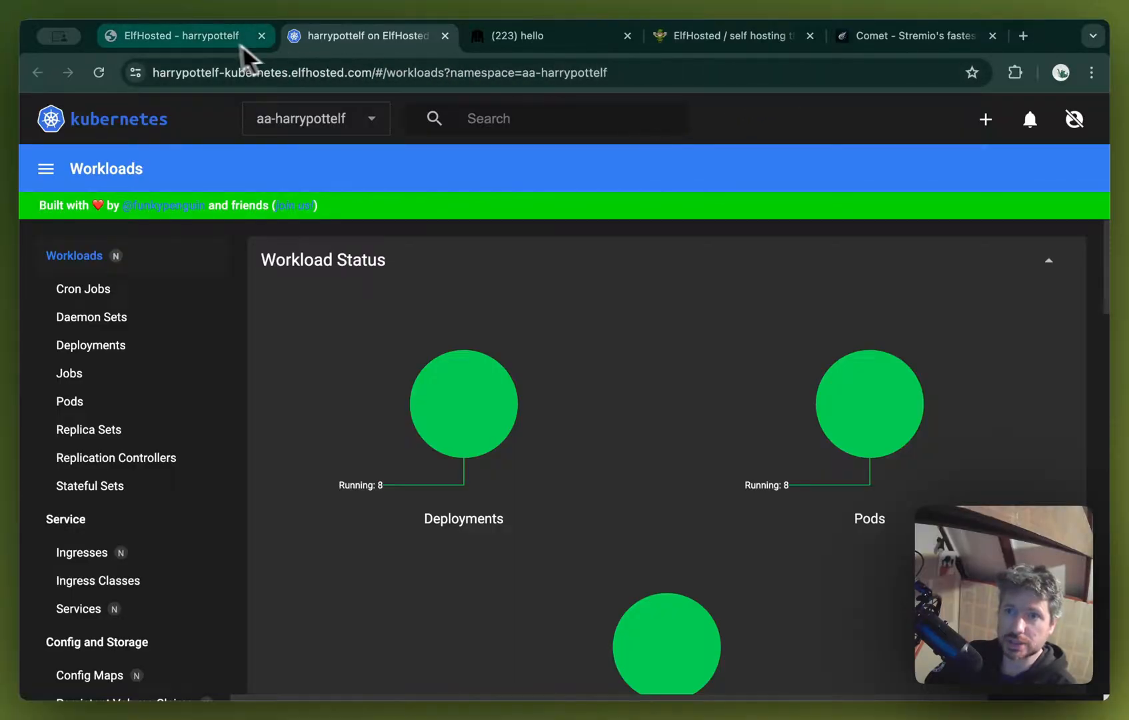
Step: Confirm 8 deployments and 8 pods are running, then switch back to ElfHosted
{"action": "left_click", "coordinate": [731, 36]}
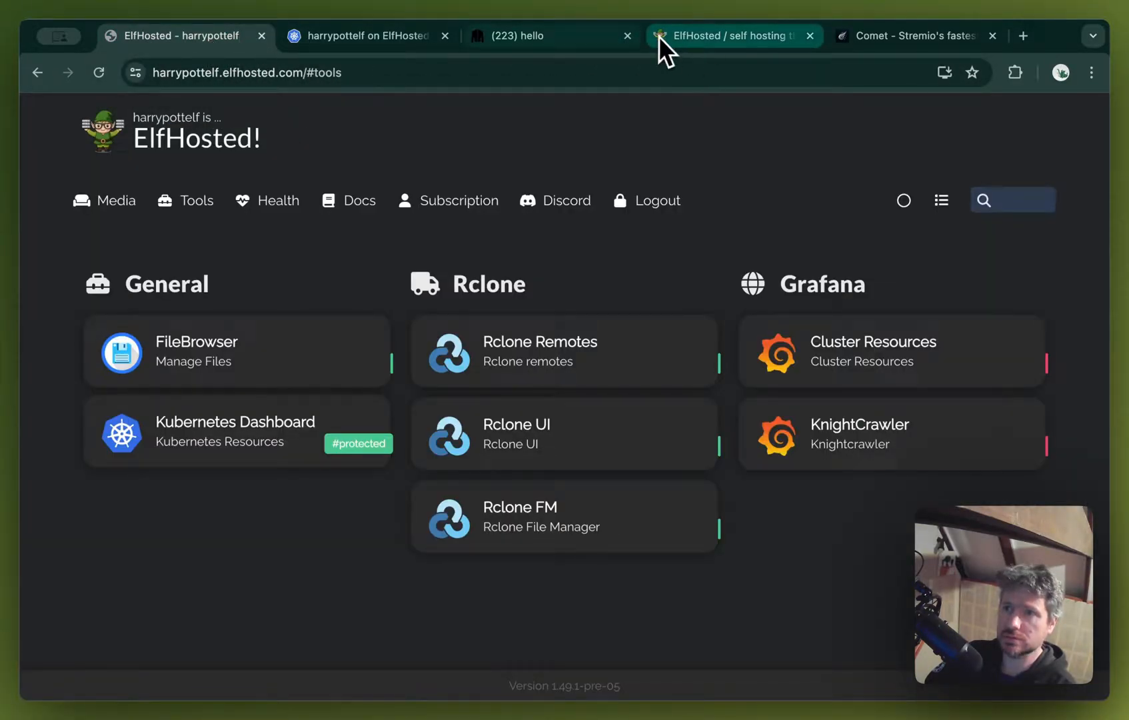
Step: Find the Comet page in the ElfHosted docs and copy its example ConfigMap
{"action": "left_click", "coordinate": [729, 35]}
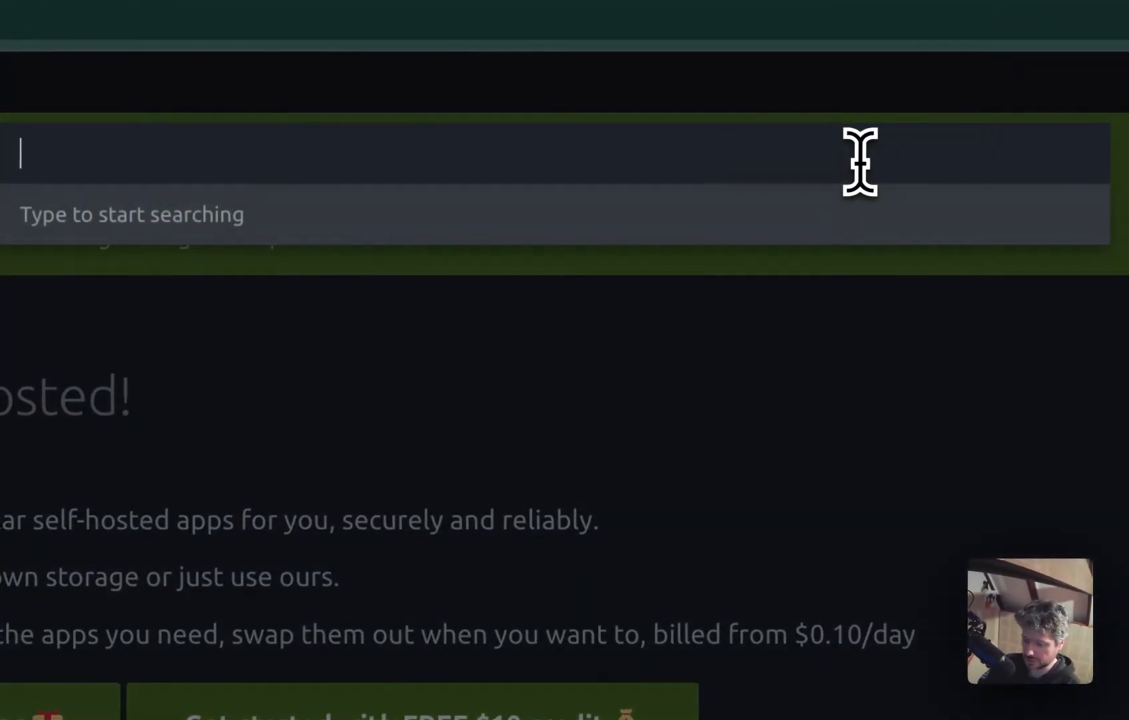
{"action": "type", "text": "comet"}
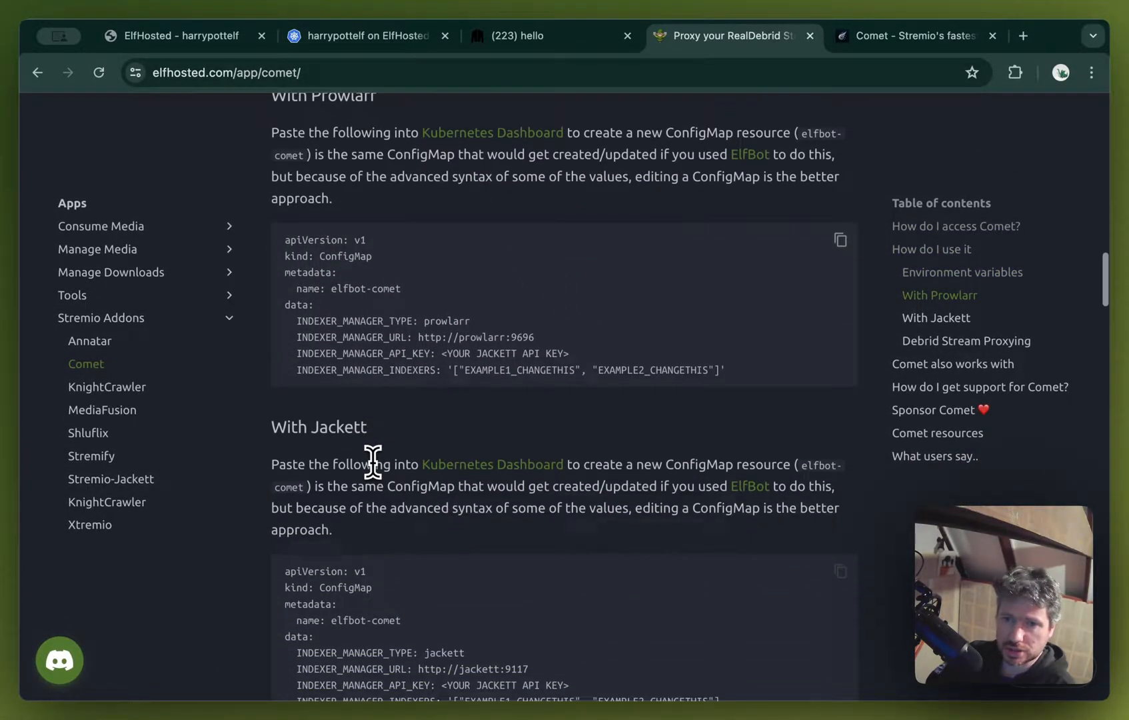
{"action": "scroll", "scroll_direction": "down", "scroll_amount": 3}
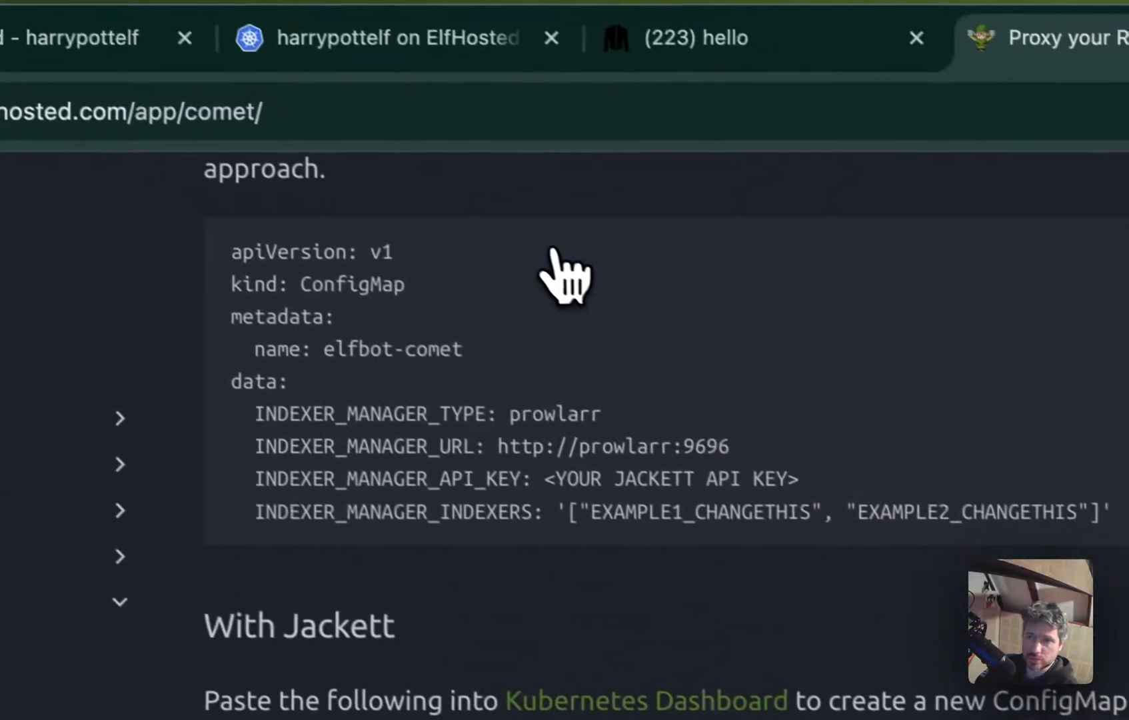
{"action": "left_click", "coordinate": [396, 37]}
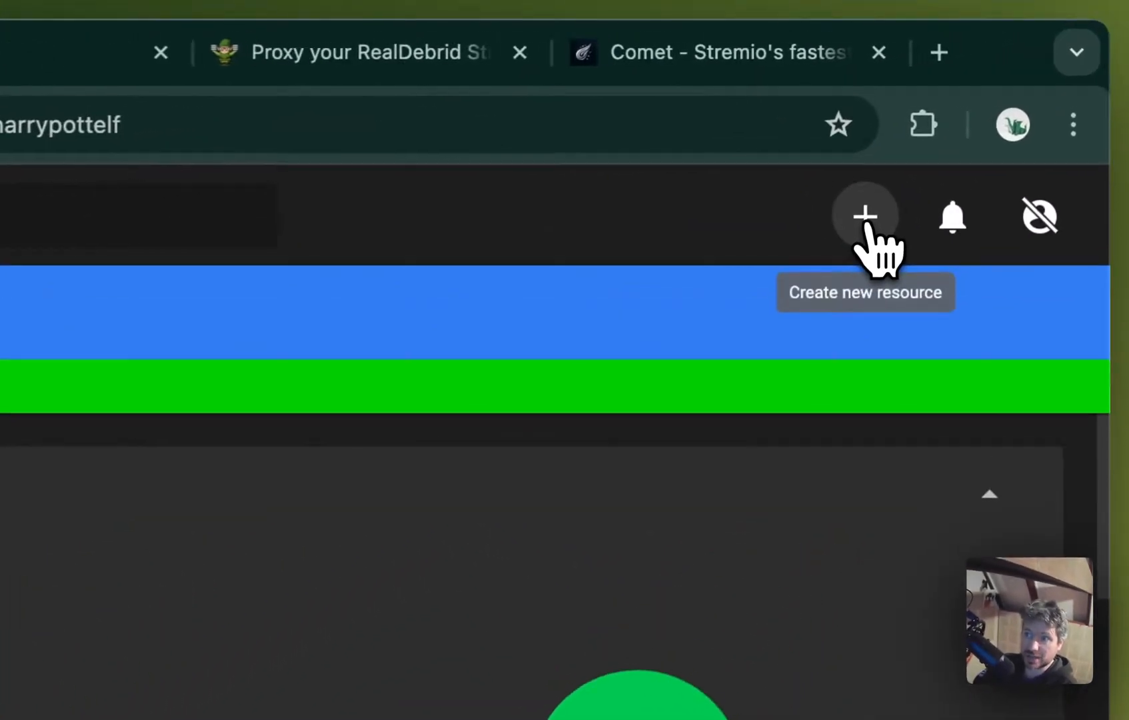
Step: Start a new resource with the ConfigMap YAML and add Jackett's tracker ids
{"action": "left_click", "coordinate": [865, 216]}
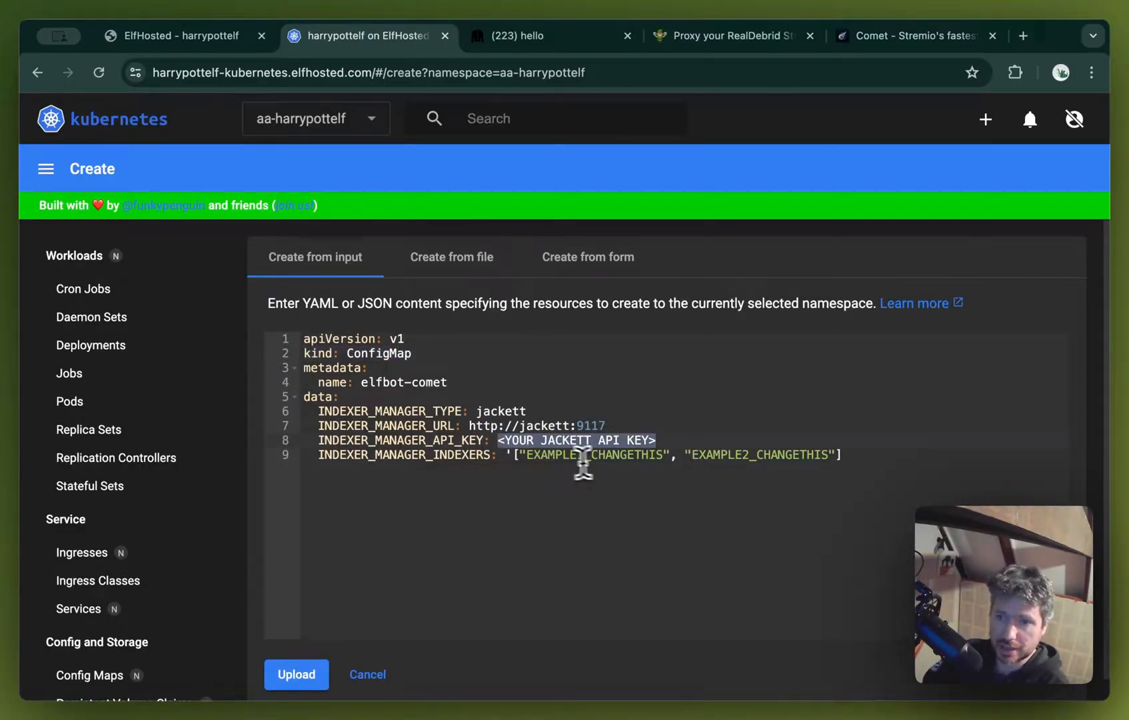
{"action": "left_click", "coordinate": [522, 36]}
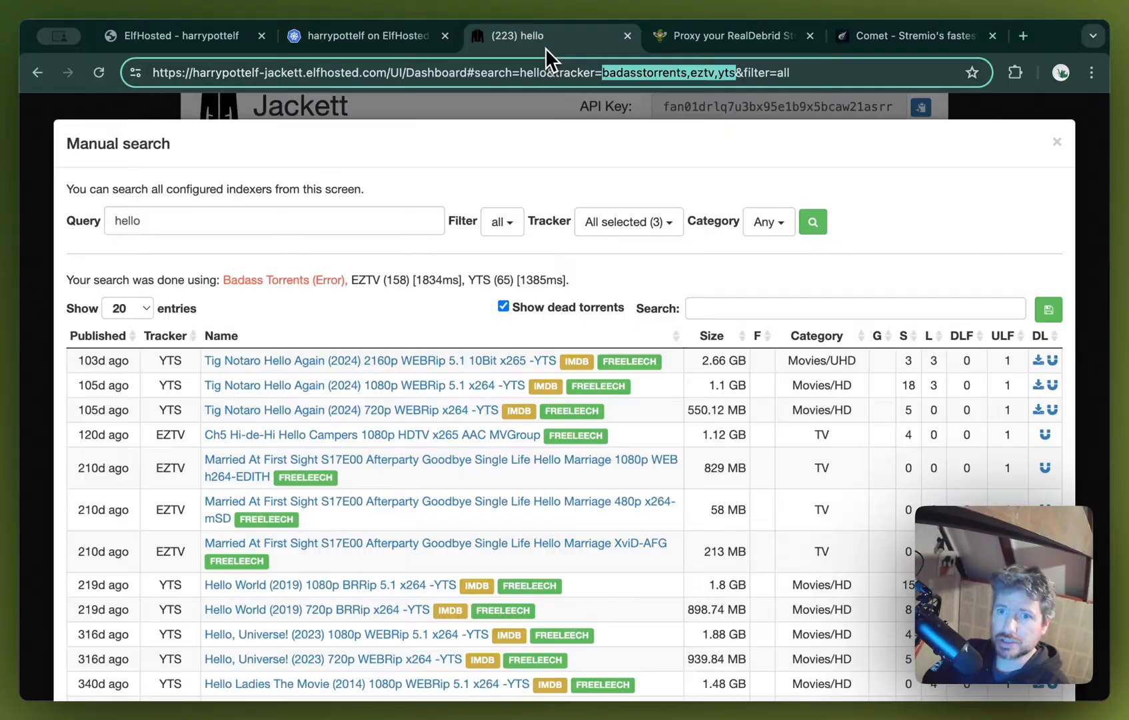
{"action": "right_click", "coordinate": [666, 74]}
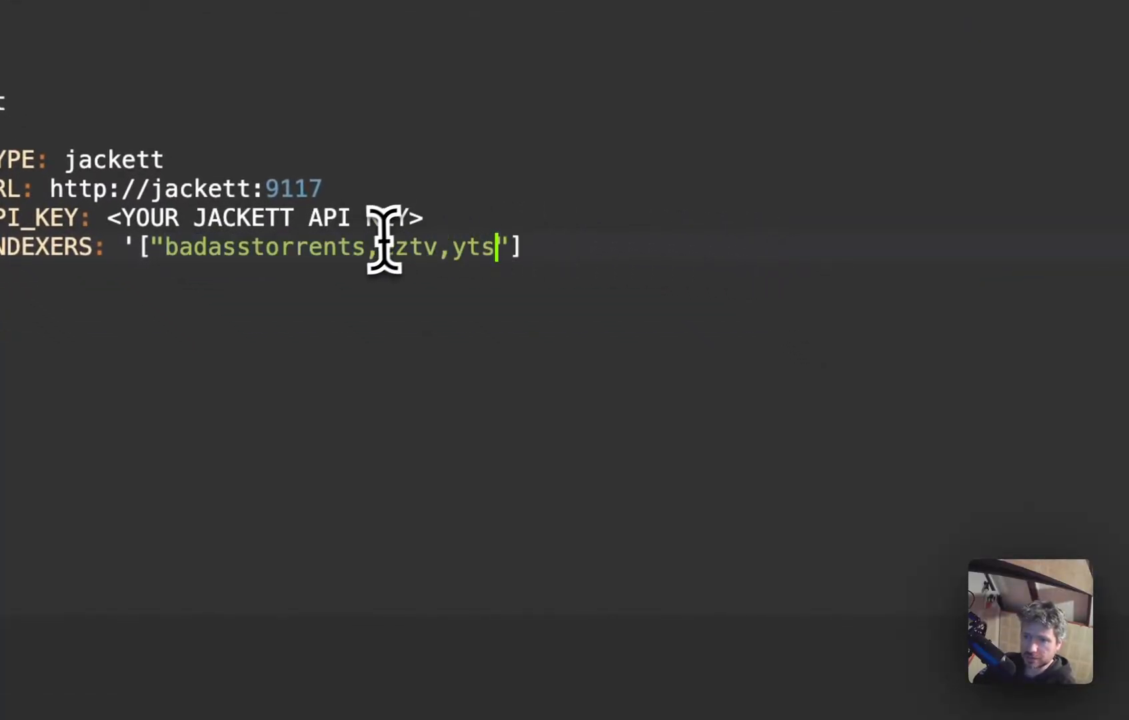
{"action": "type", "text": "\""}
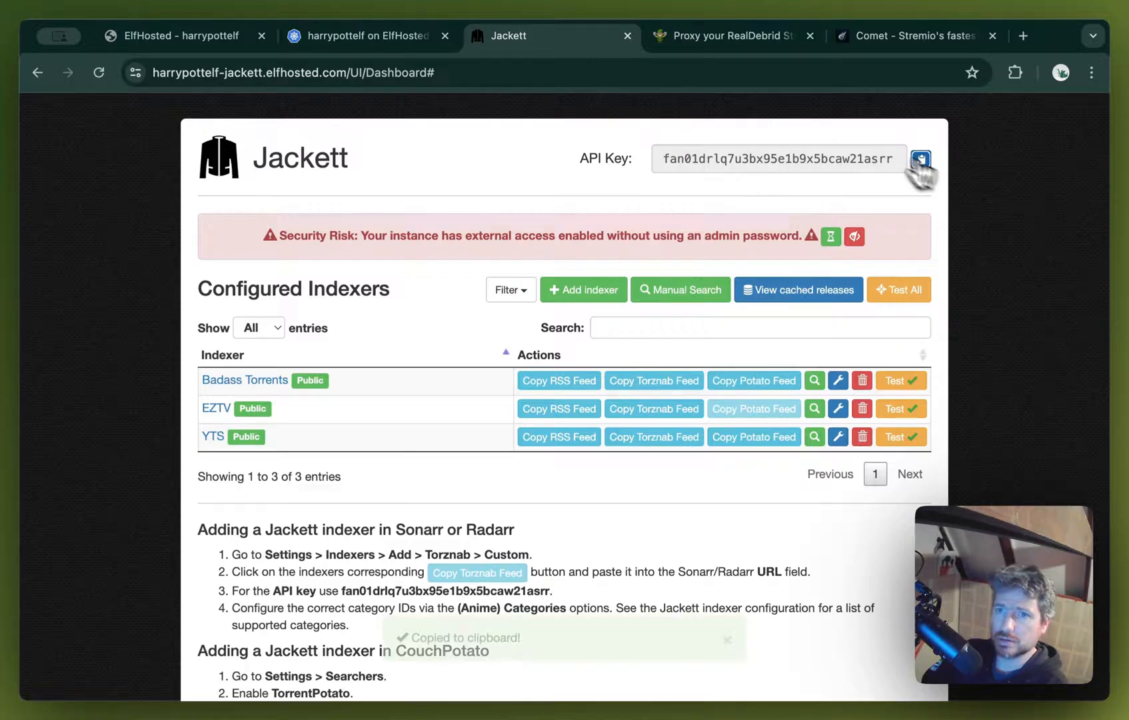
Step: Insert the Jackett API key into the elfbot-comet ConfigMap and attempt the upload
{"action": "left_click", "coordinate": [364, 35]}
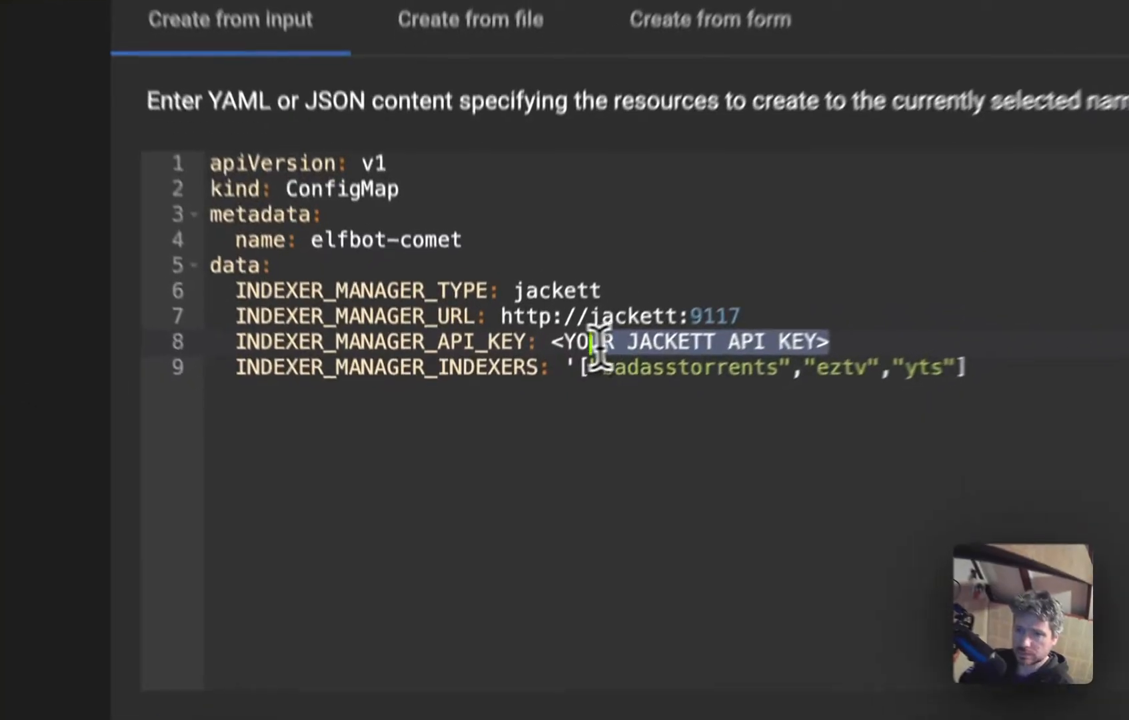
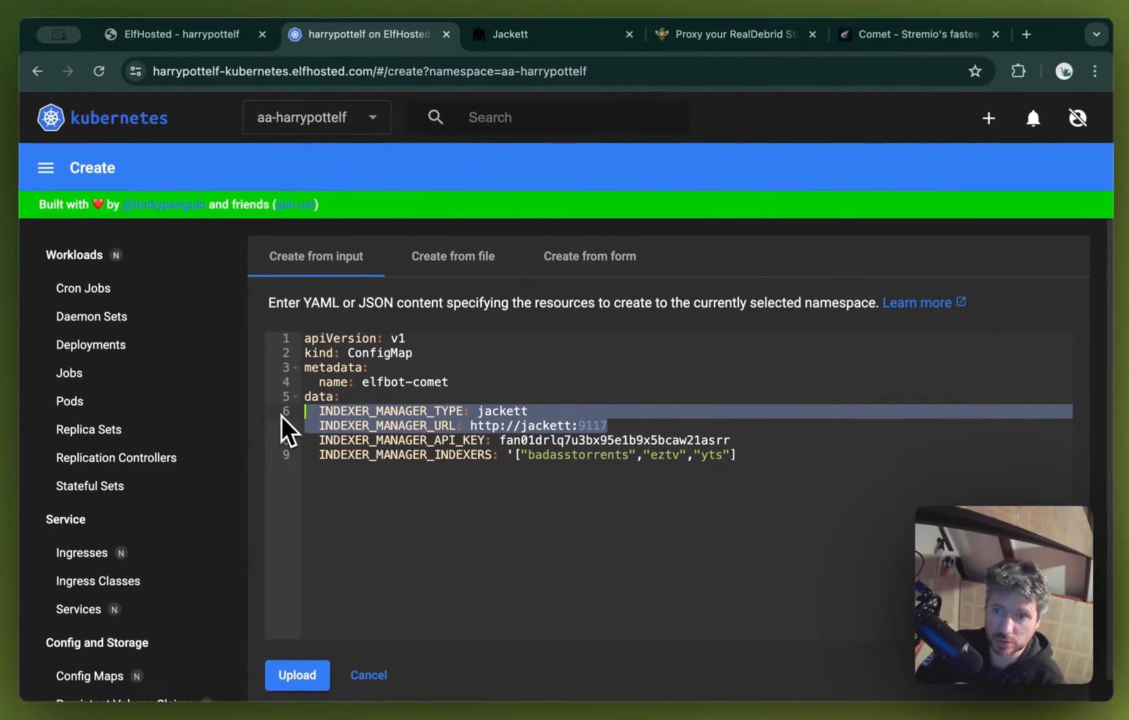
{"action": "mouse_move", "coordinate": [550, 520]}
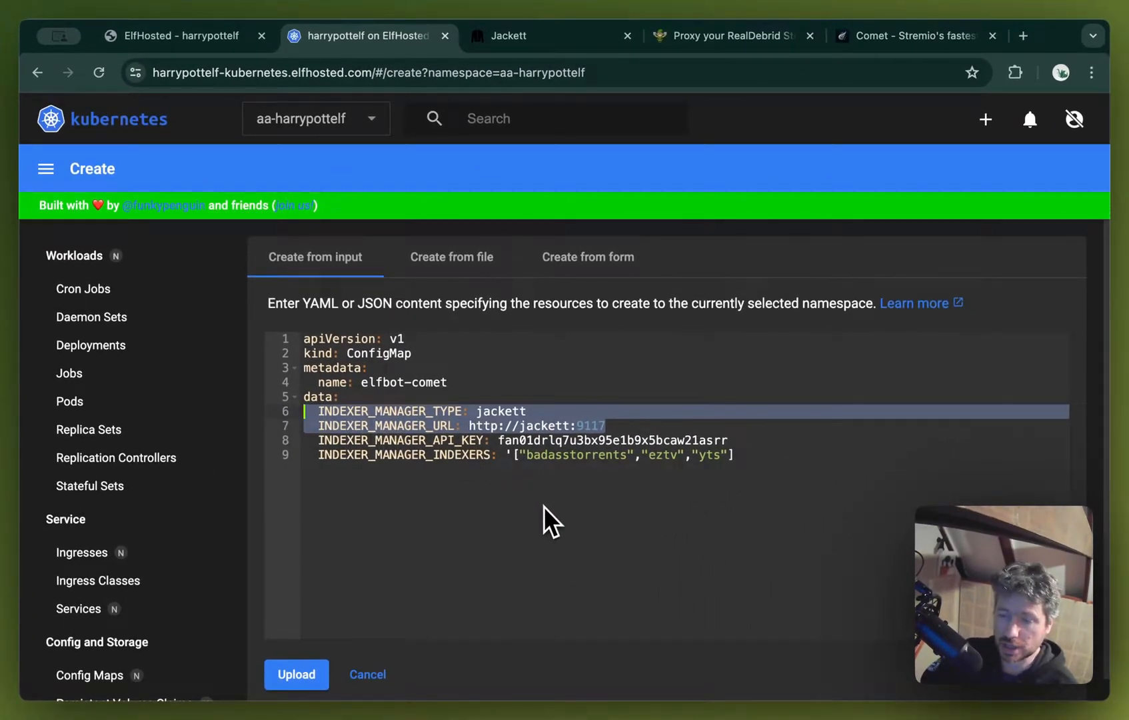
{"action": "mouse_move", "coordinate": [532, 536]}
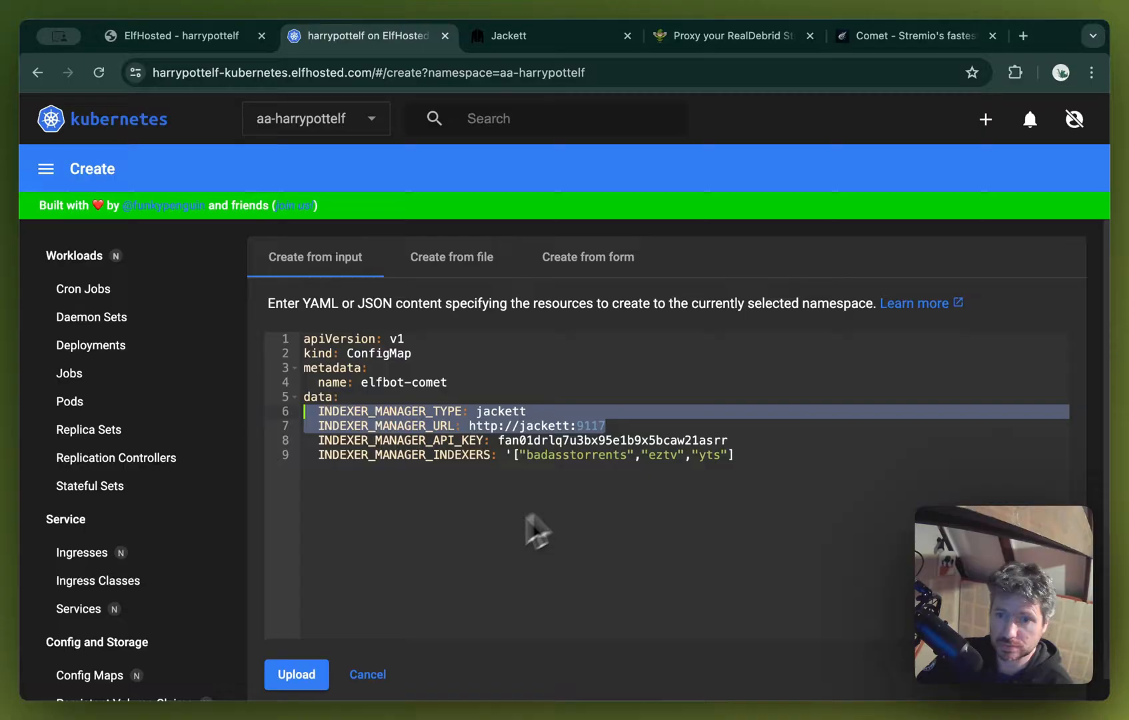
{"action": "left_click", "coordinate": [296, 674]}
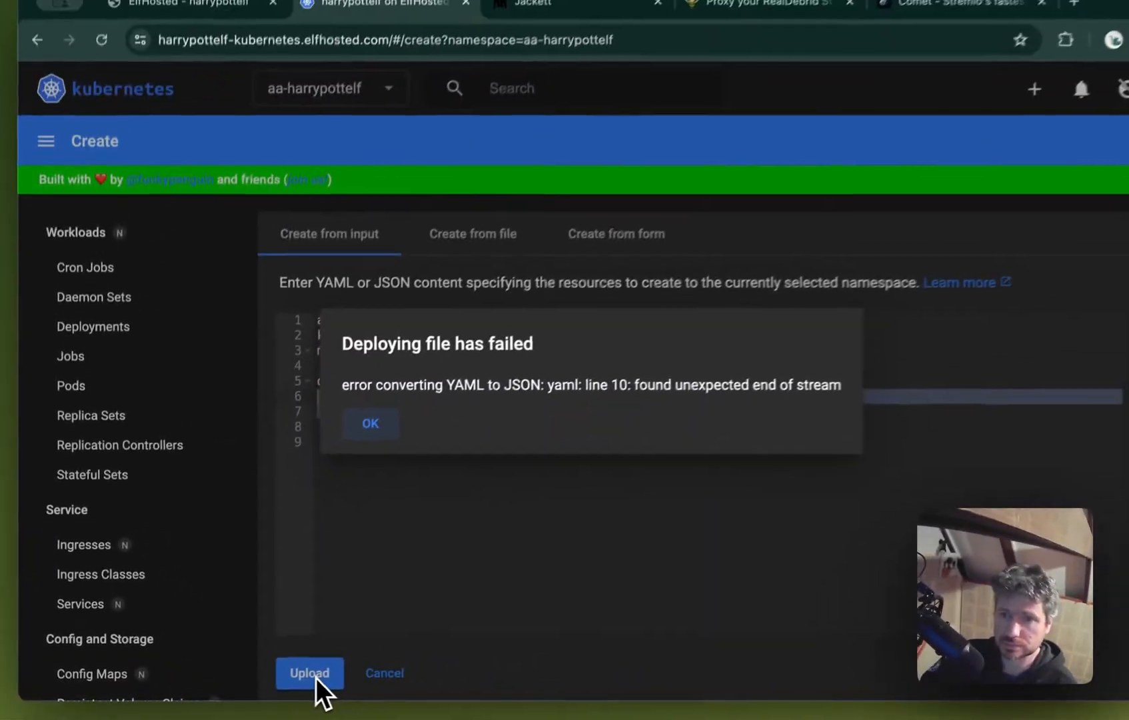
Step: Fix the indexer list's closing quote and upload the elfbot-comet ConfigMap
{"action": "left_click", "coordinate": [370, 424]}
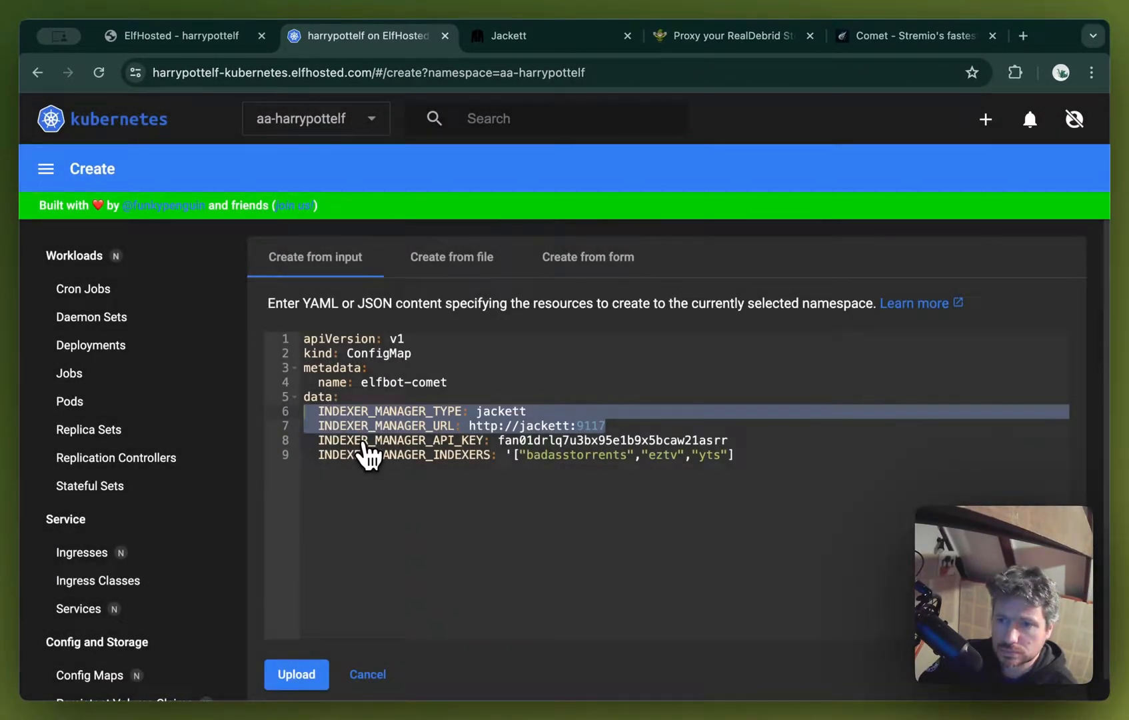
{"action": "left_click", "coordinate": [739, 455]}
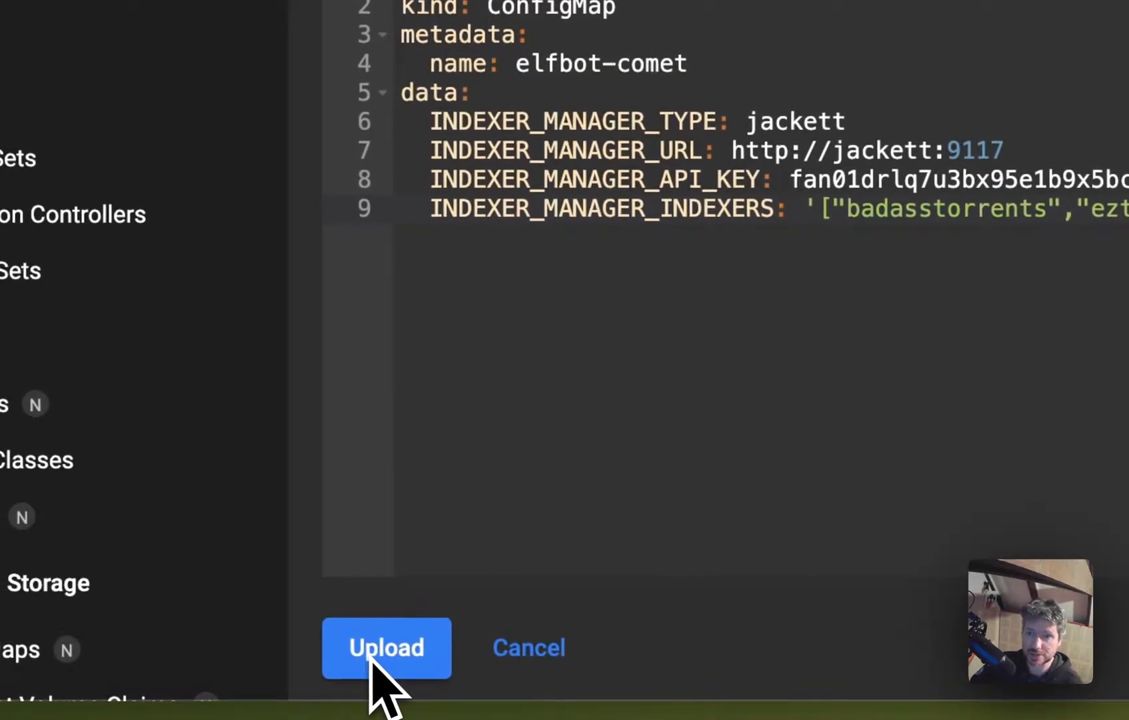
{"action": "mouse_move", "coordinate": [619, 270]}
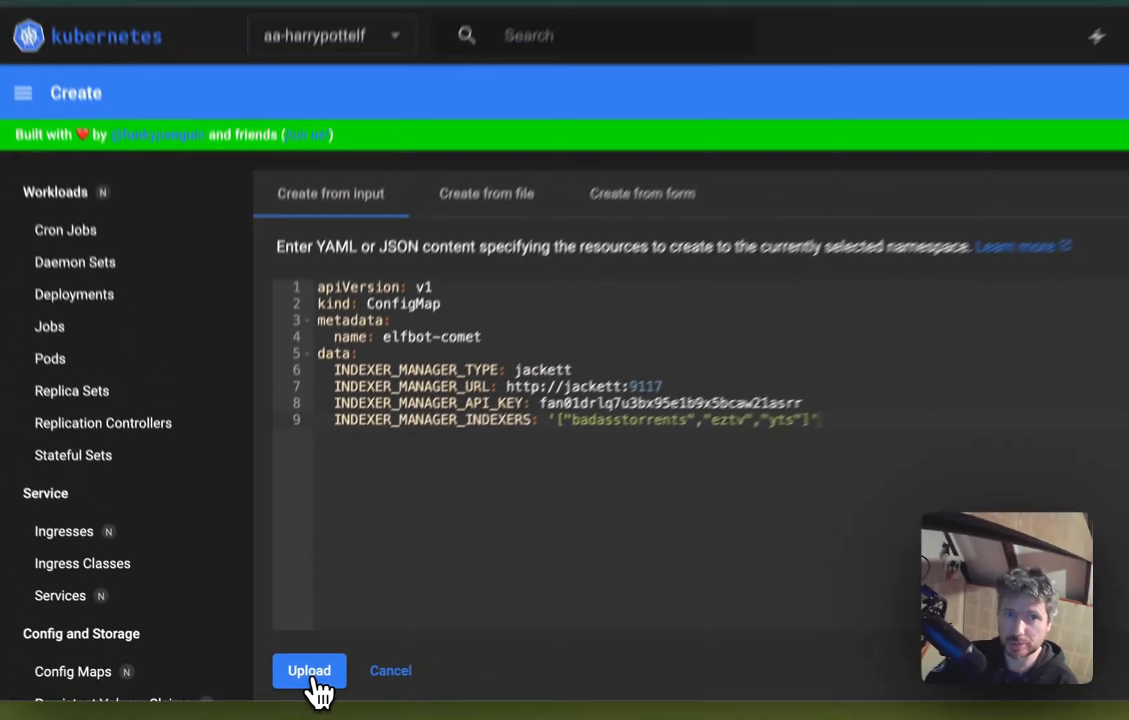
{"action": "left_click", "coordinate": [309, 670]}
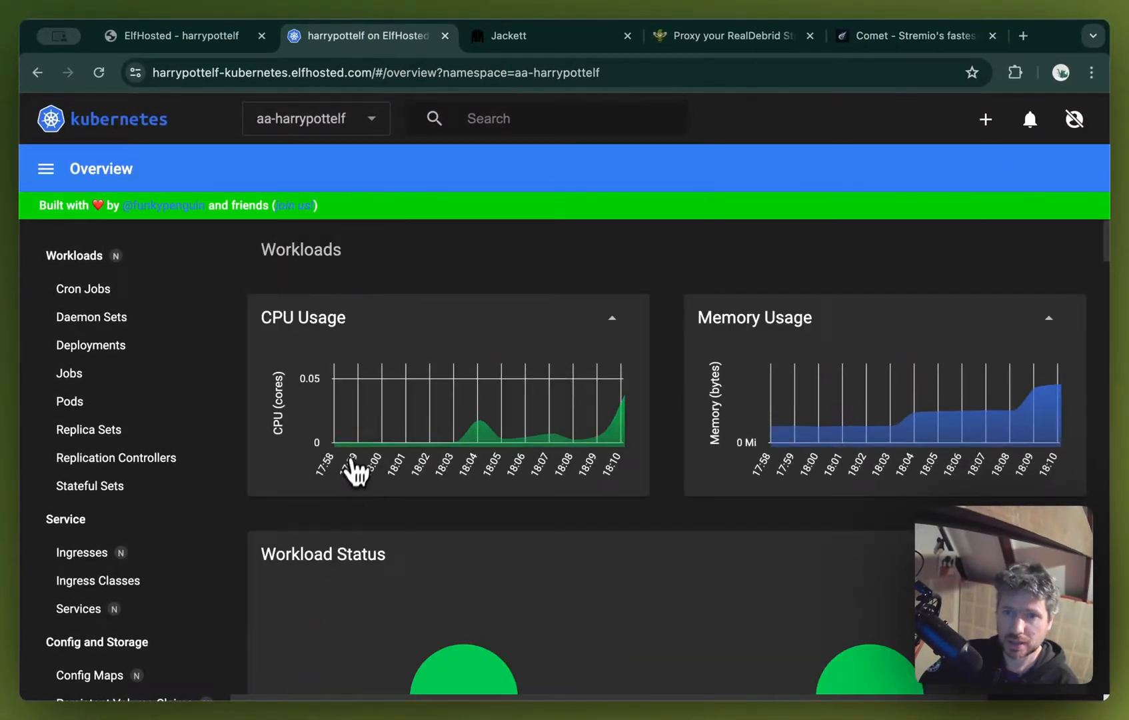
Step: List the namespace's pods, showing Comet running alongside Gatus and Prowlarr
{"action": "left_click", "coordinate": [69, 401]}
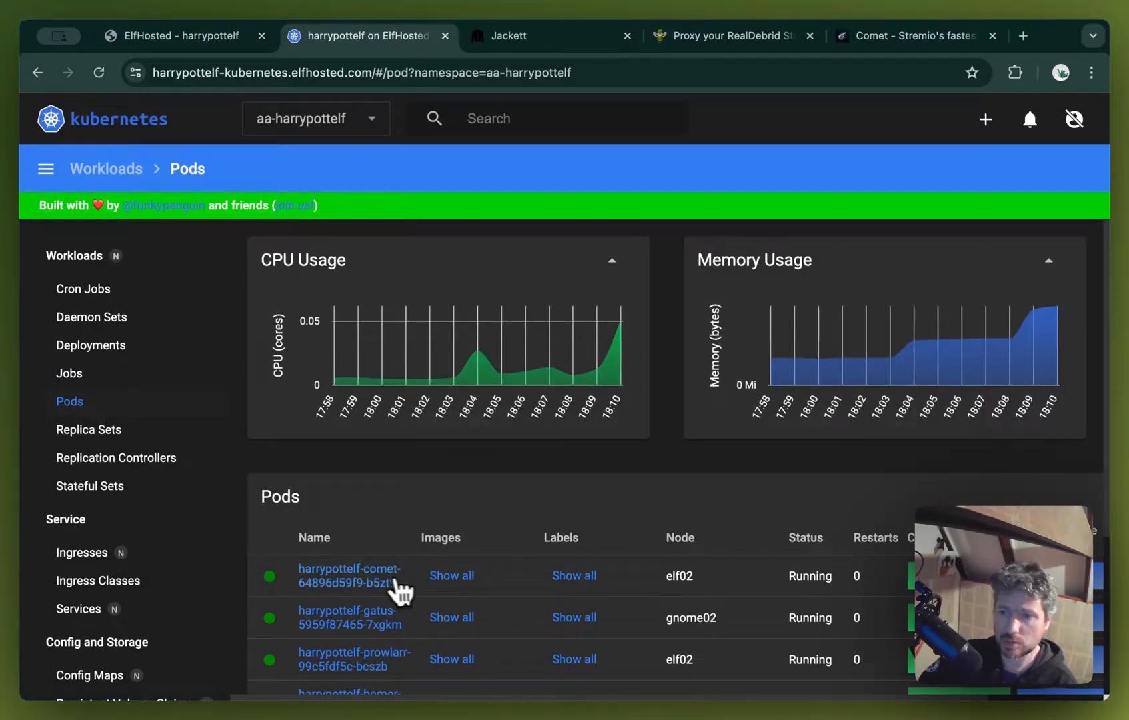
{"action": "mouse_move", "coordinate": [670, 615]}
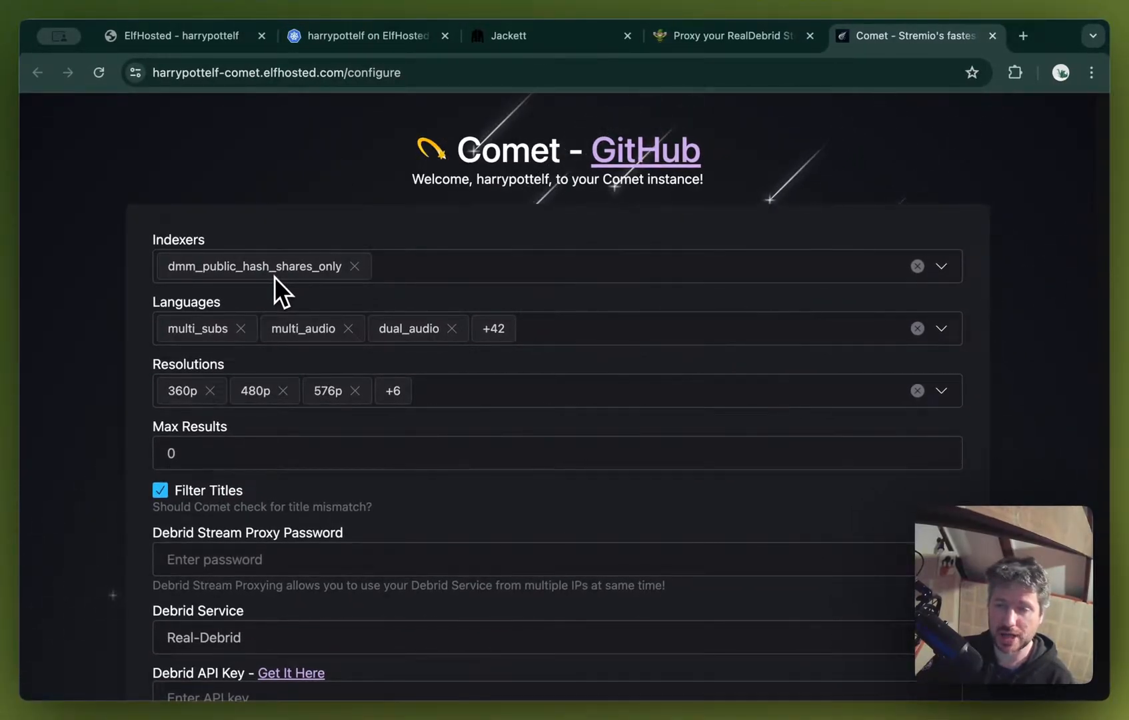
Step: Reload Comet's configure page so it lists badasstorrents, eztv and yts
{"action": "left_click", "coordinate": [100, 73]}
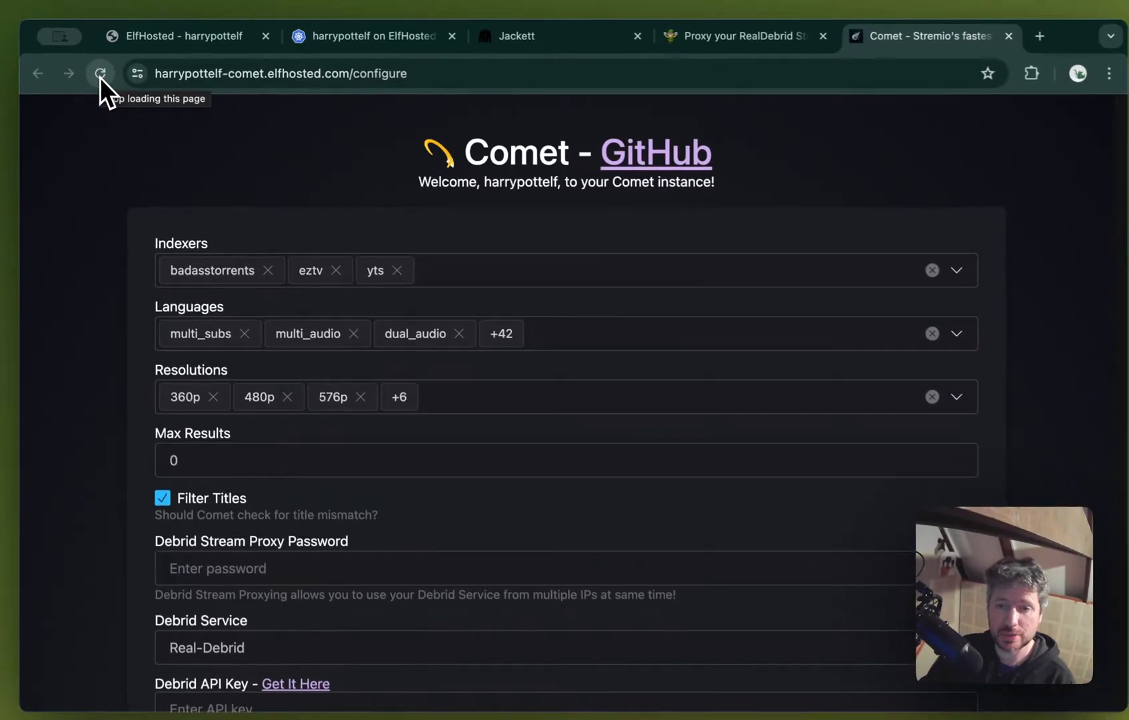
{"action": "left_click", "coordinate": [100, 74]}
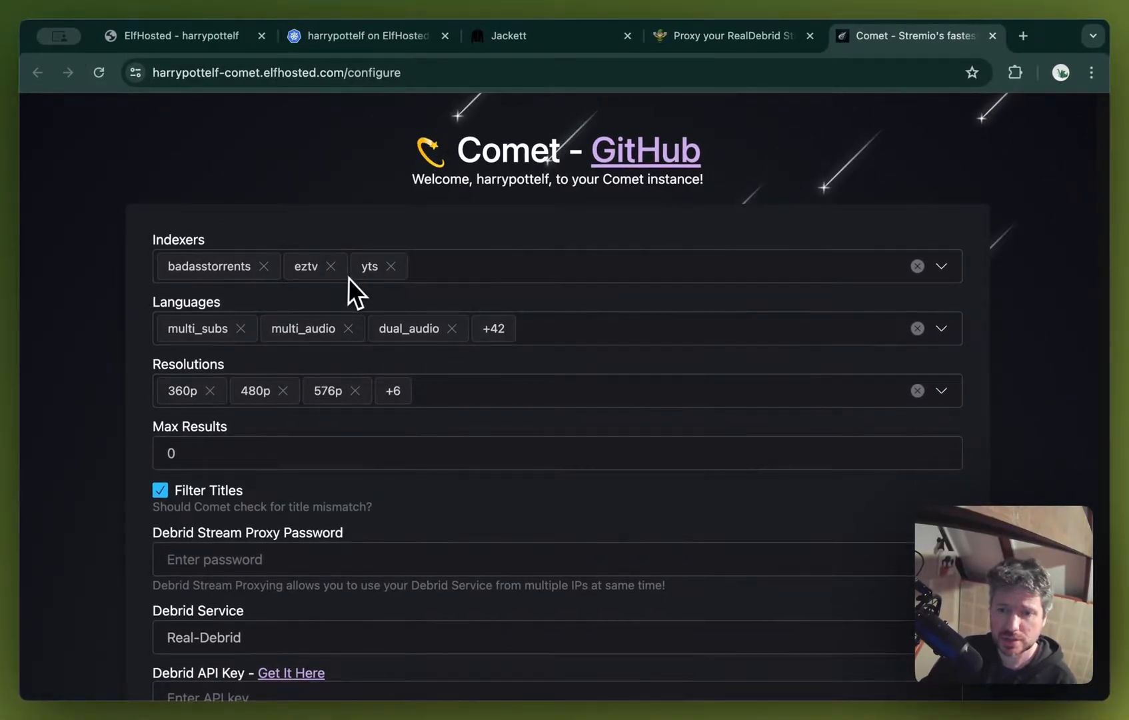
{"action": "mouse_move", "coordinate": [346, 454]}
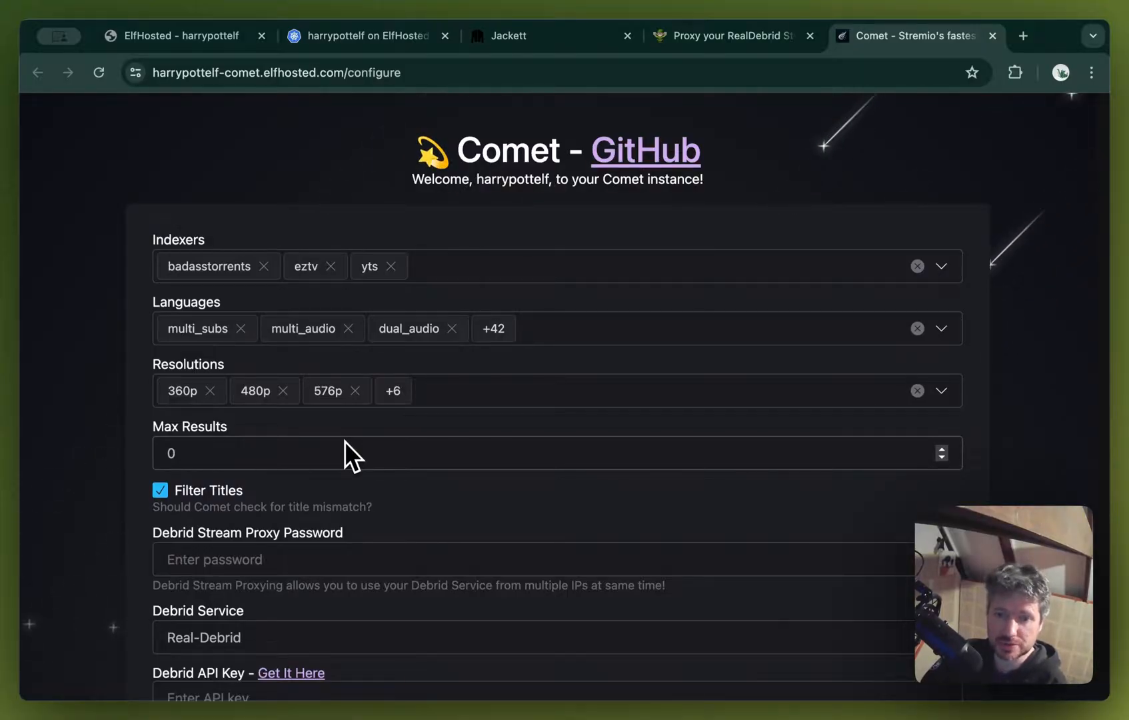
{"action": "scroll", "scroll_direction": "down", "scroll_amount": 3}
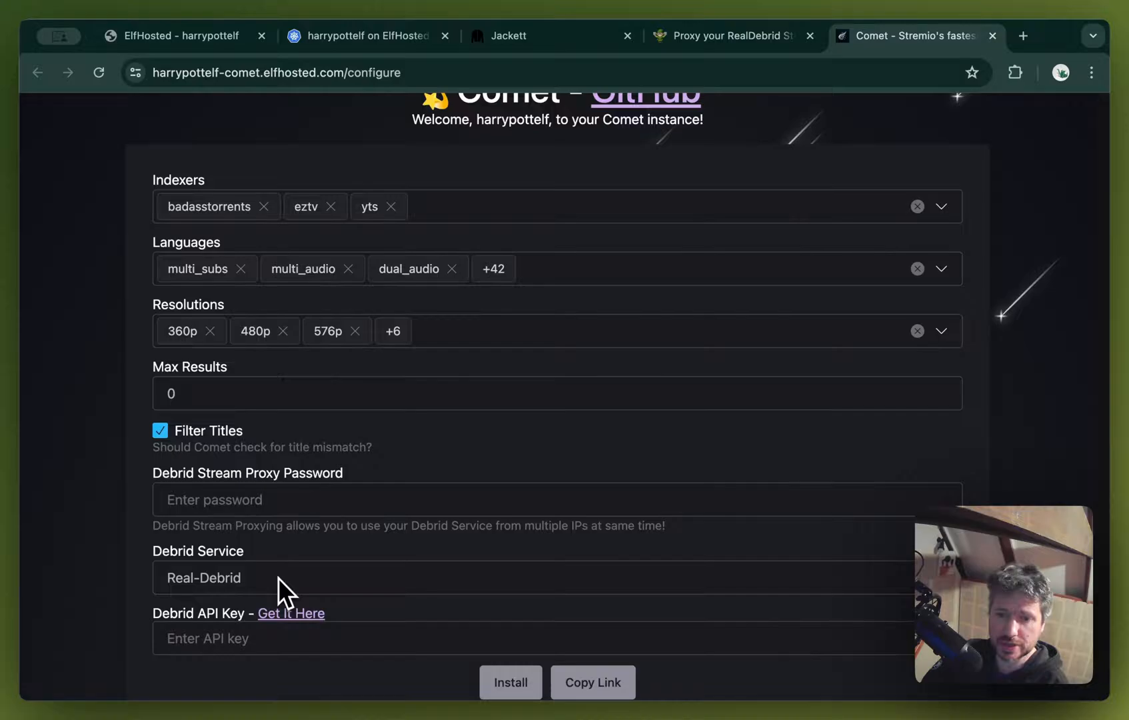
Step: Enter the Real-Debrid API key and copy the addon install link
{"action": "left_click", "coordinate": [290, 612]}
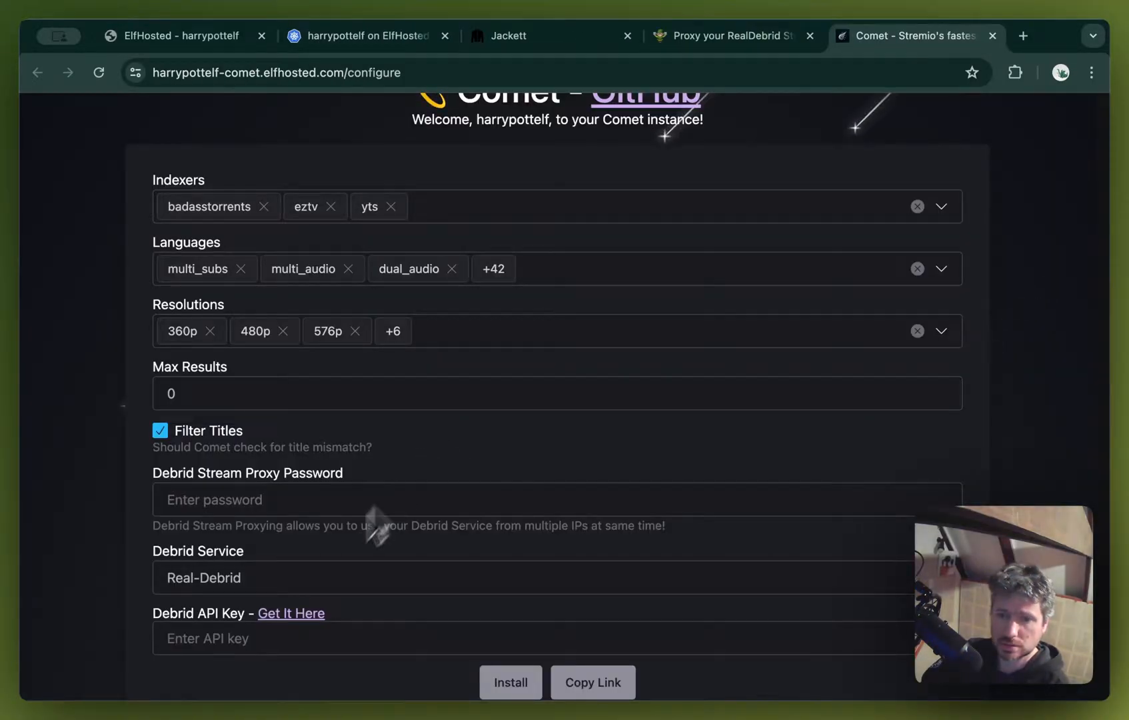
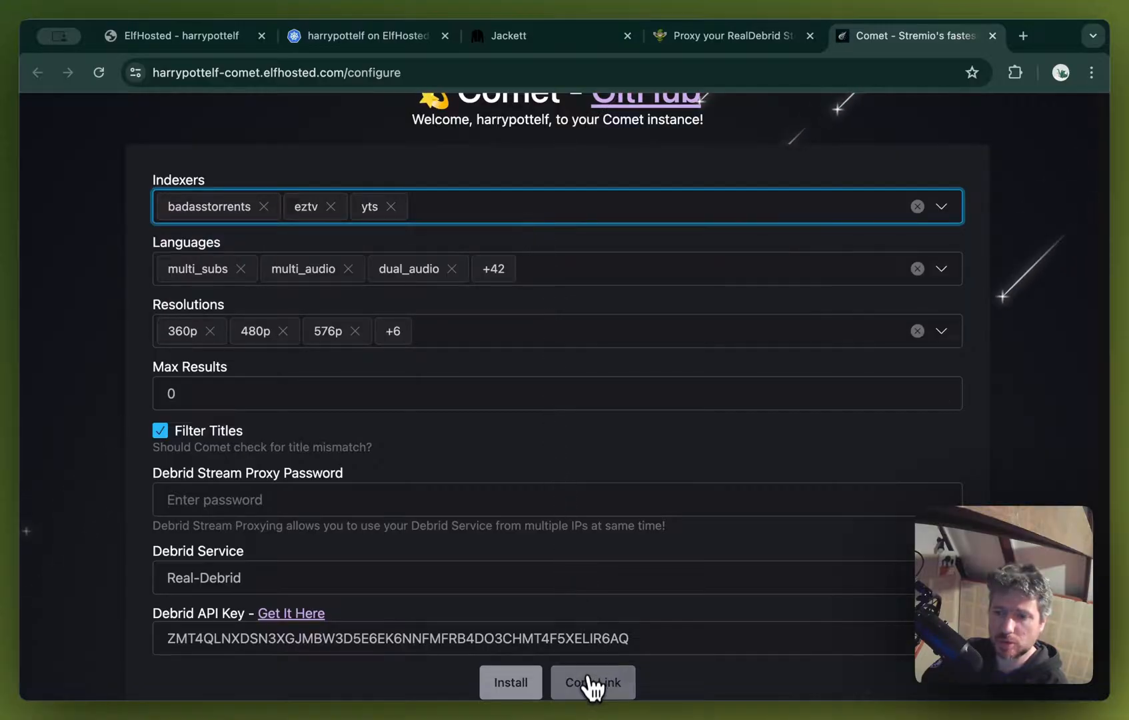
{"action": "left_click", "coordinate": [592, 701]}
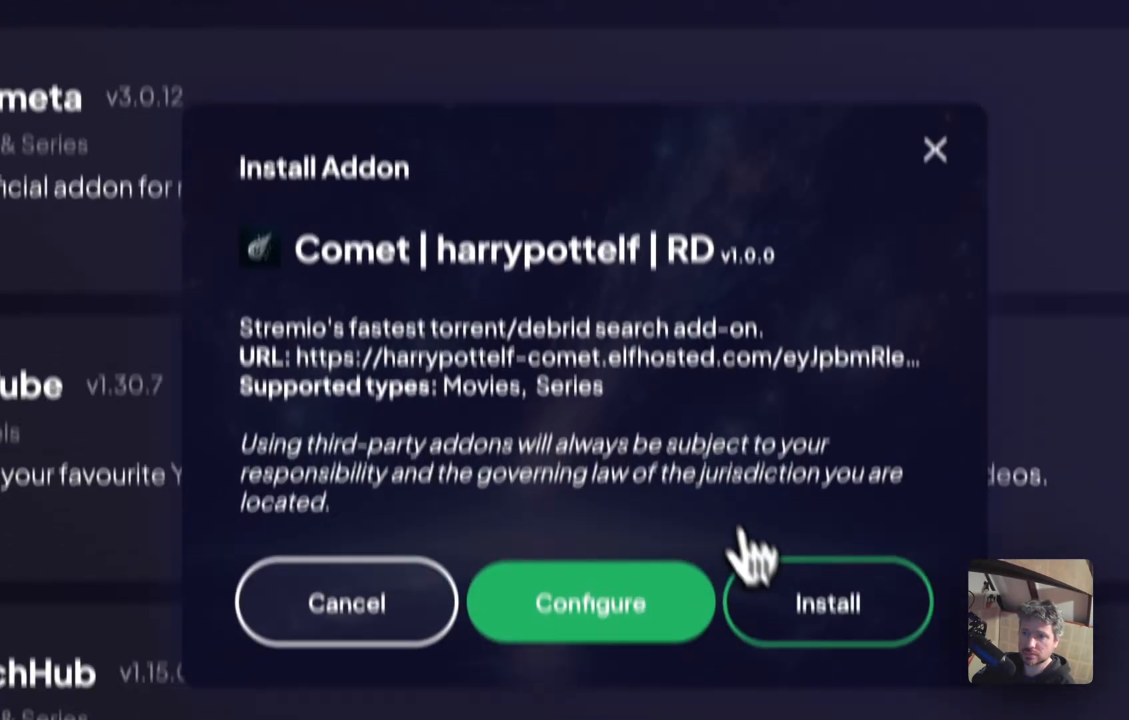
Step: Install Comet from the Install Addon prompt and search Stremio for 'flash gordon'
{"action": "left_click", "coordinate": [828, 603]}
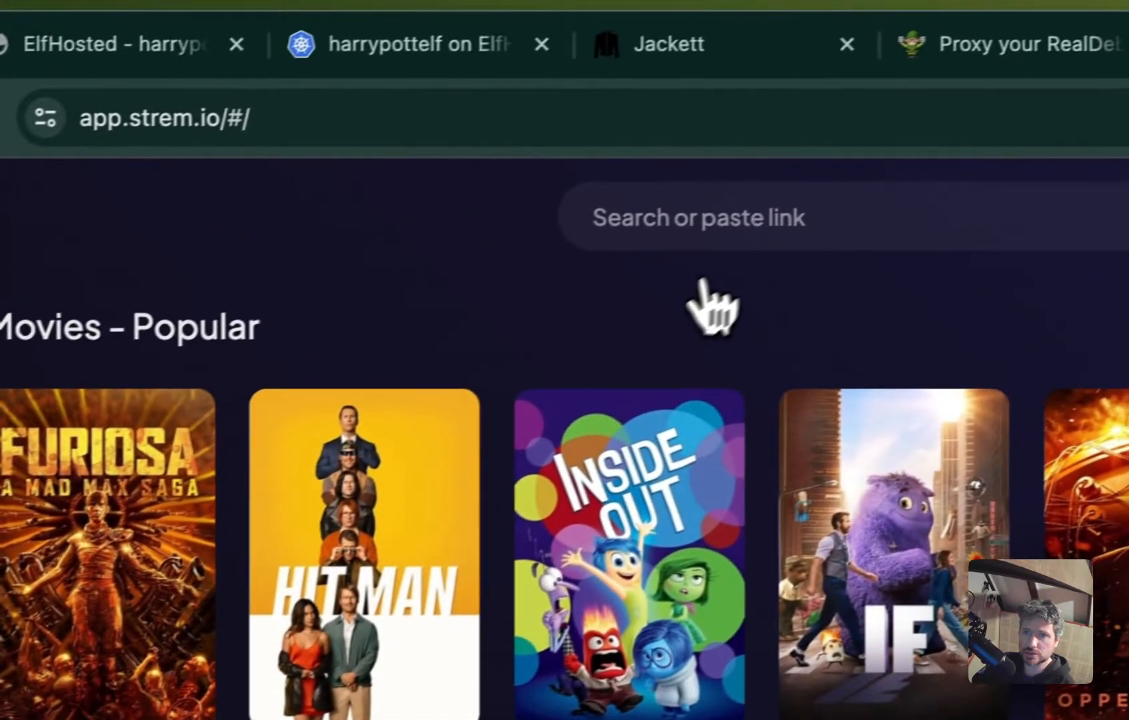
{"action": "left_click", "coordinate": [711, 226]}
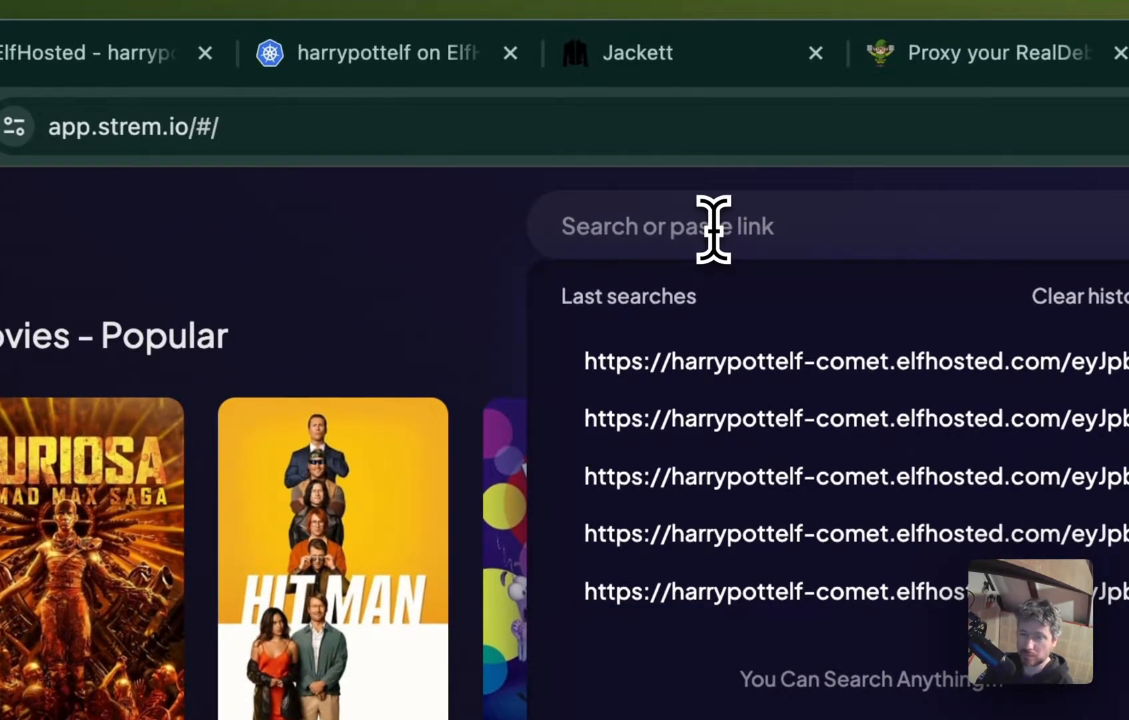
{"action": "type", "text": "flash gordon"}
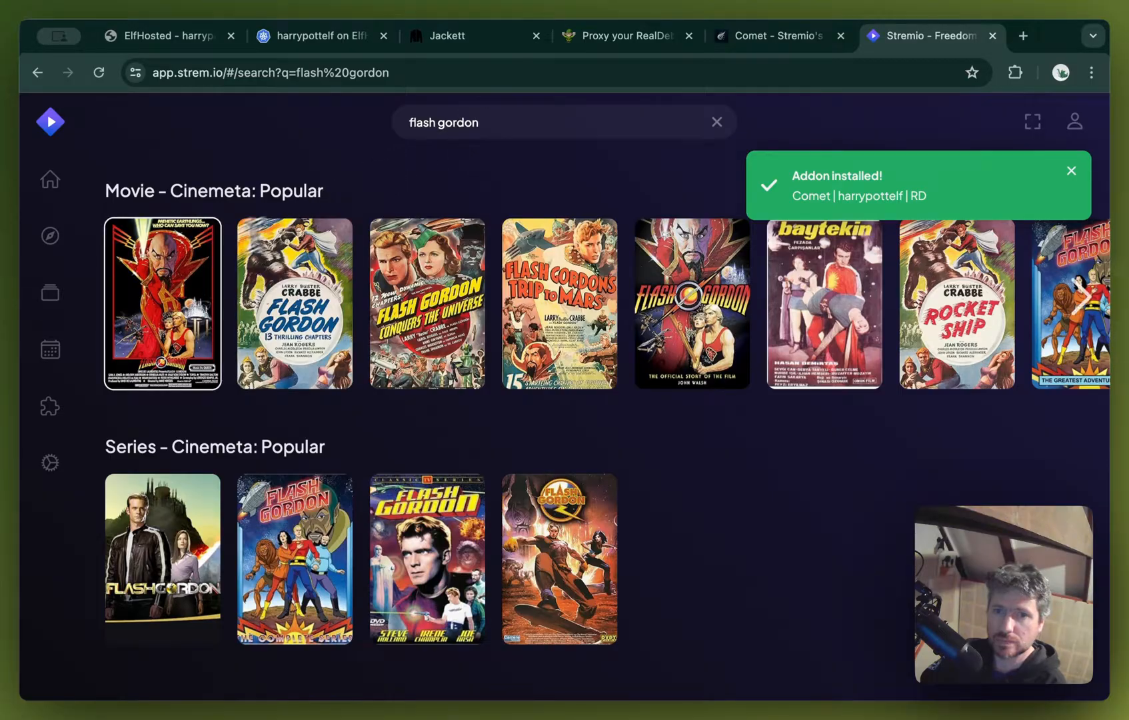
{"action": "mouse_move", "coordinate": [292, 564]}
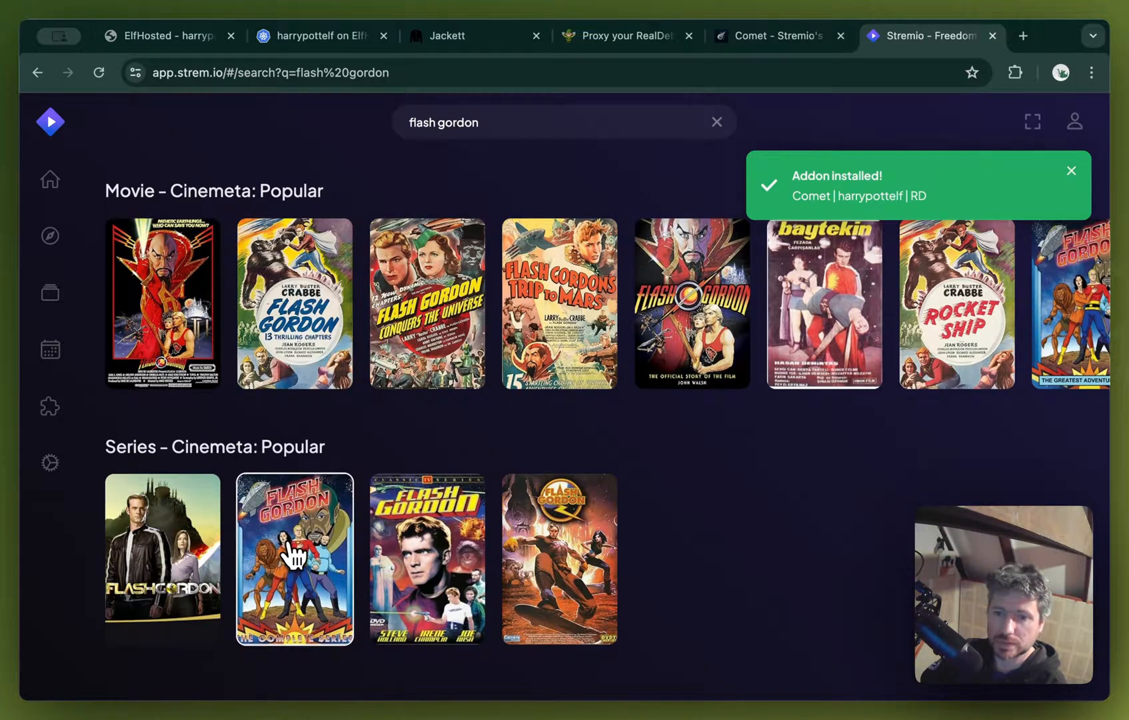
Step: Open the 1979 animated Flash Gordon series and its episode 1, 'A Planet in Peril'
{"action": "left_click", "coordinate": [1070, 171]}
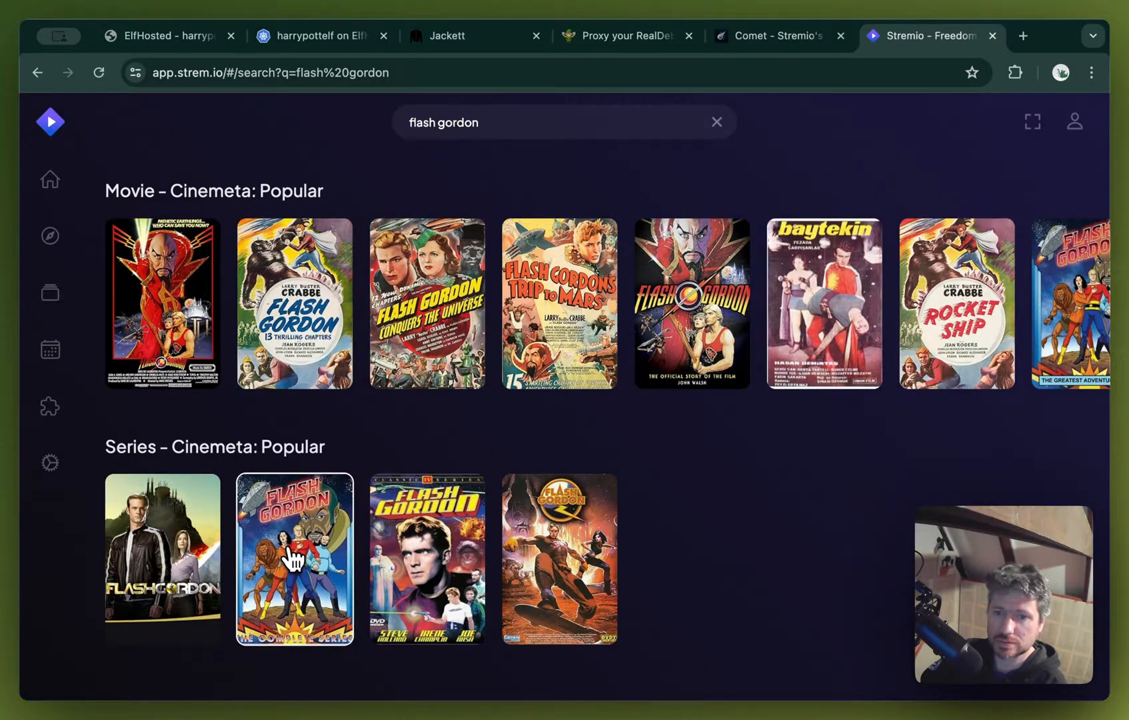
{"action": "left_click", "coordinate": [295, 558]}
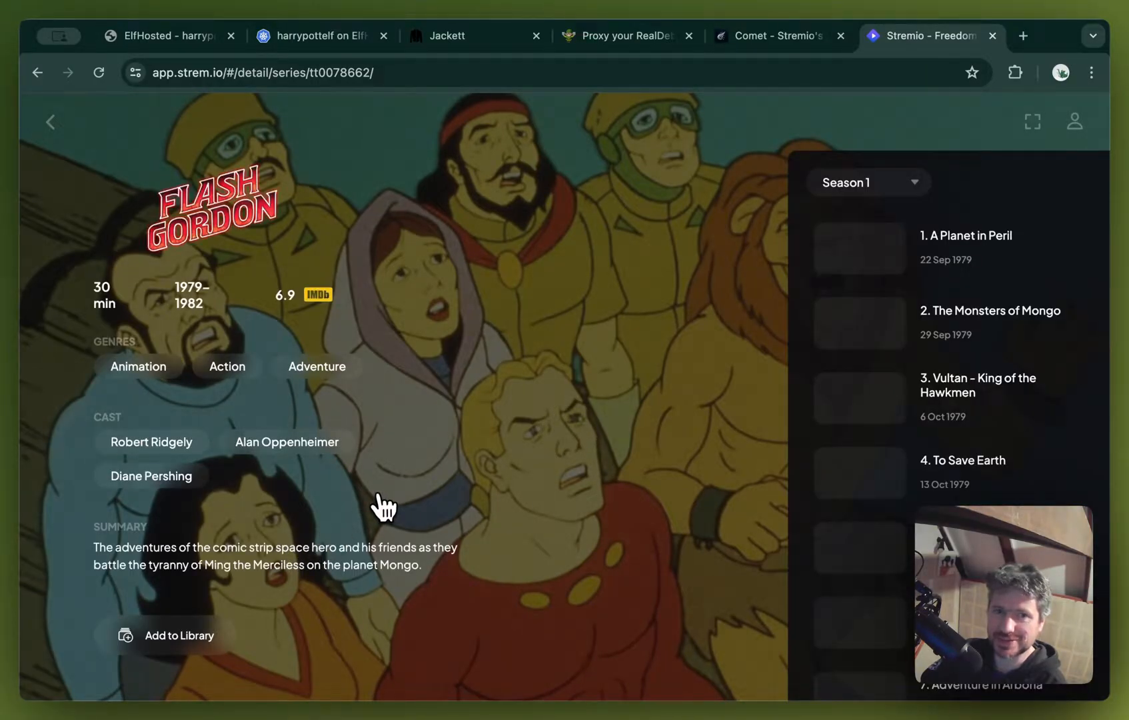
{"action": "mouse_move", "coordinate": [395, 503]}
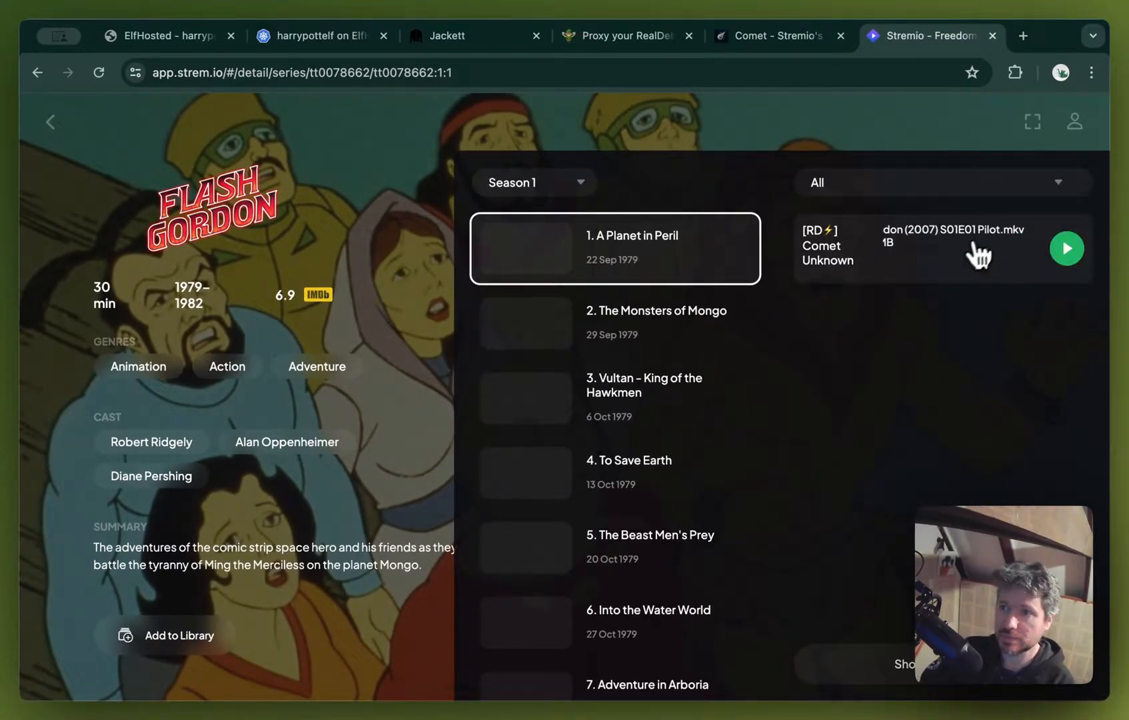
{"action": "mouse_move", "coordinate": [900, 268]}
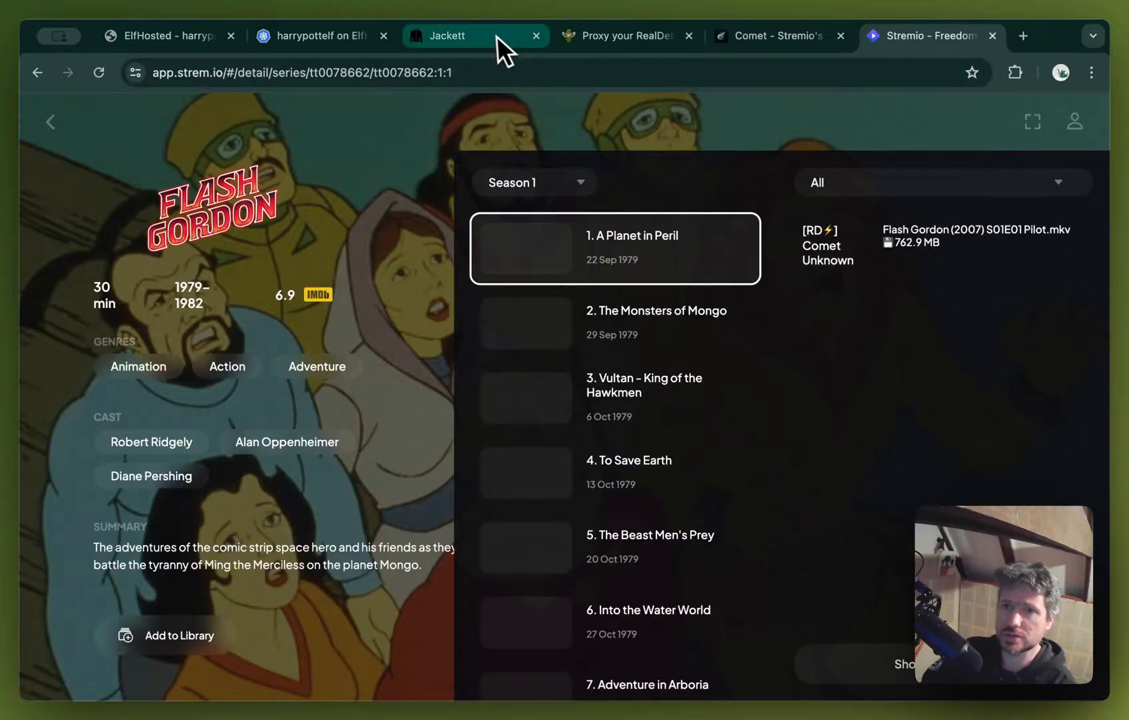
{"action": "left_click", "coordinate": [445, 36]}
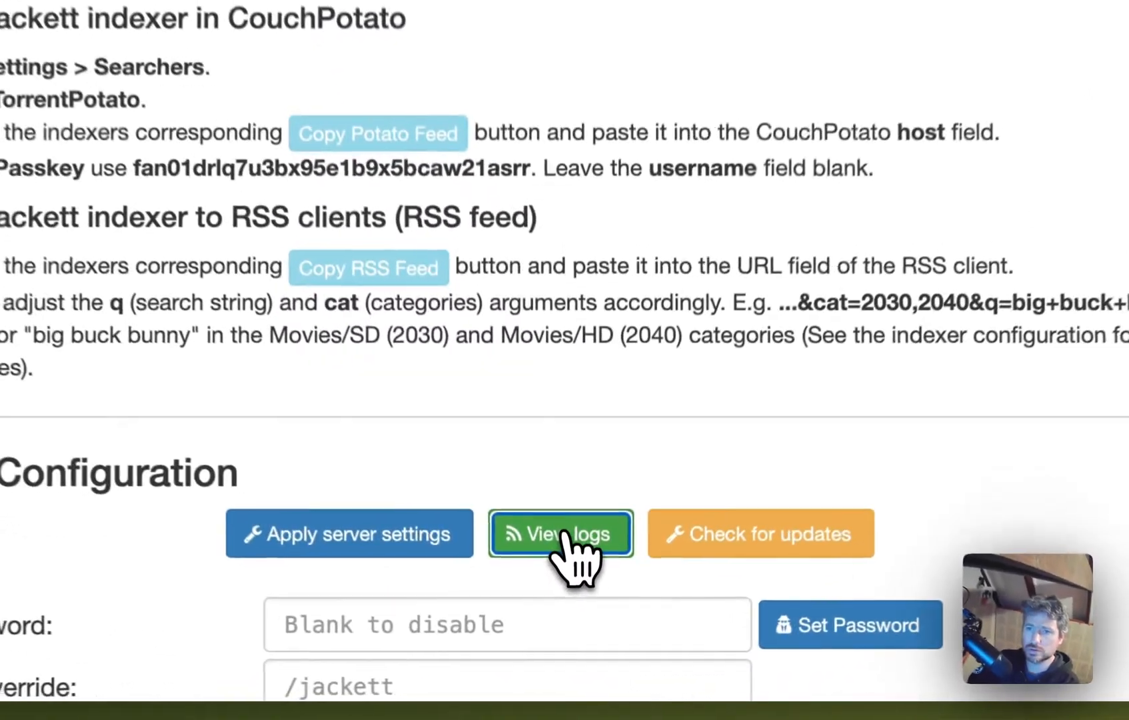
{"action": "left_click", "coordinate": [562, 534]}
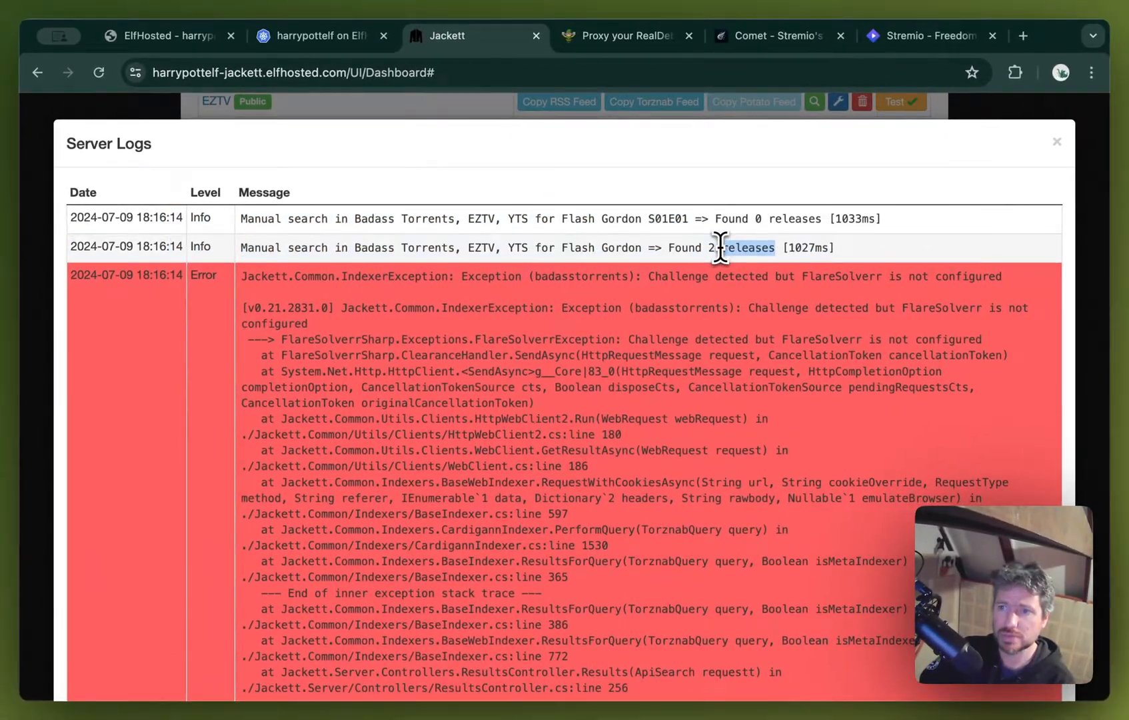
{"action": "left_click", "coordinate": [924, 36]}
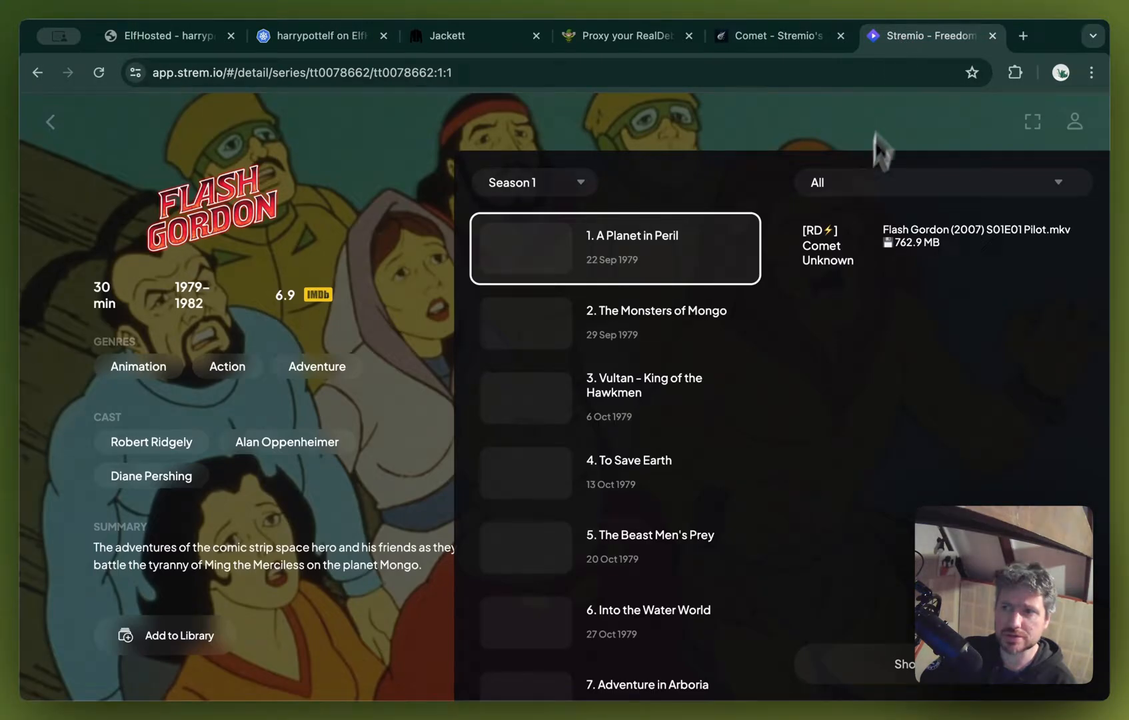
{"action": "mouse_move", "coordinate": [952, 339]}
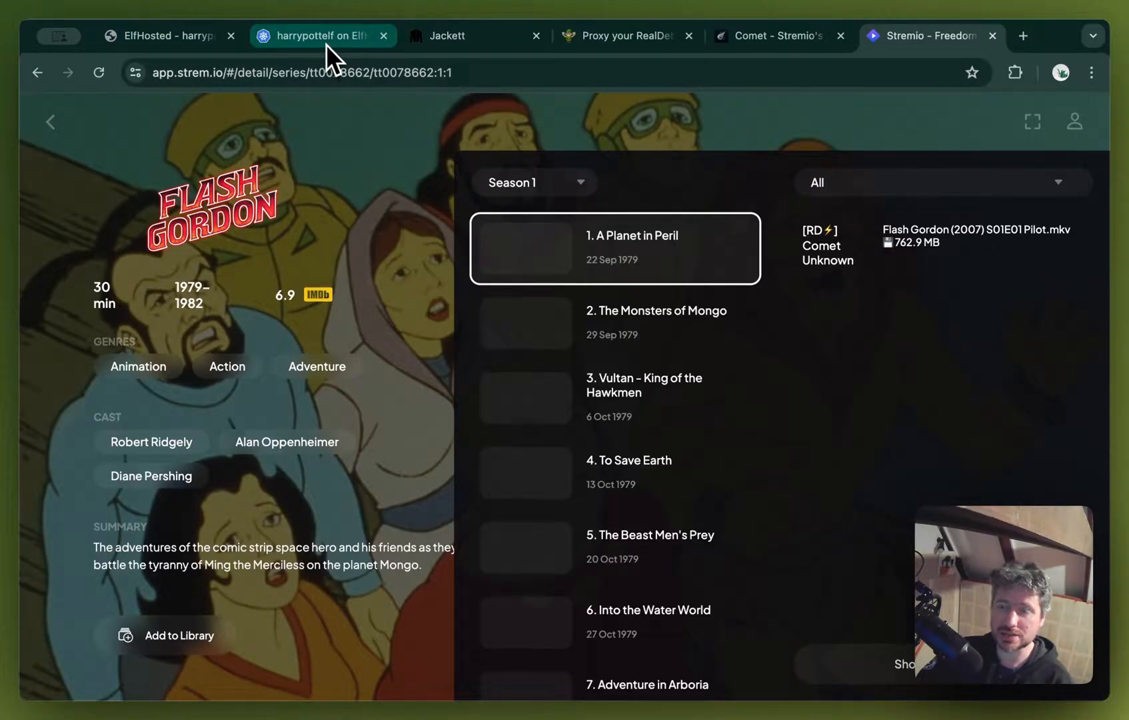
{"action": "mouse_move", "coordinate": [332, 47]}
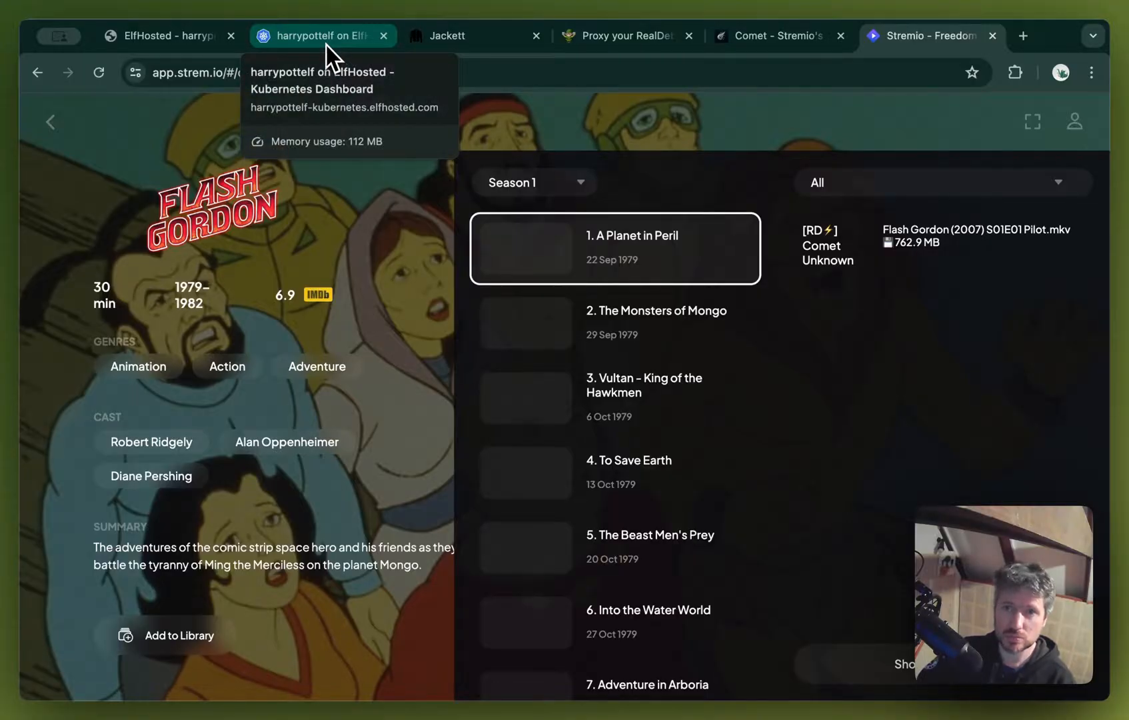
Step: View the new comet pod's logs: 502 torrents for Flash Gordon S01E01, one cached Real-Debrid file
{"action": "left_click", "coordinate": [326, 35]}
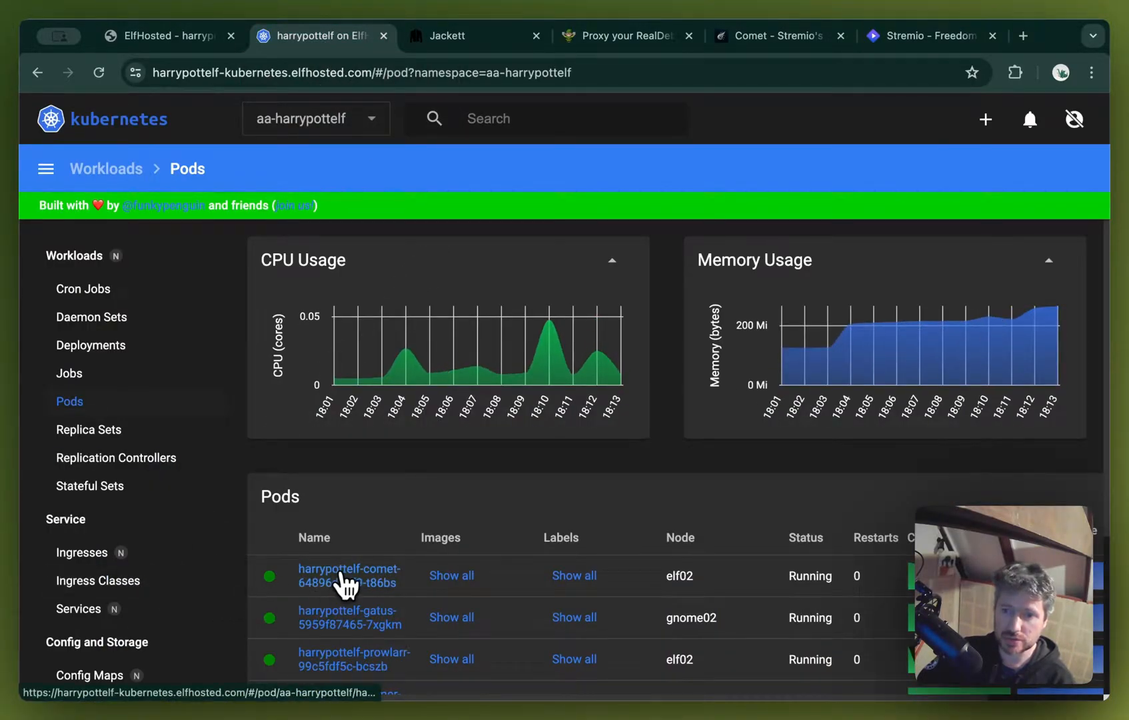
{"action": "left_click", "coordinate": [350, 568]}
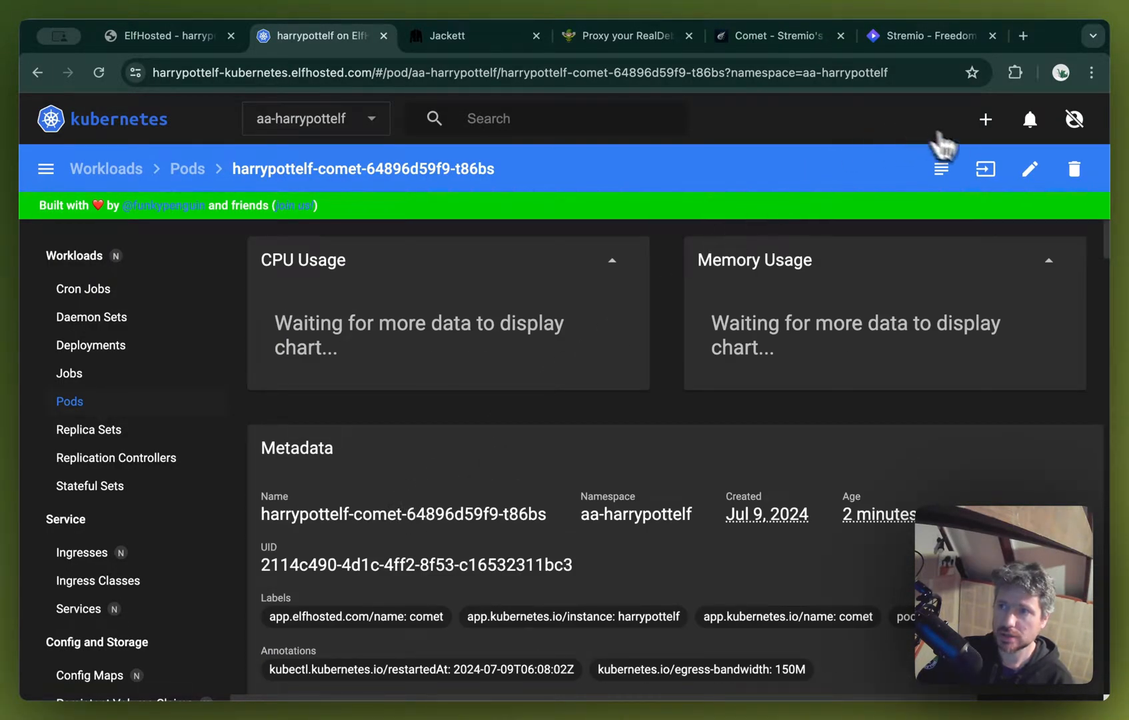
{"action": "left_click", "coordinate": [941, 168]}
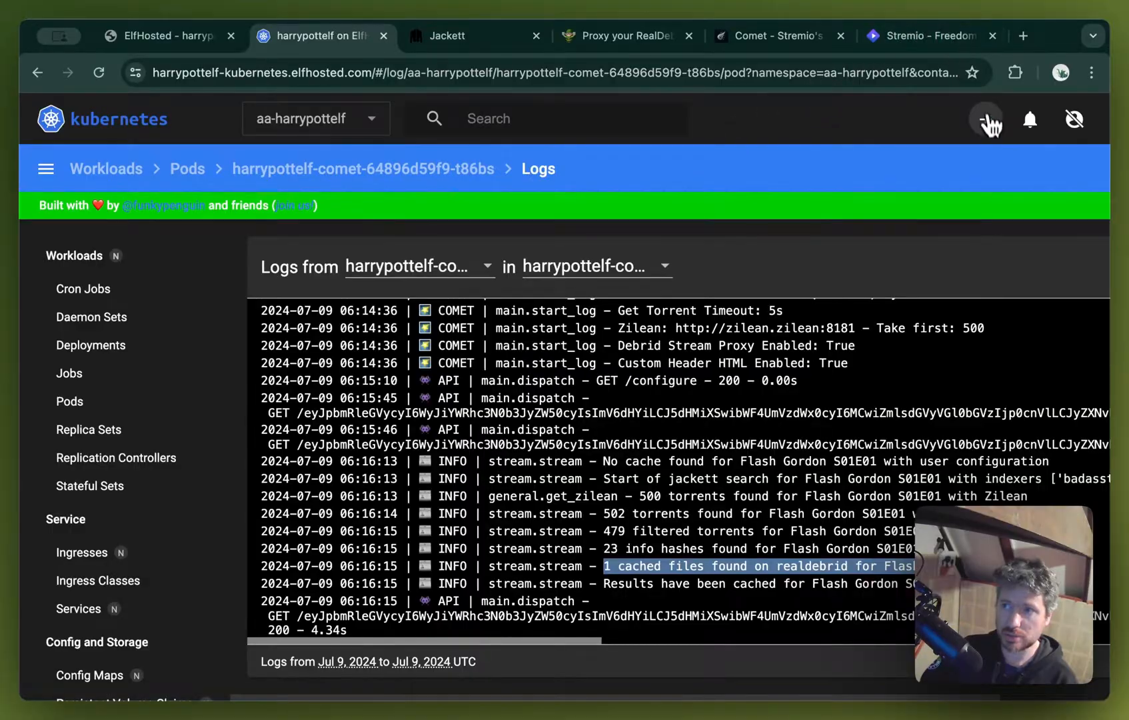
Step: Open the elfbot-comet ConfigMap from Config Maps, edit its YAML, and submit the Jackett settings
{"action": "left_click", "coordinate": [986, 120]}
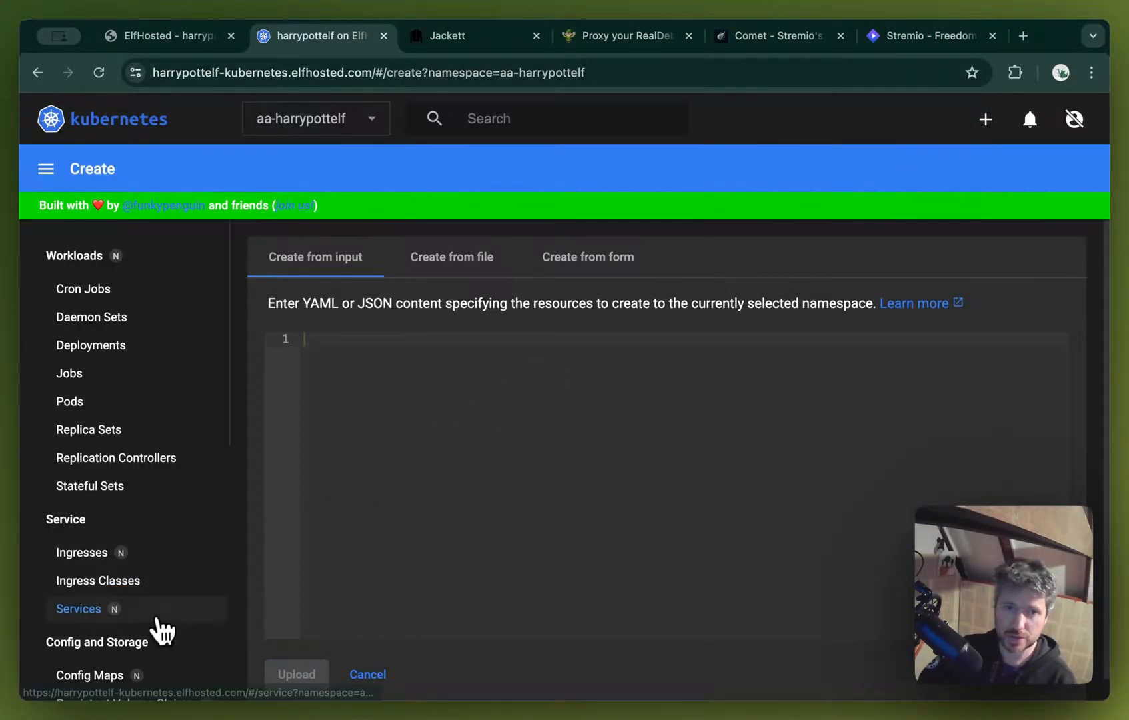
{"action": "left_click", "coordinate": [88, 676]}
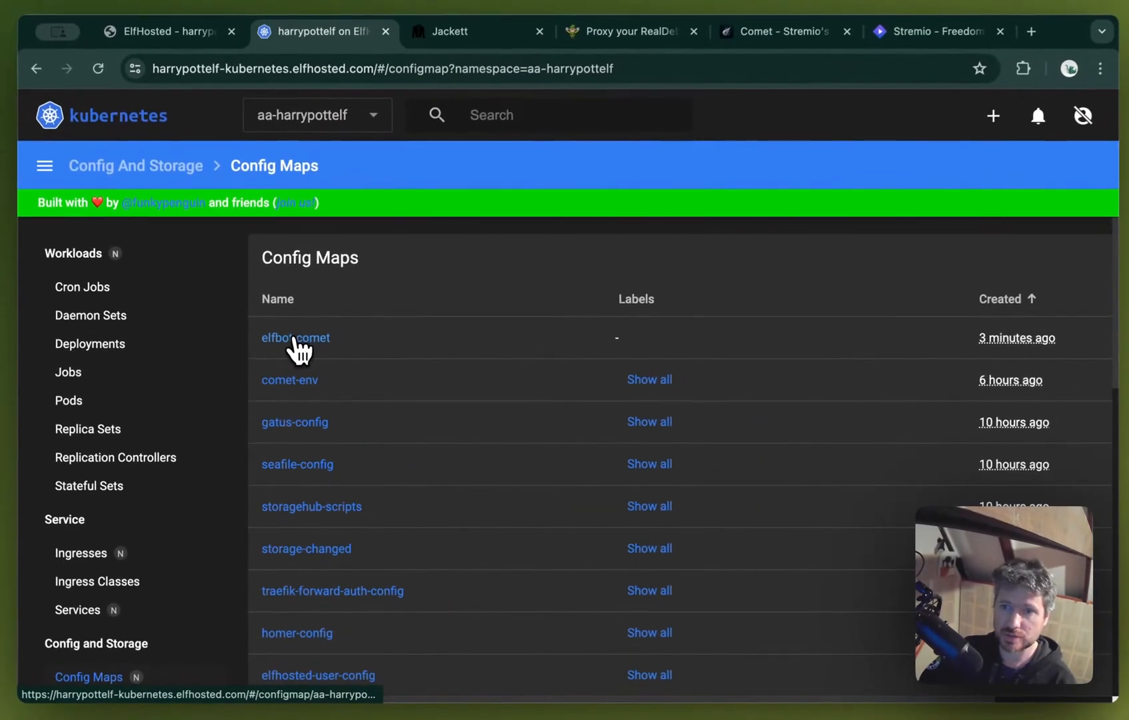
{"action": "left_click", "coordinate": [295, 338]}
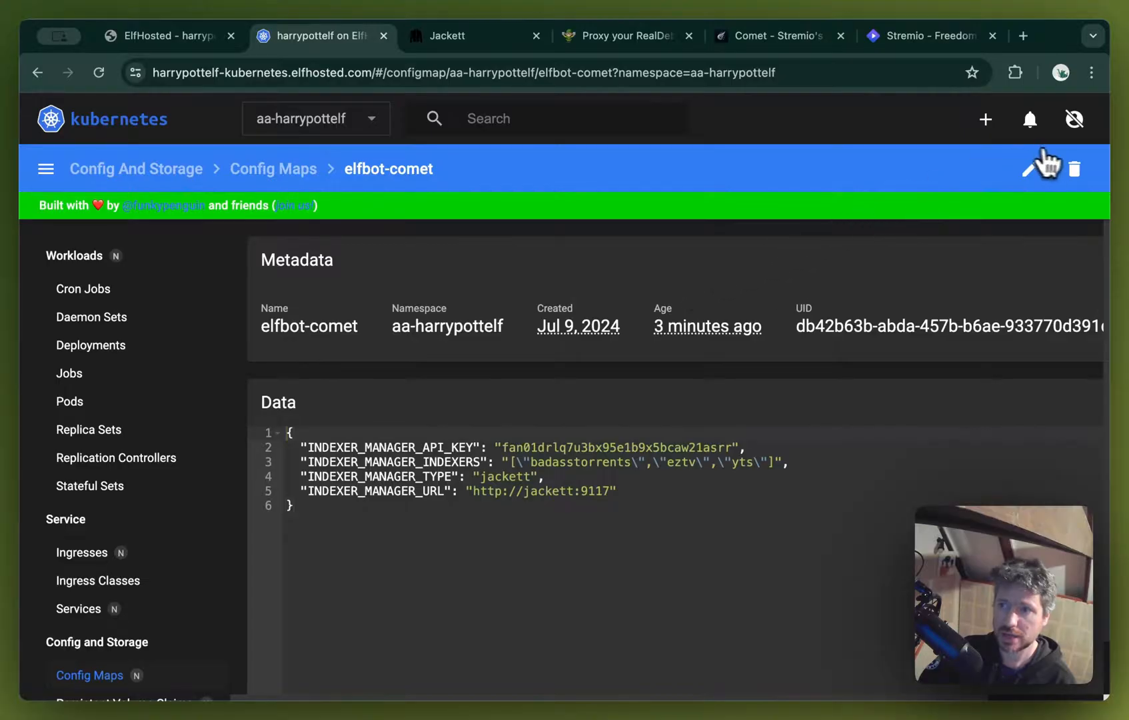
{"action": "left_click", "coordinate": [1028, 169]}
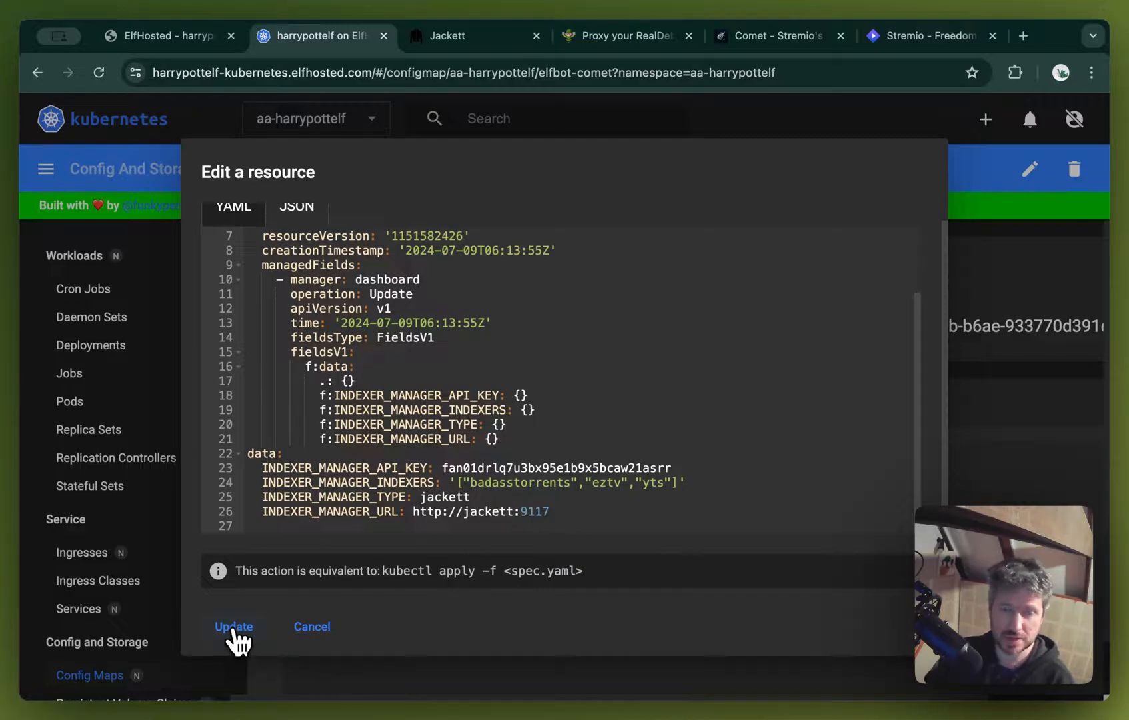
{"action": "left_click", "coordinate": [233, 626]}
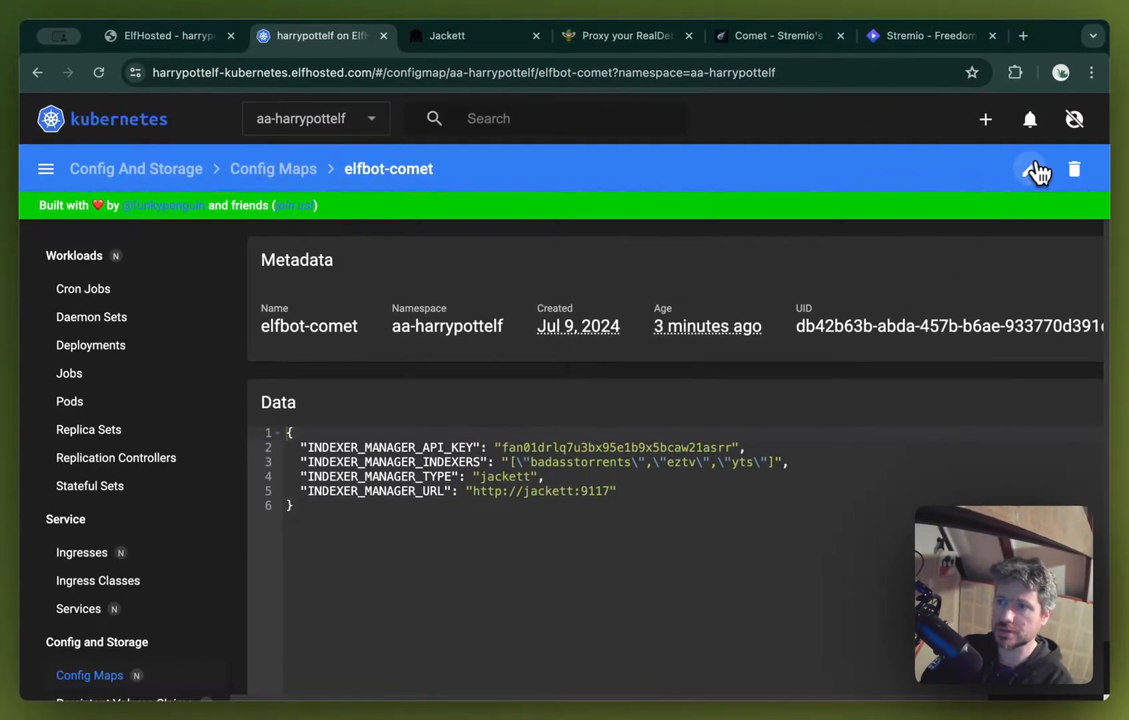
Step: Paste the Prowlarr type and URL data block into elfbot-comet, selecting the JACKETT key placeholder
{"action": "left_click", "coordinate": [1039, 169]}
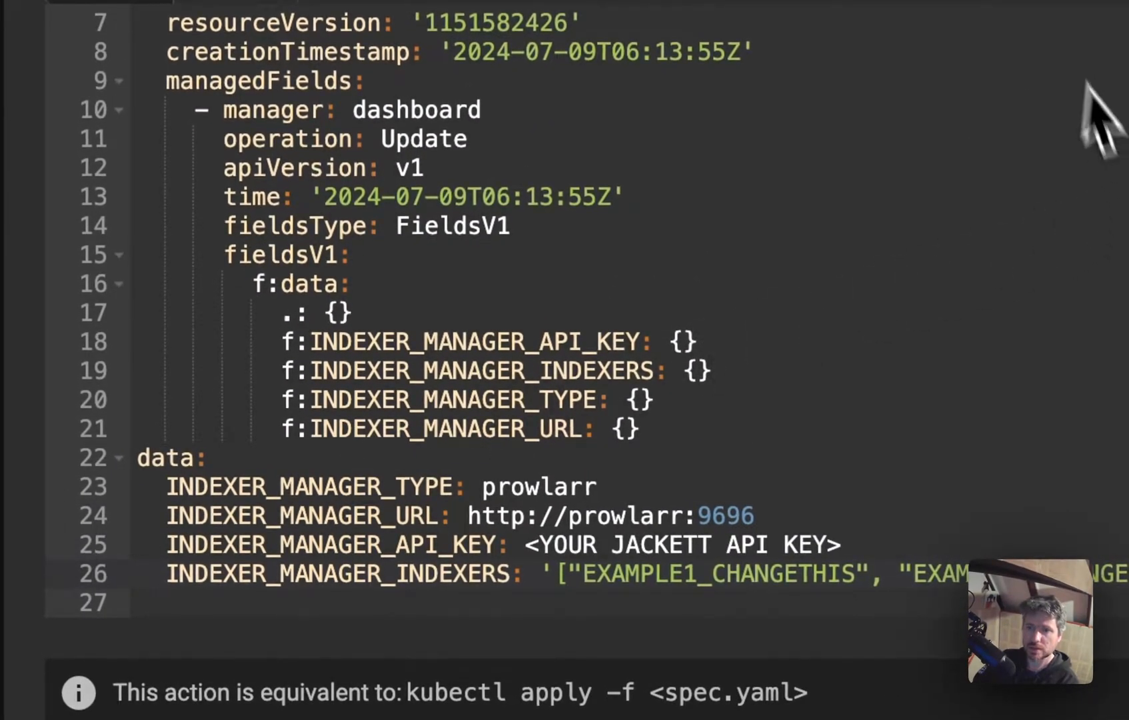
{"action": "double_click", "coordinate": [661, 546]}
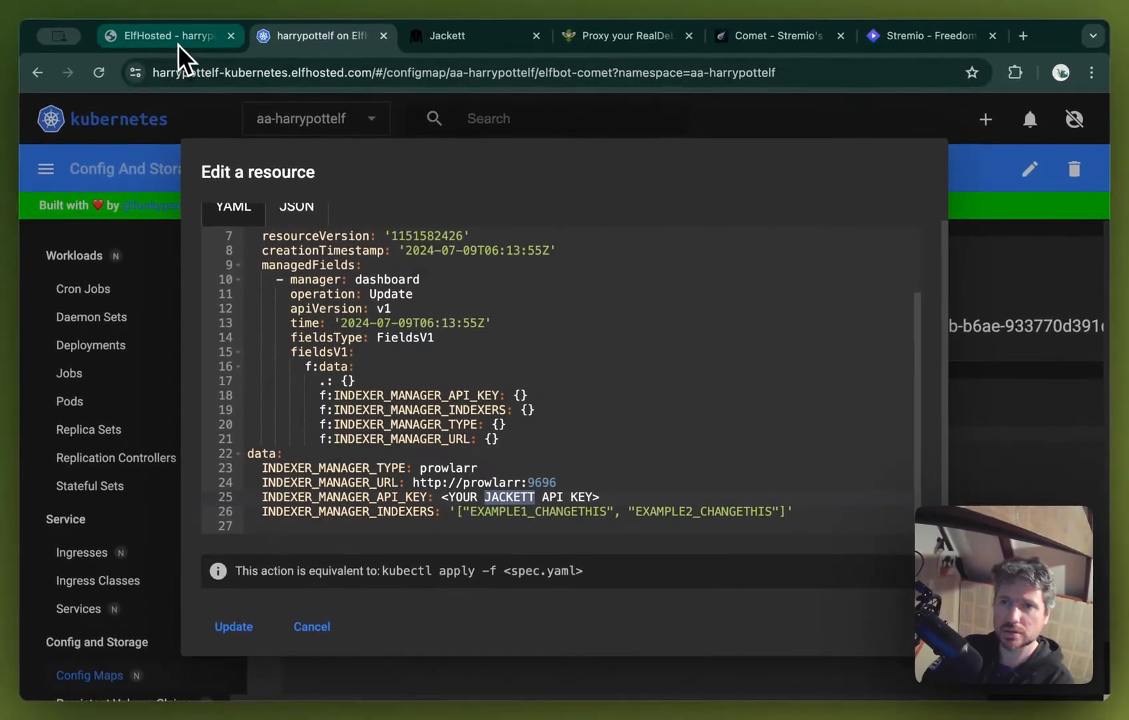
{"action": "left_click", "coordinate": [172, 36]}
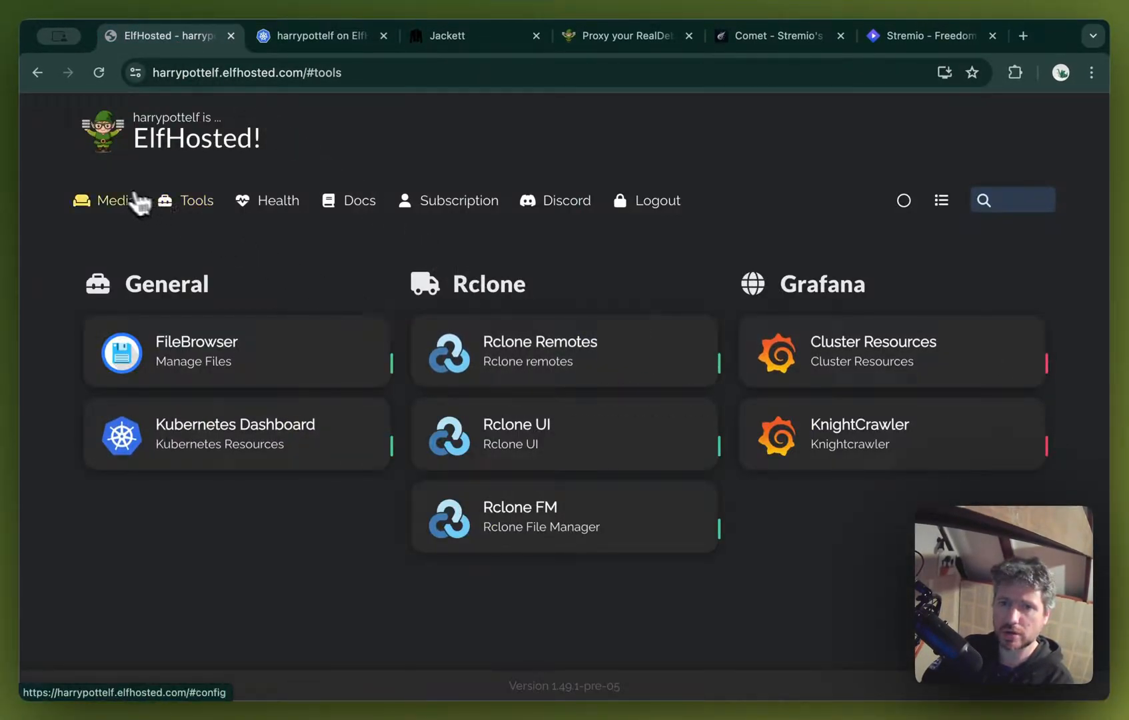
{"action": "left_click", "coordinate": [115, 200]}
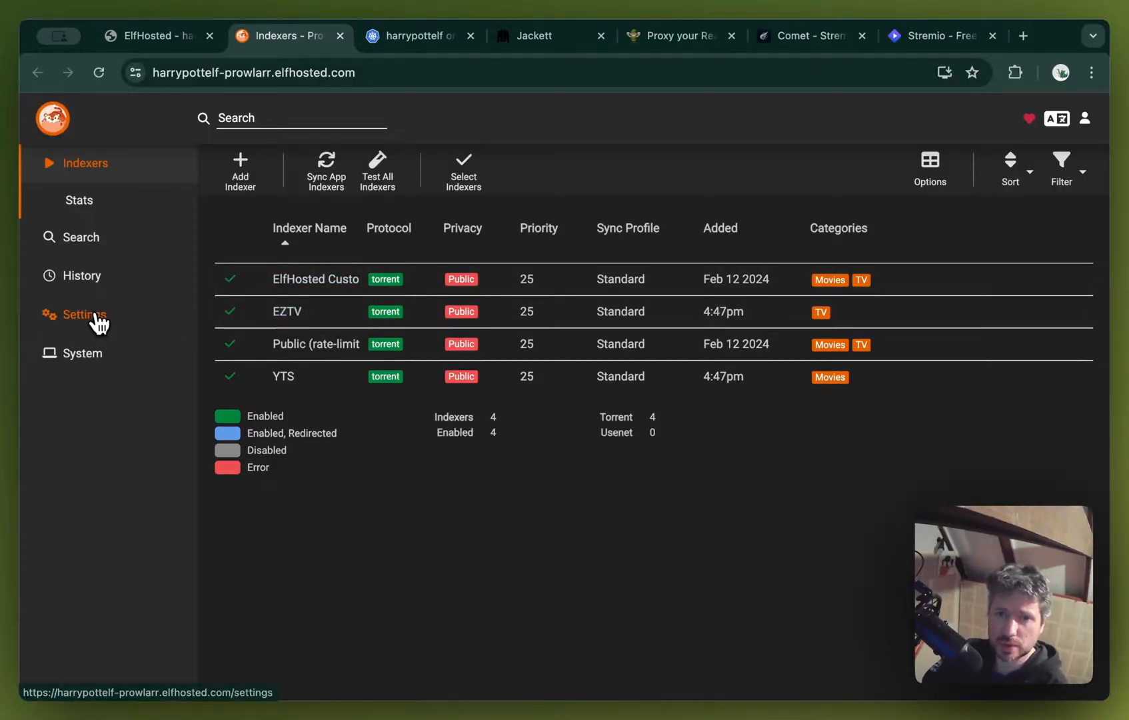
{"action": "left_click", "coordinate": [84, 315]}
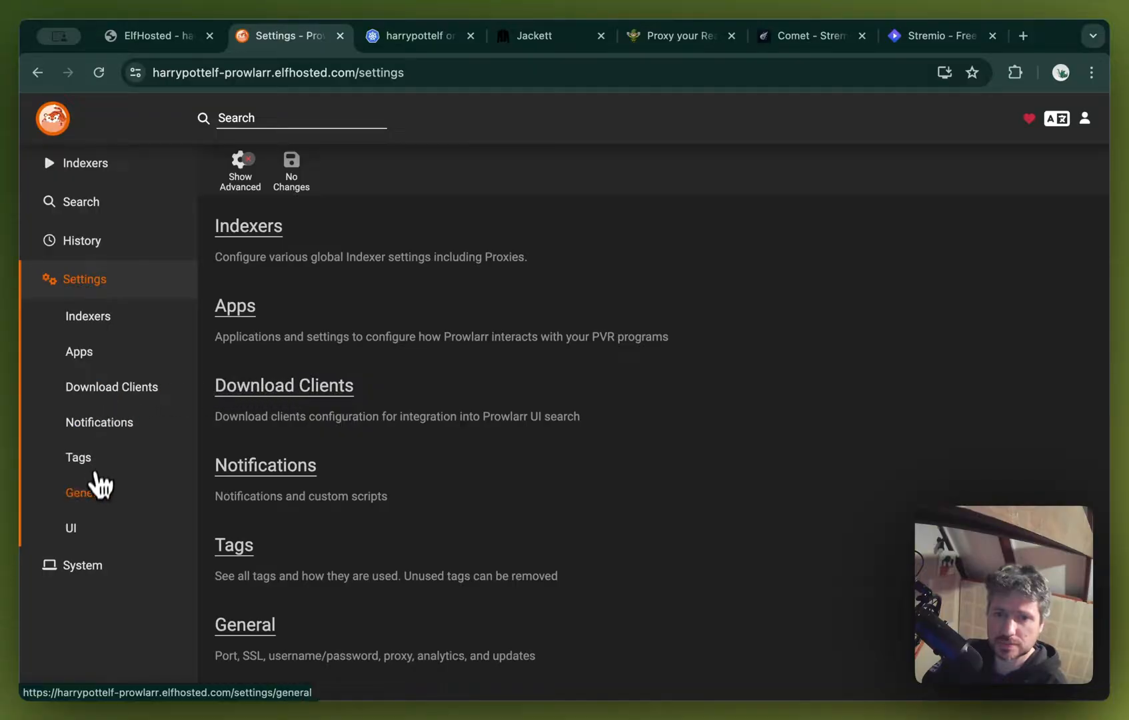
{"action": "left_click", "coordinate": [79, 493]}
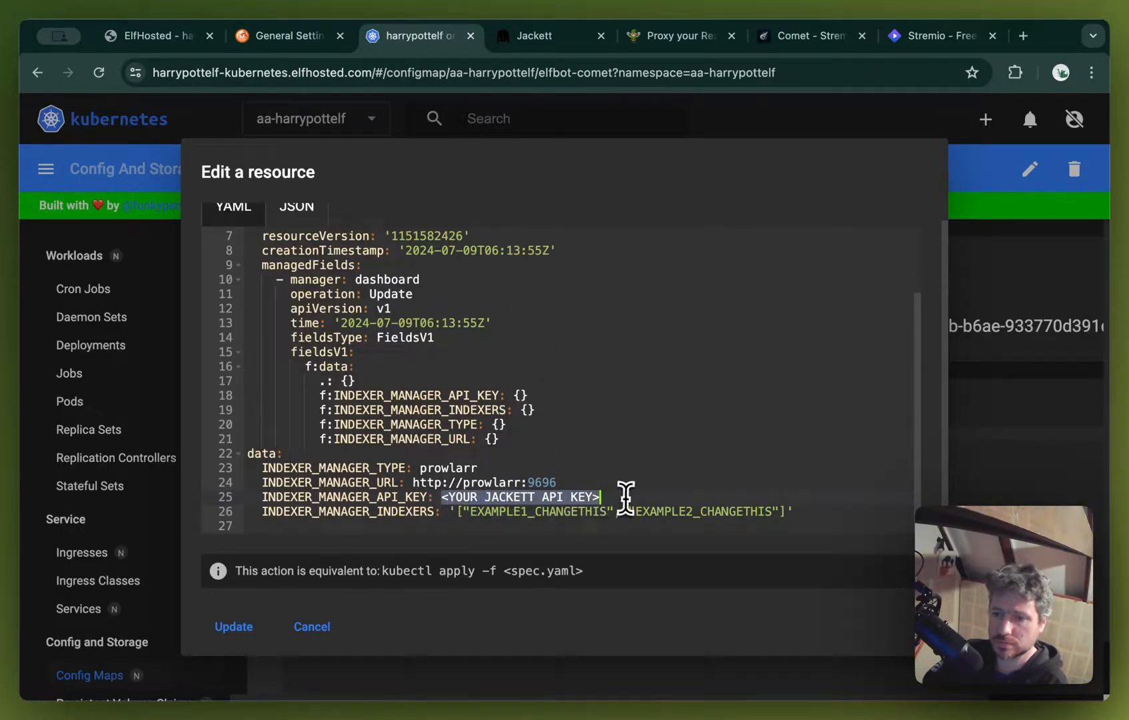
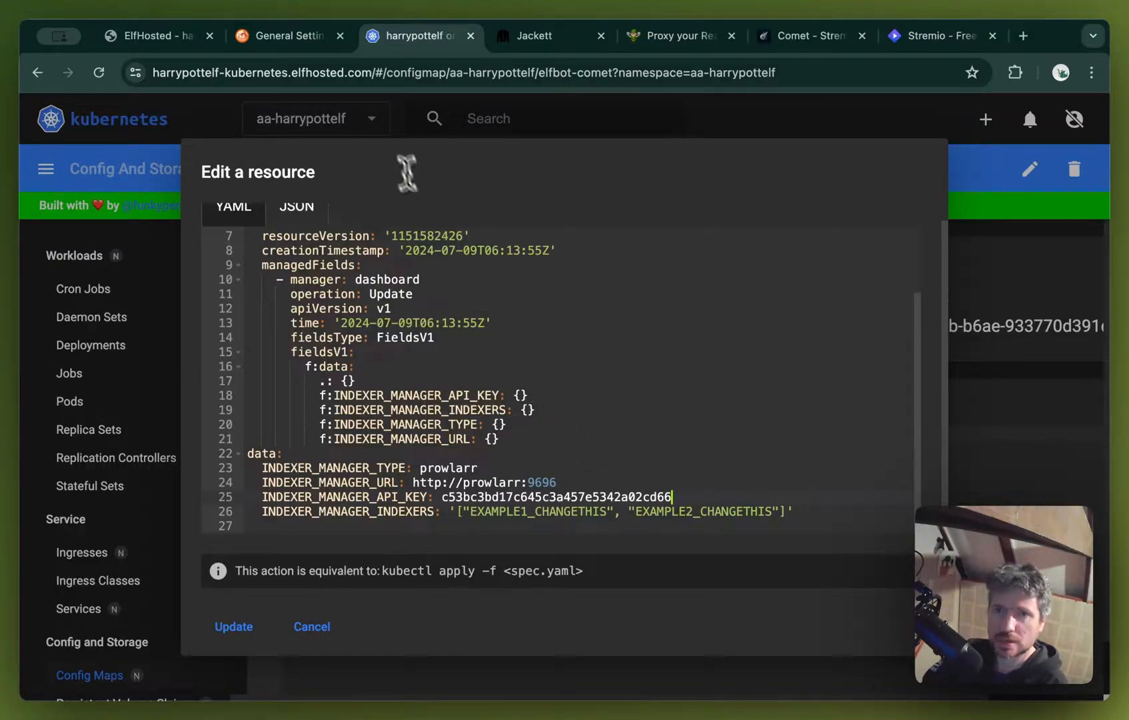
Step: Copy 'ElfHosted Customer Internal Torrentio/Knightcrawler Indexer' from Prowlarr Indexers as the first indexer entry
{"action": "left_click", "coordinate": [281, 36]}
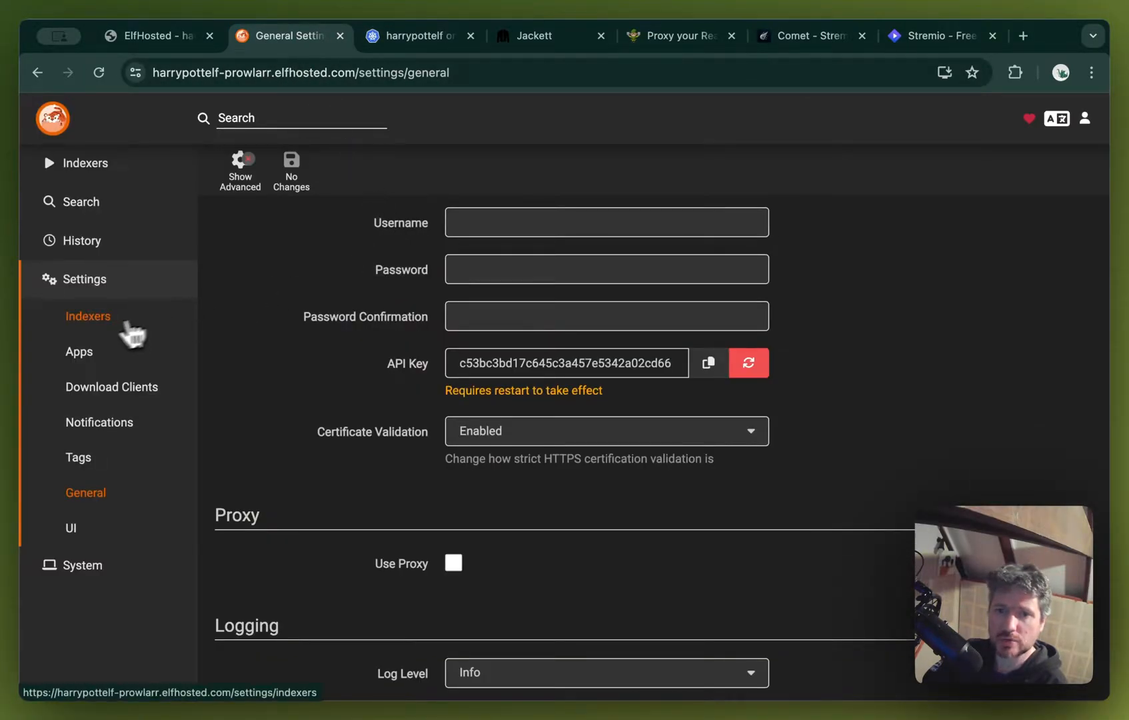
{"action": "left_click", "coordinate": [88, 316]}
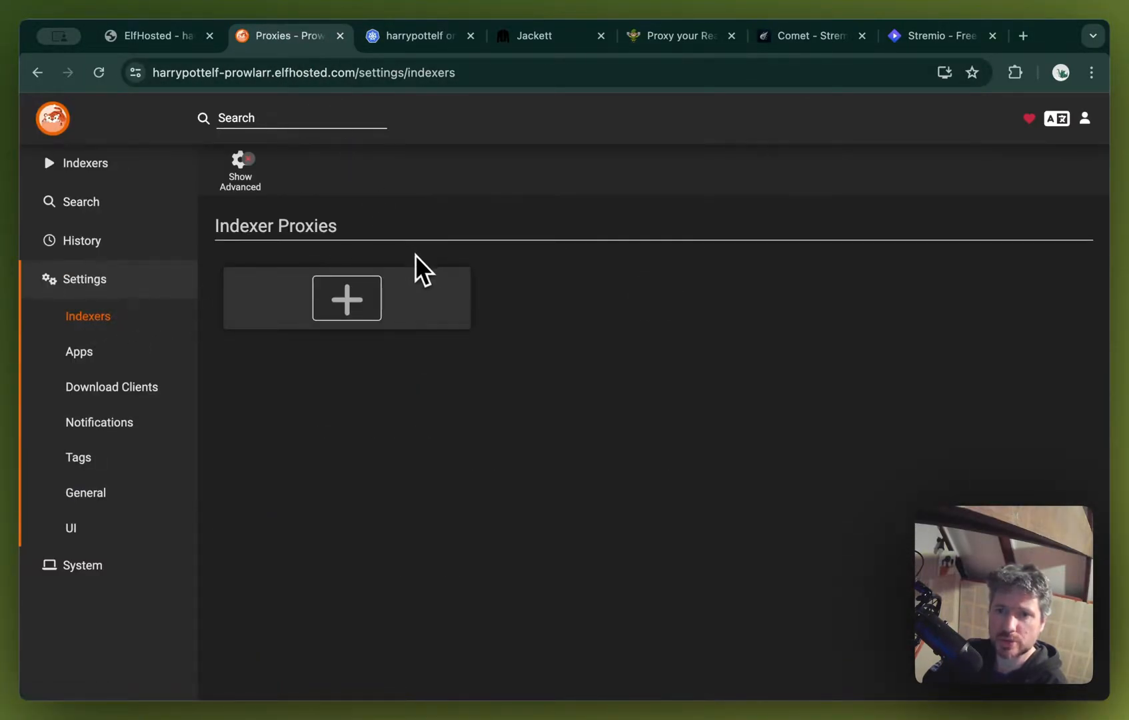
{"action": "left_click", "coordinate": [84, 163]}
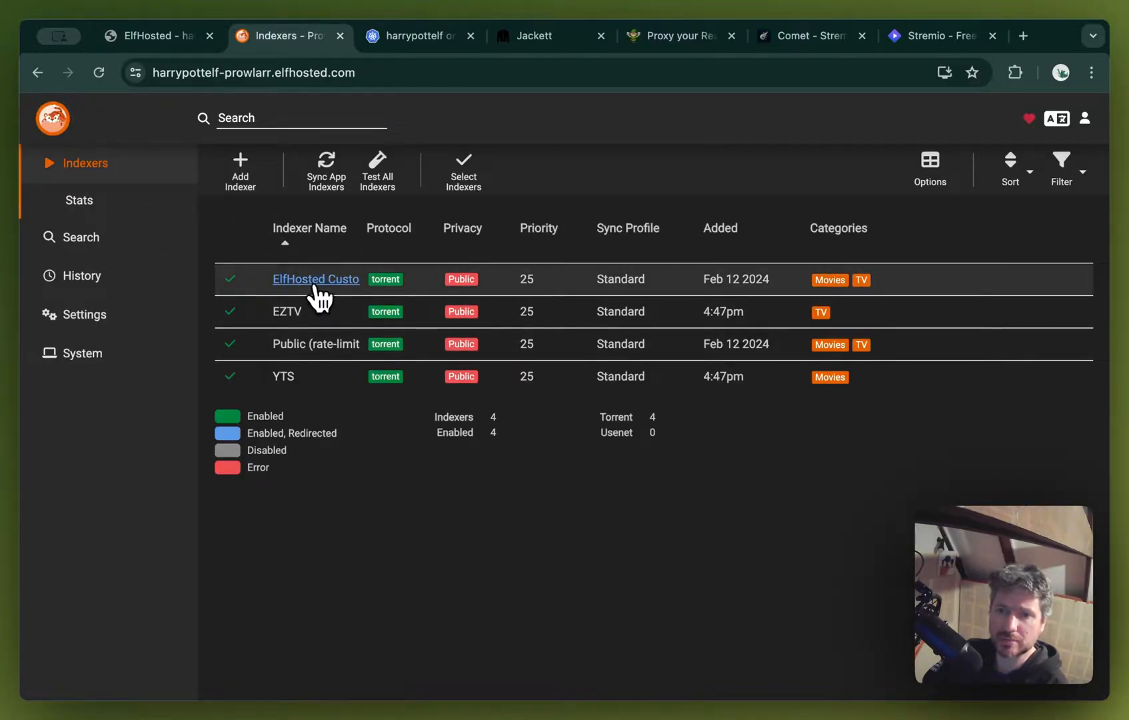
{"action": "left_click", "coordinate": [315, 280]}
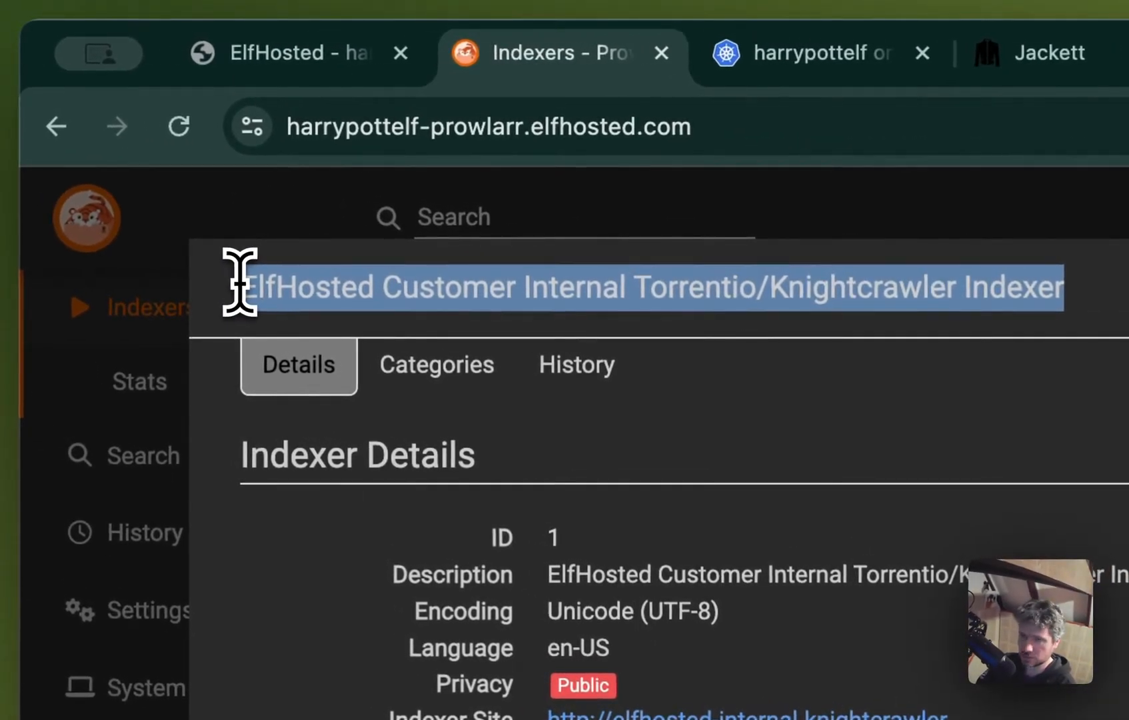
{"action": "left_click", "coordinate": [417, 35]}
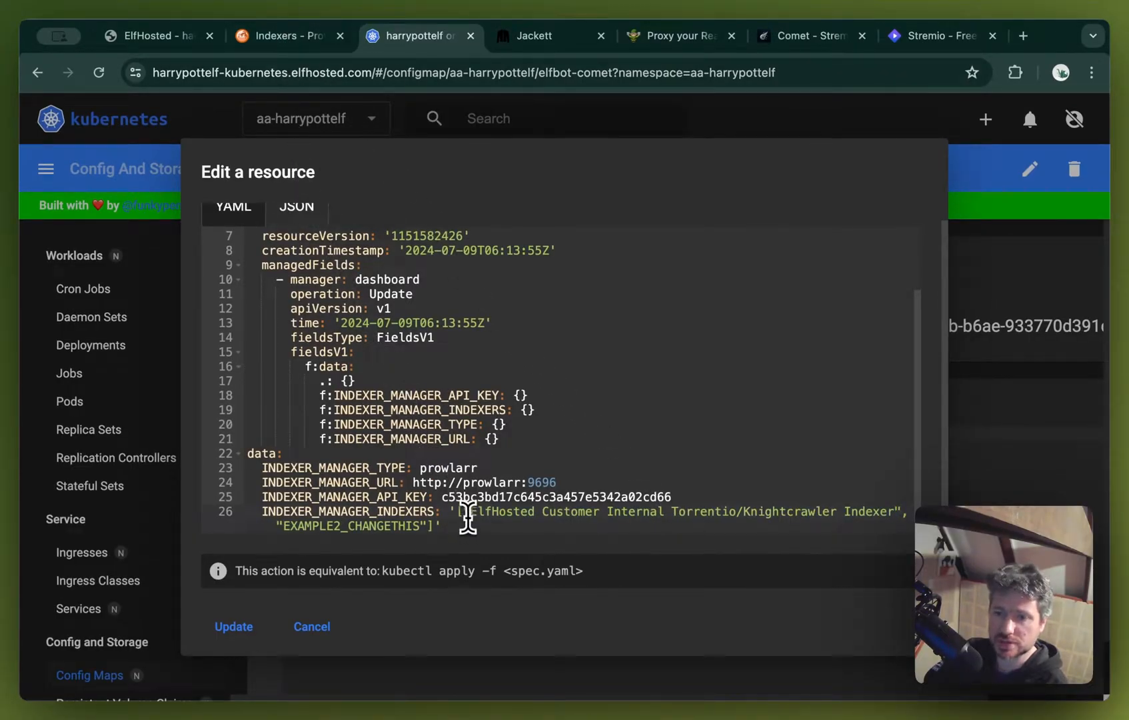
Step: Replace EXAMPLE2_CHANGETHIS with "EZTV","YTS" and save the elfbot-comet config map
{"action": "left_click", "coordinate": [286, 36]}
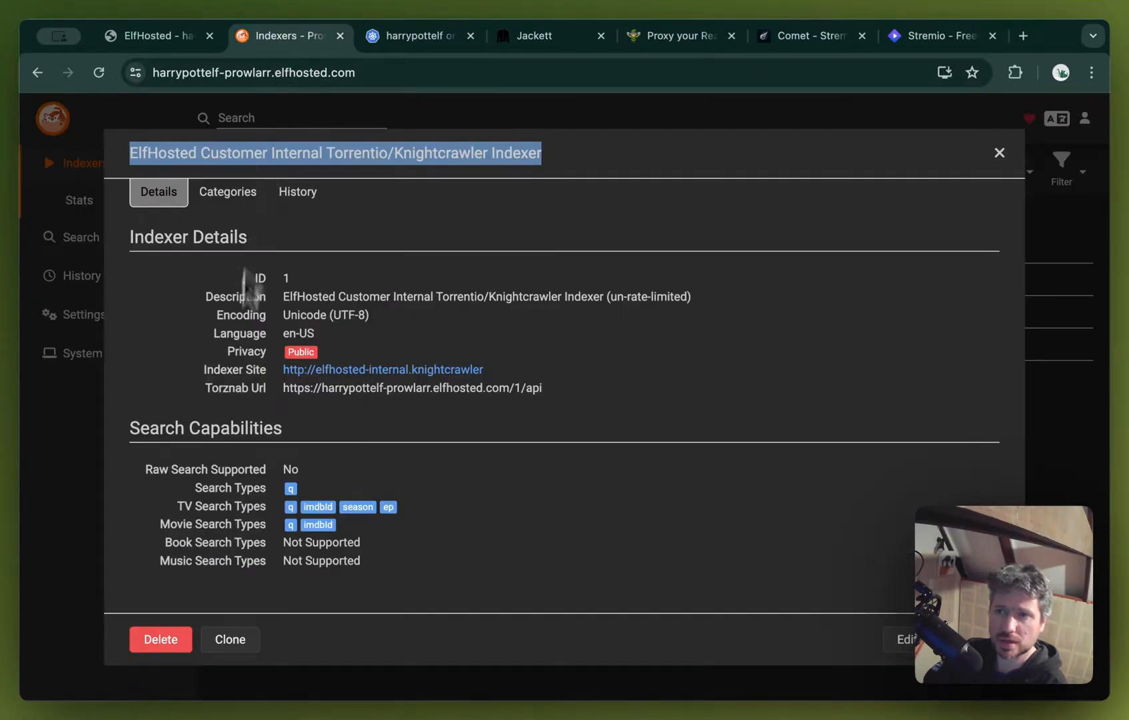
{"action": "left_click", "coordinate": [999, 152]}
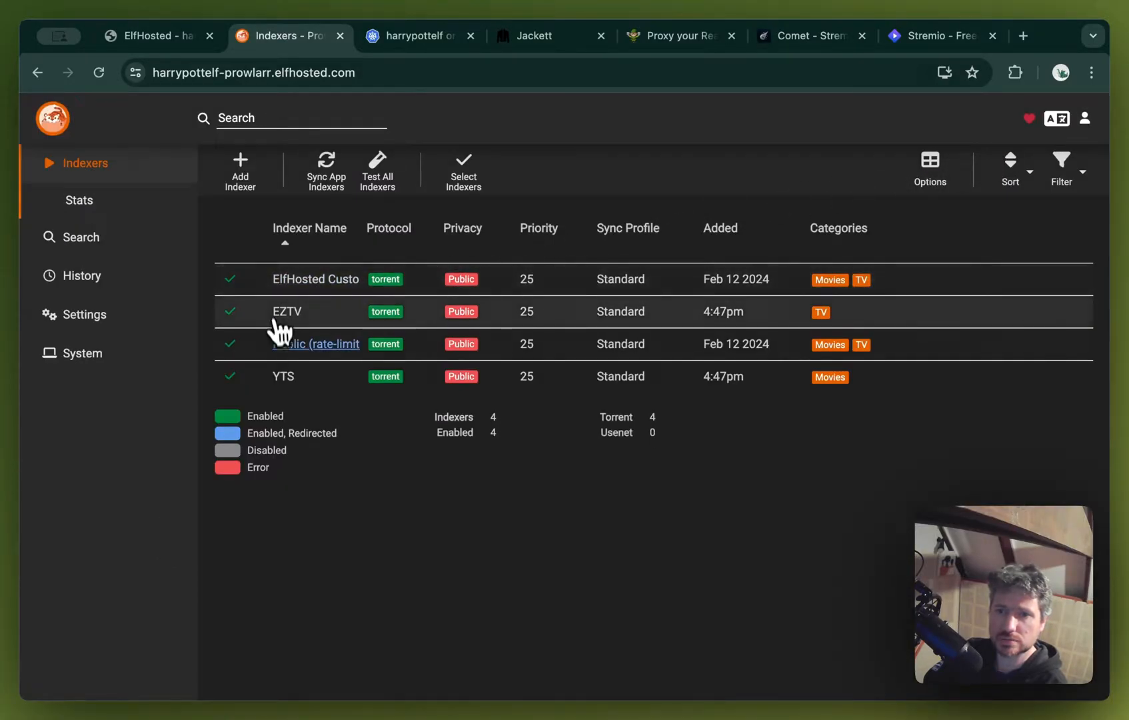
{"action": "left_click", "coordinate": [416, 35]}
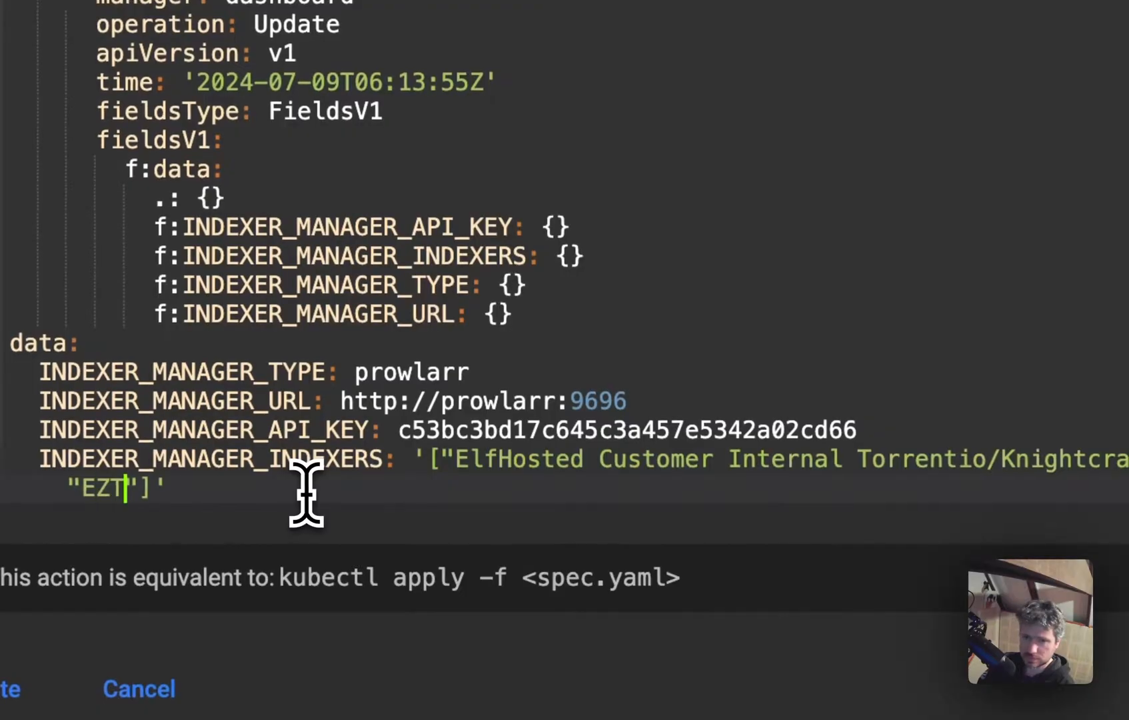
{"action": "type", "text": "V\",\"Y"}
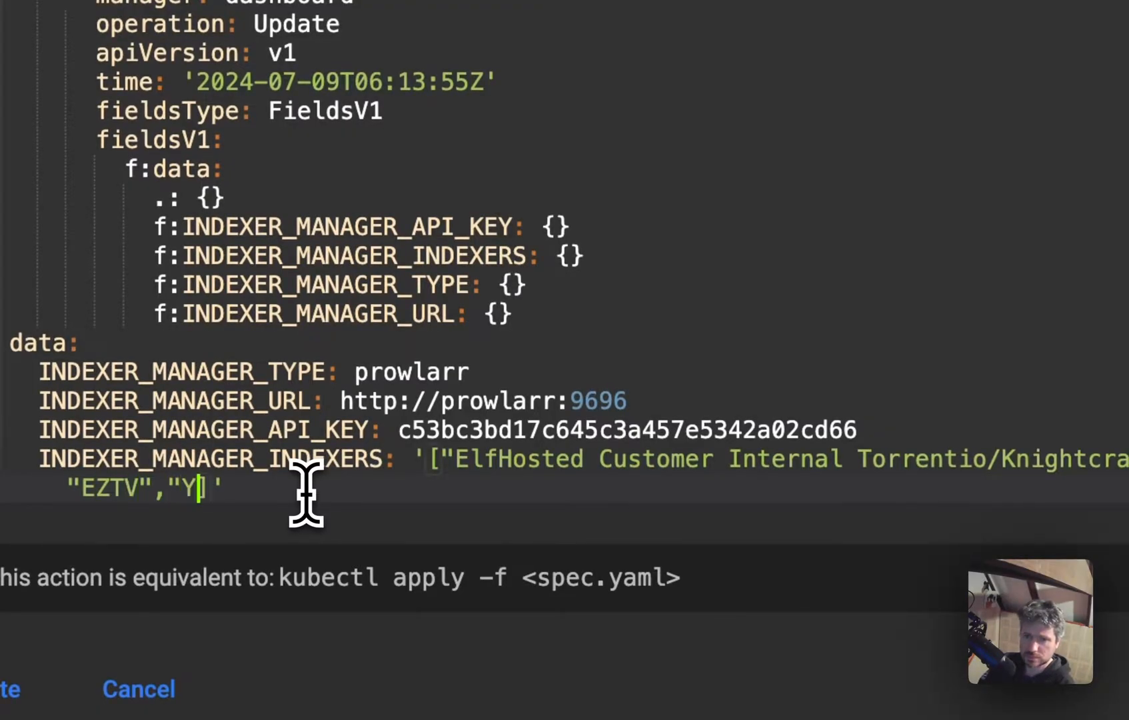
{"action": "type", "text": "TS\\\"]"}
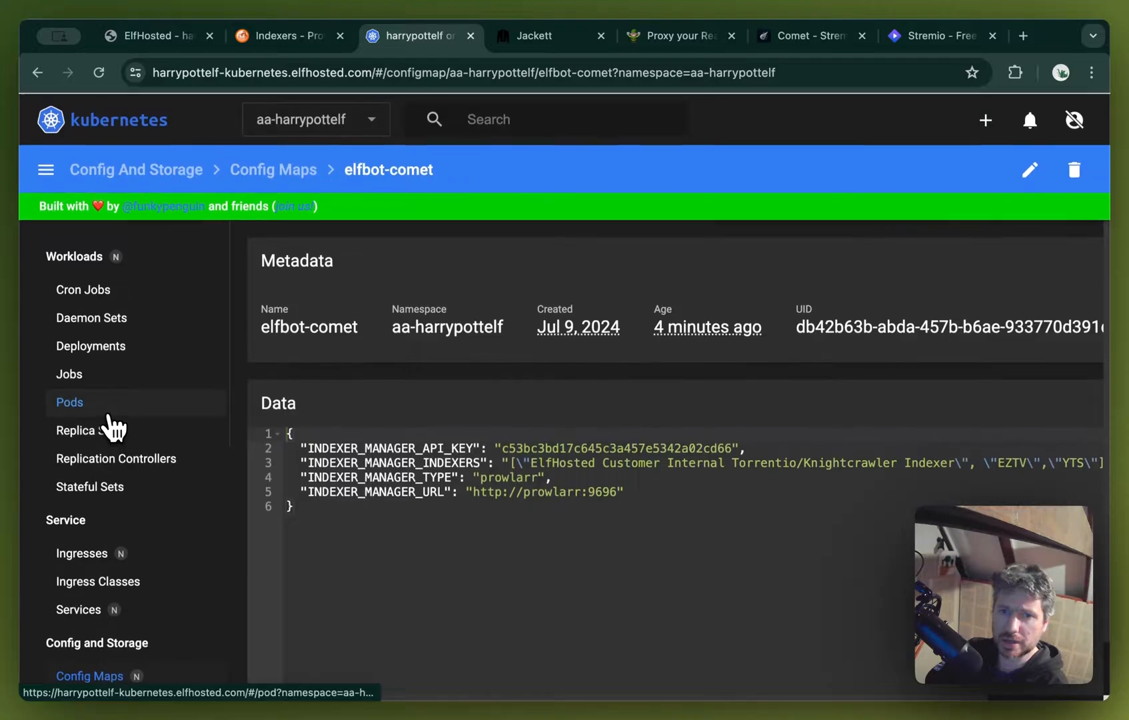
Step: Watch the Pods list as the old Comet pod terminates and the new one starts
{"action": "left_click", "coordinate": [69, 402]}
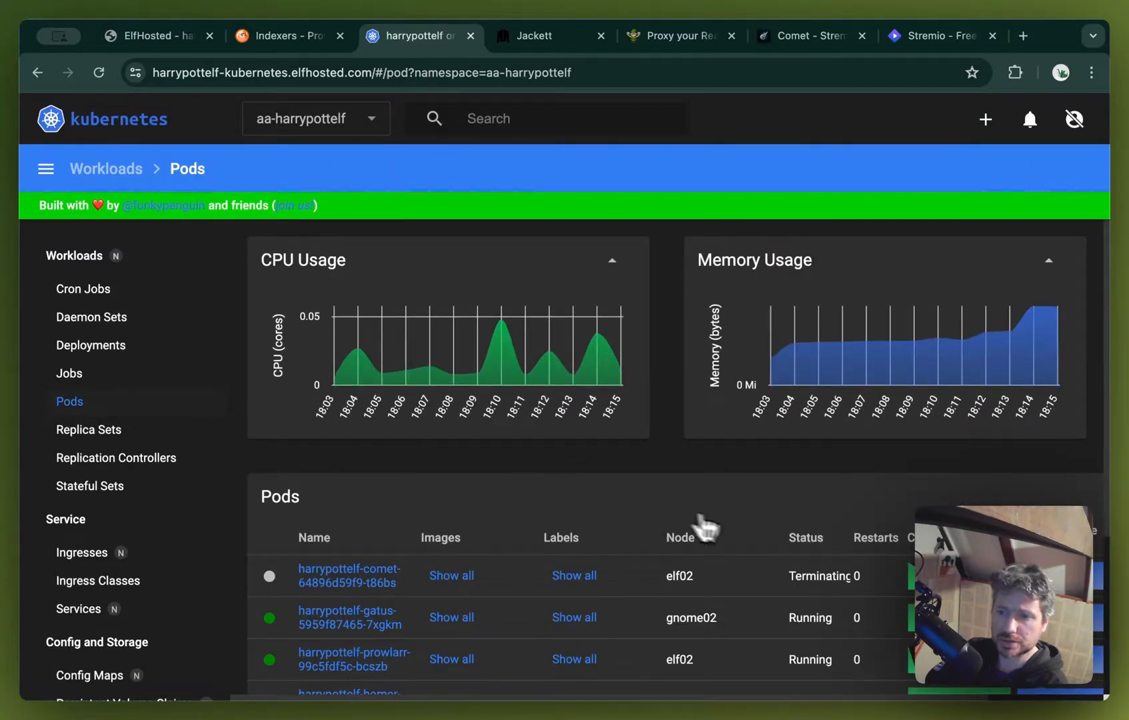
{"action": "mouse_move", "coordinate": [712, 604]}
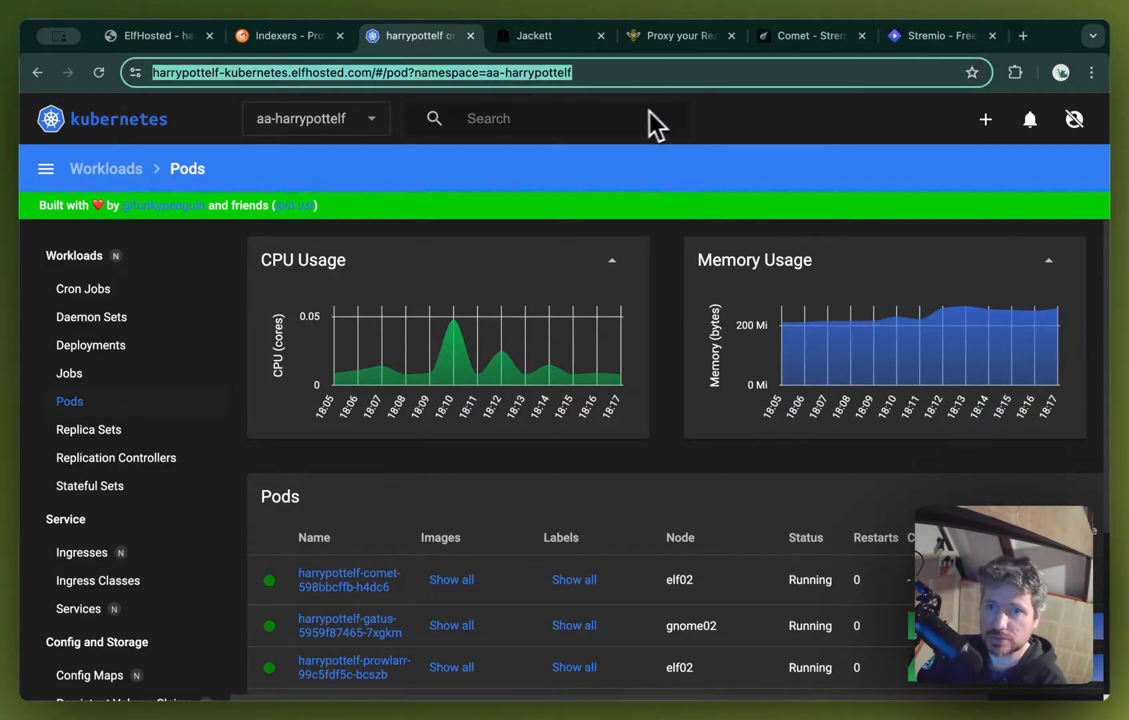
{"action": "mouse_move", "coordinate": [530, 34]}
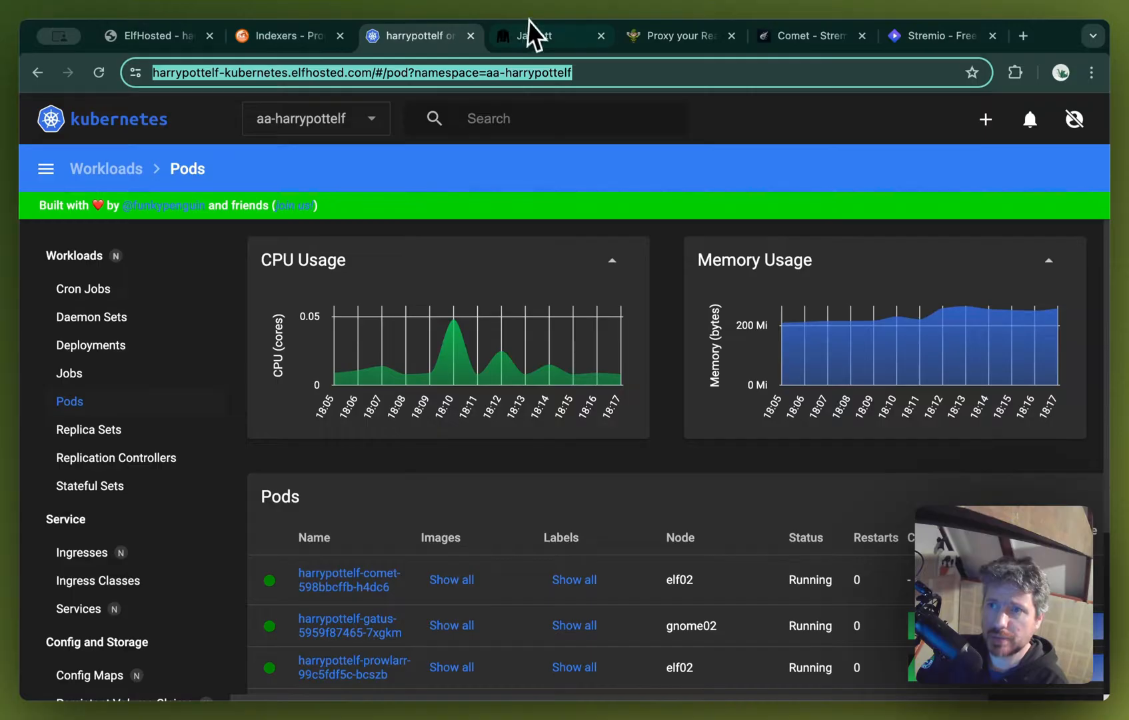
Step: Refresh Comet's configure page to load the ElfHosted Torrentio/Knightcrawler, eztv and yts indexers
{"action": "left_click", "coordinate": [804, 35]}
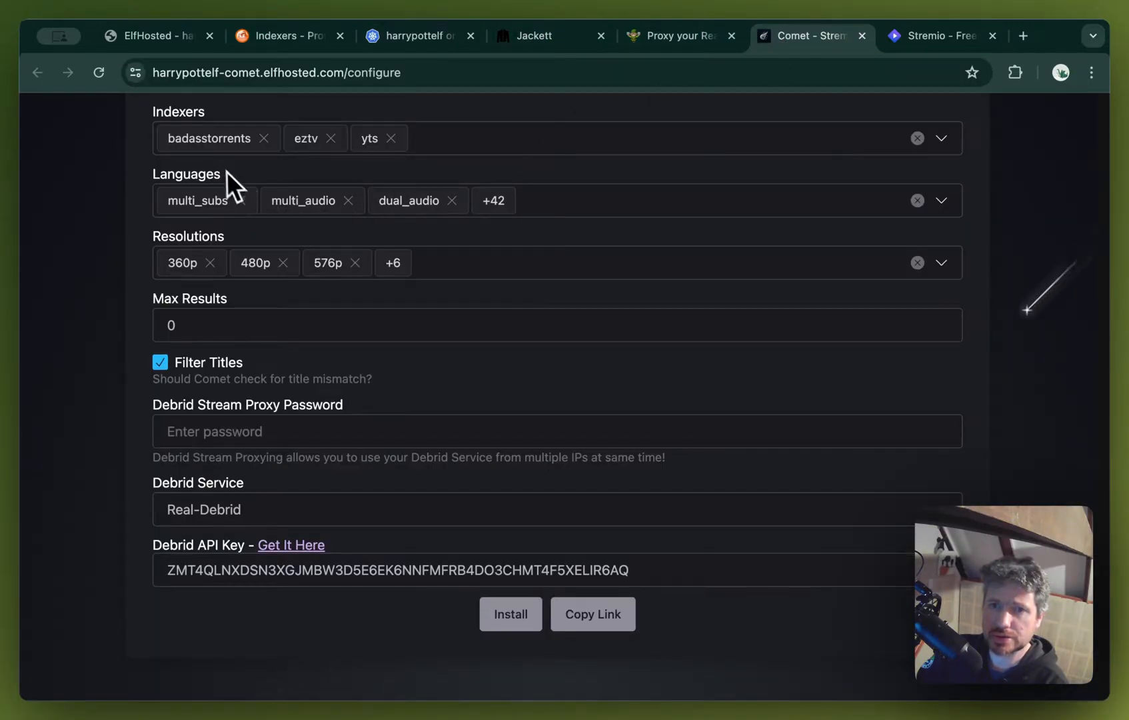
{"action": "left_click", "coordinate": [99, 73]}
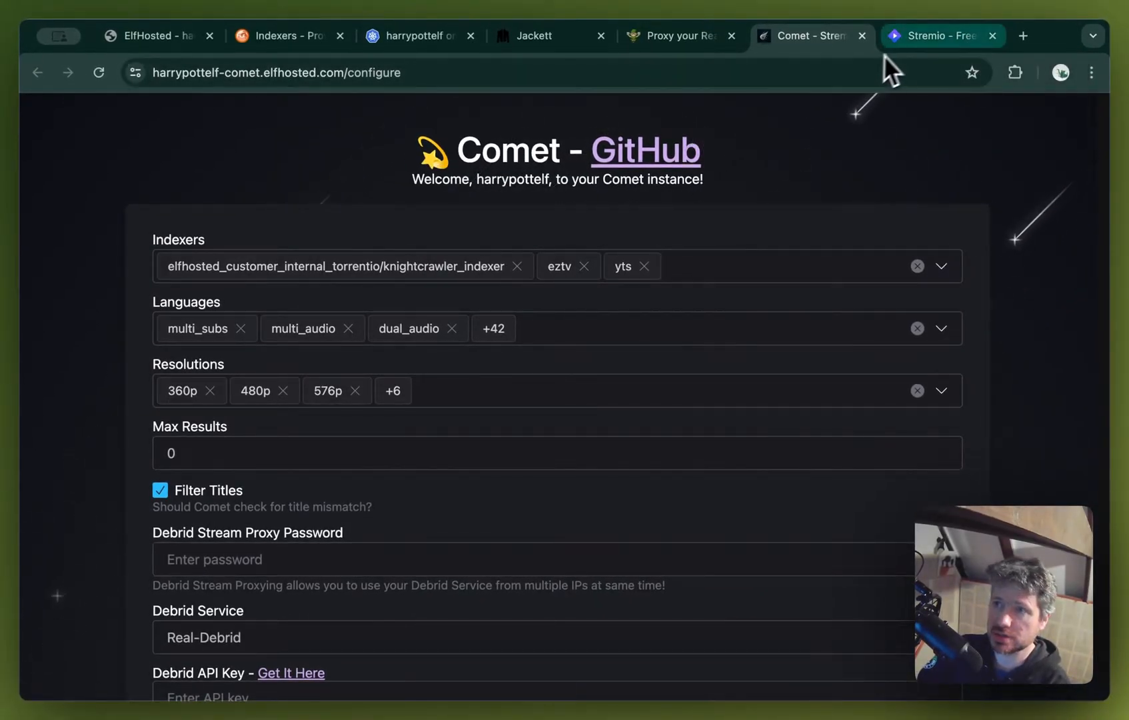
Step: Uninstall the old Comet Real-Debrid add-on from Stremio's installed addons list
{"action": "left_click", "coordinate": [939, 36]}
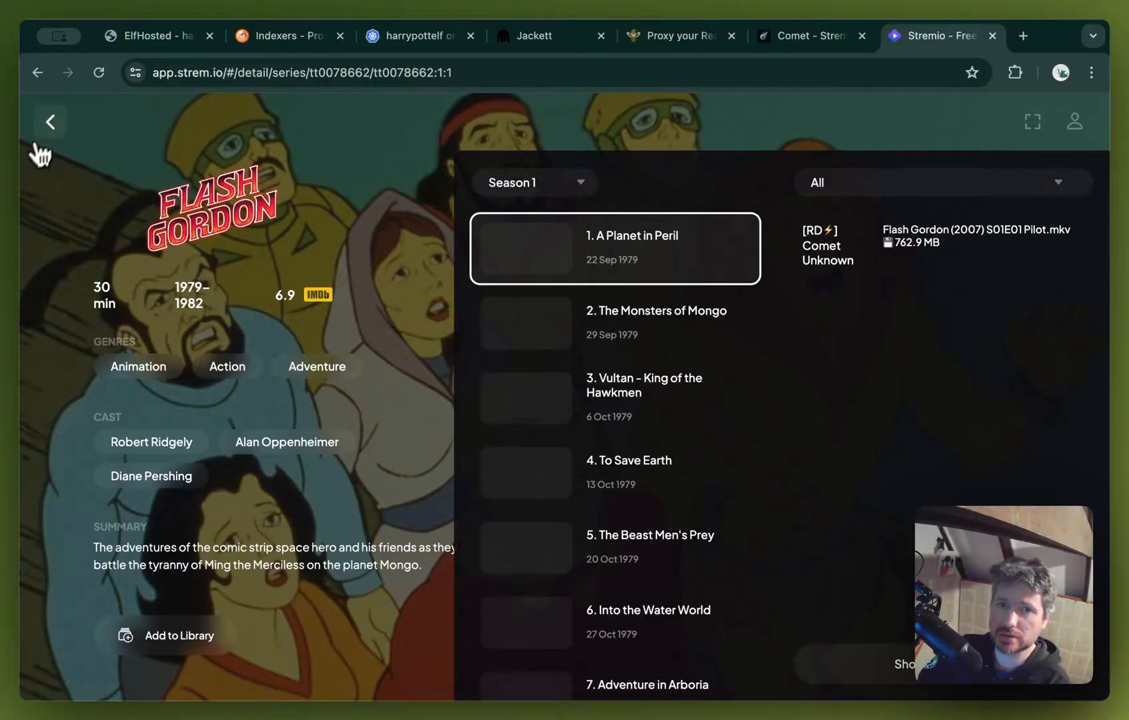
{"action": "left_click", "coordinate": [1075, 122]}
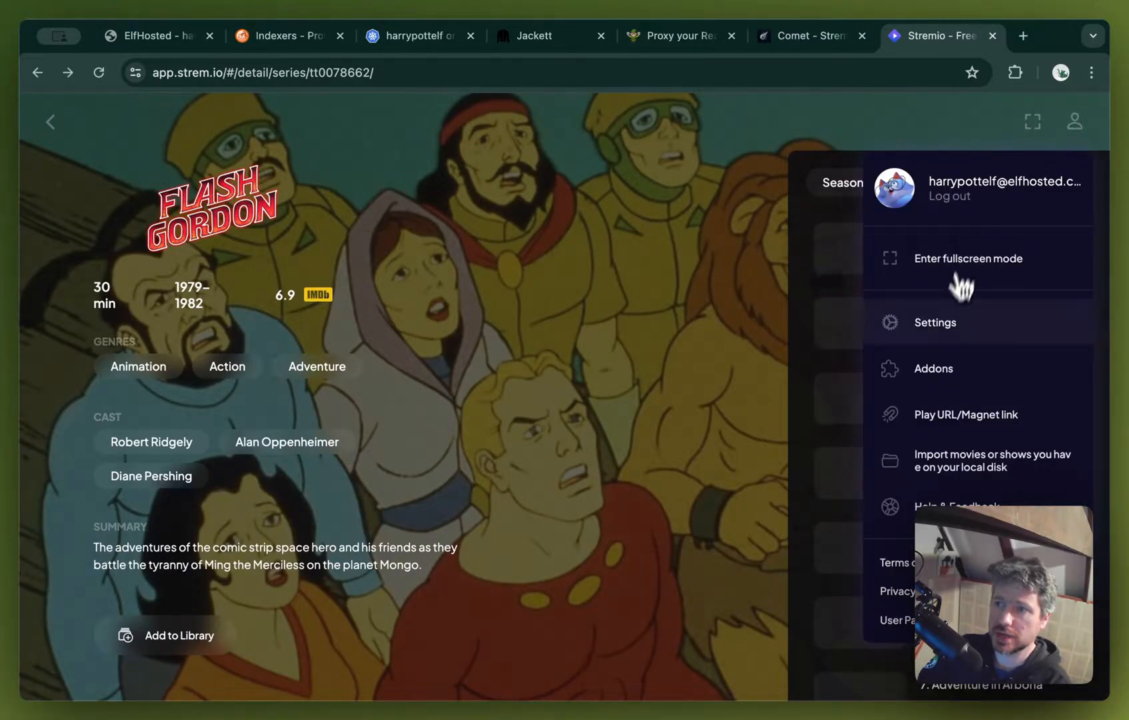
{"action": "left_click", "coordinate": [934, 369]}
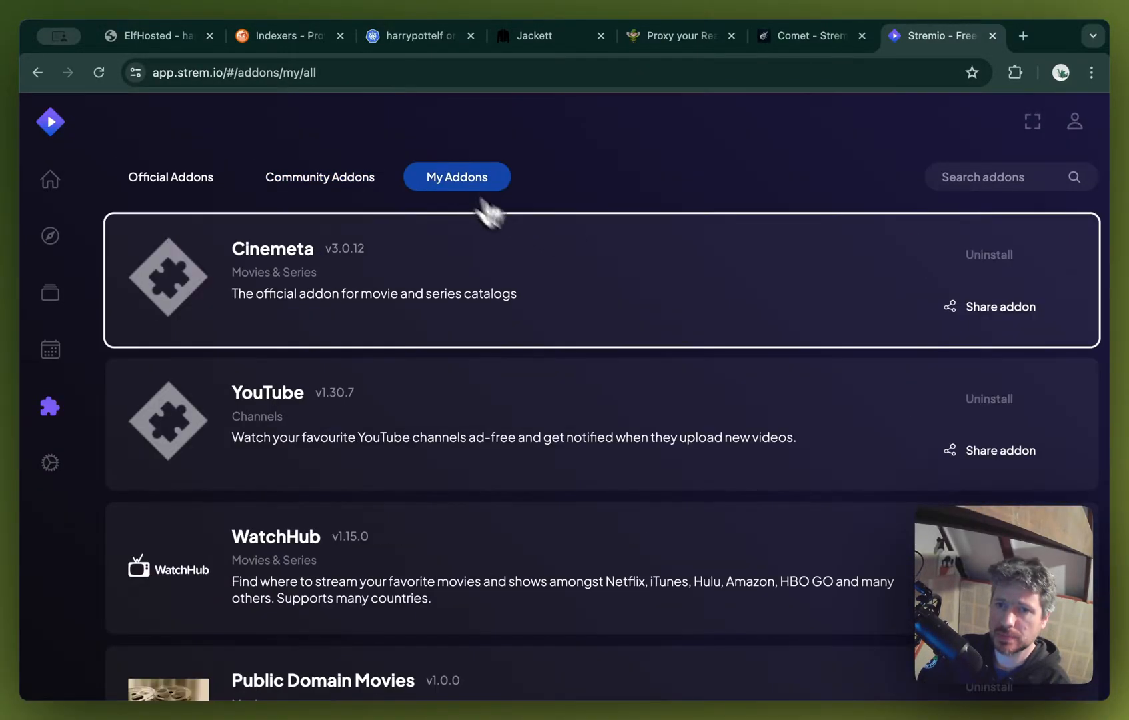
{"action": "scroll", "scroll_direction": "down", "scroll_amount": 3}
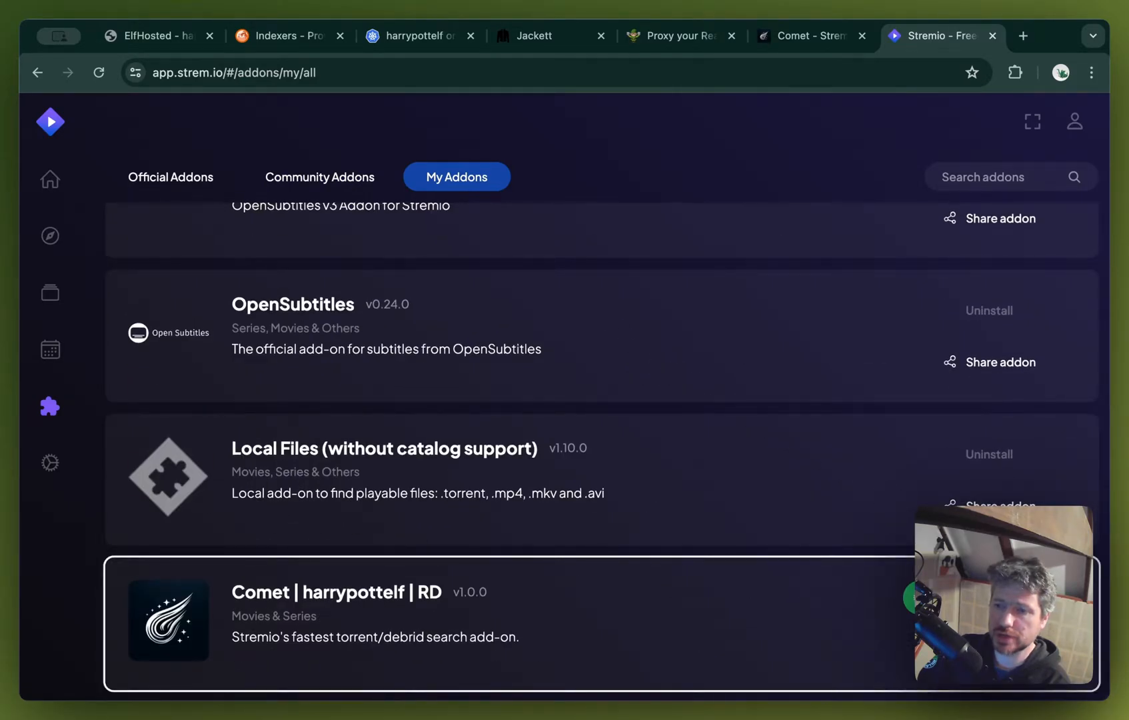
{"action": "left_click", "coordinate": [49, 180]}
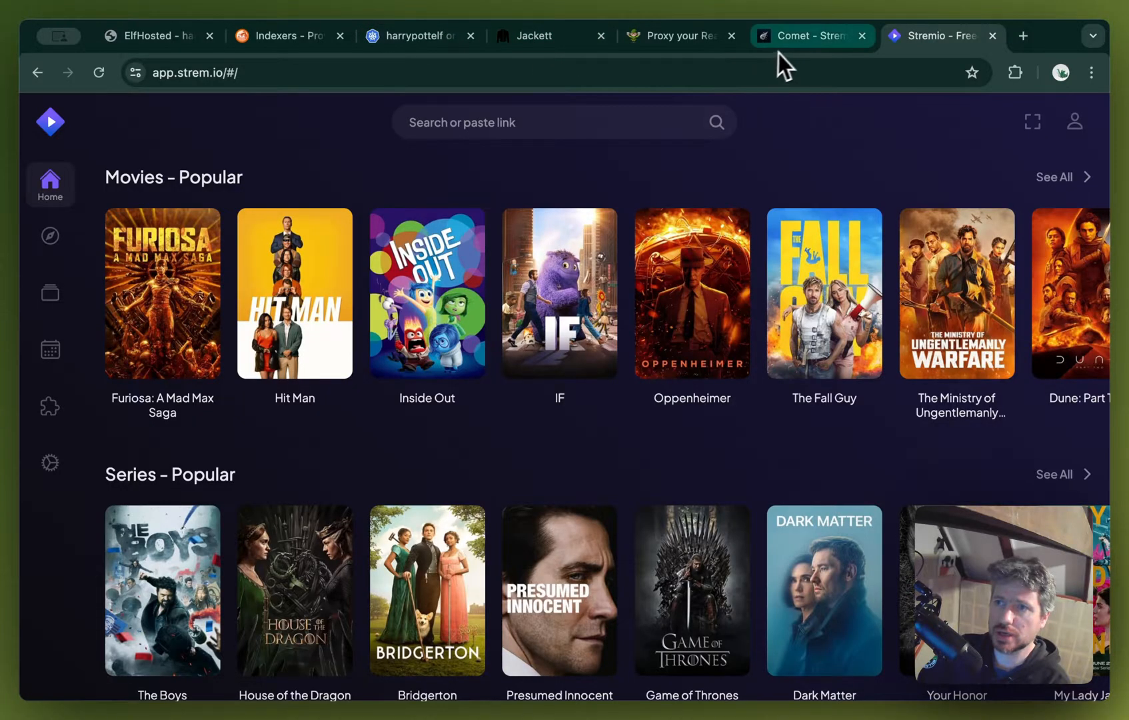
Step: Enter the Real-Debrid API key on Comet's configure page and send the addon to Stremio
{"action": "left_click", "coordinate": [807, 35]}
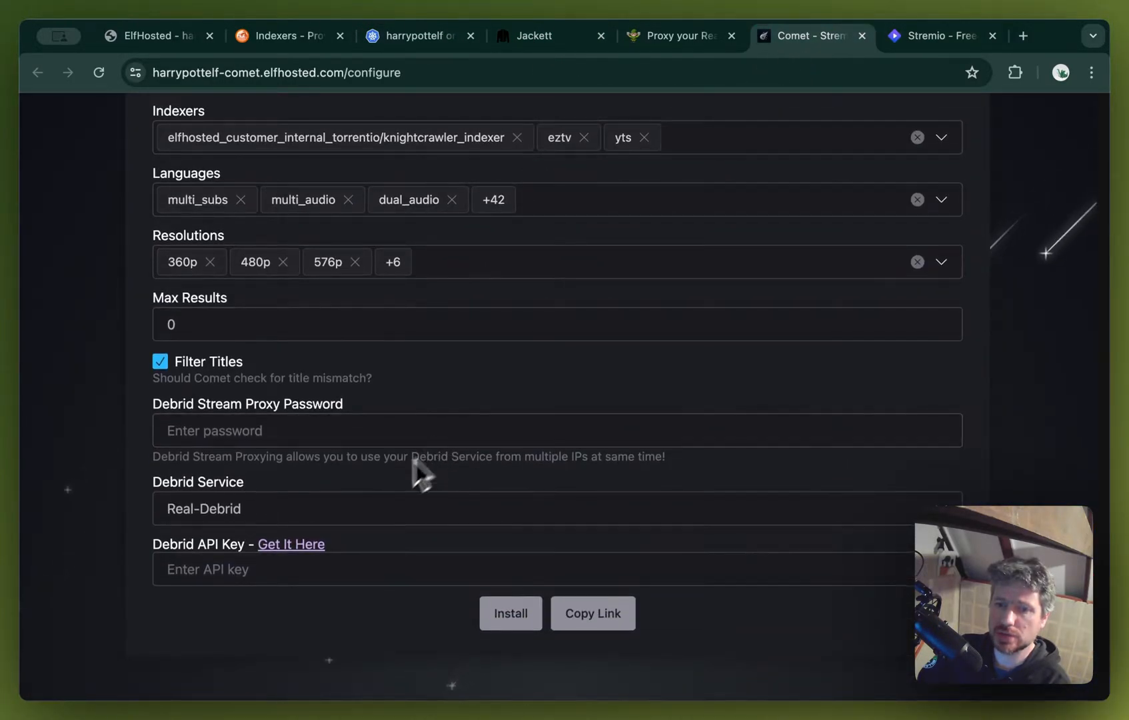
{"action": "left_click", "coordinate": [291, 544]}
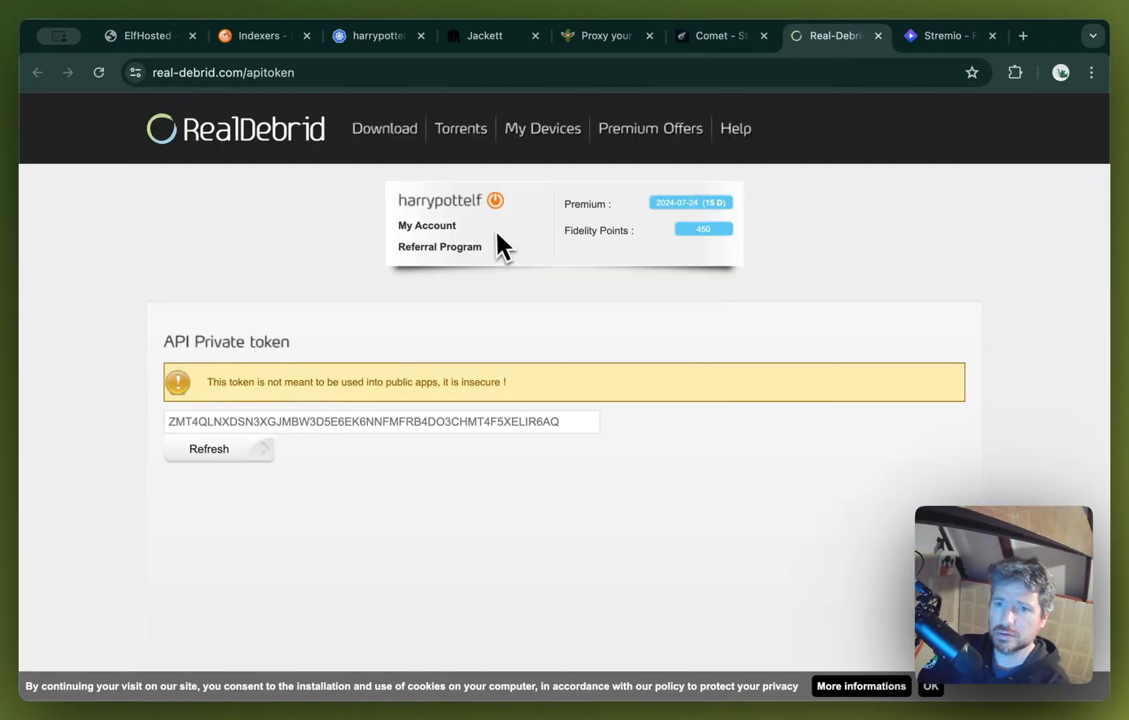
{"action": "triple_click", "coordinate": [375, 422]}
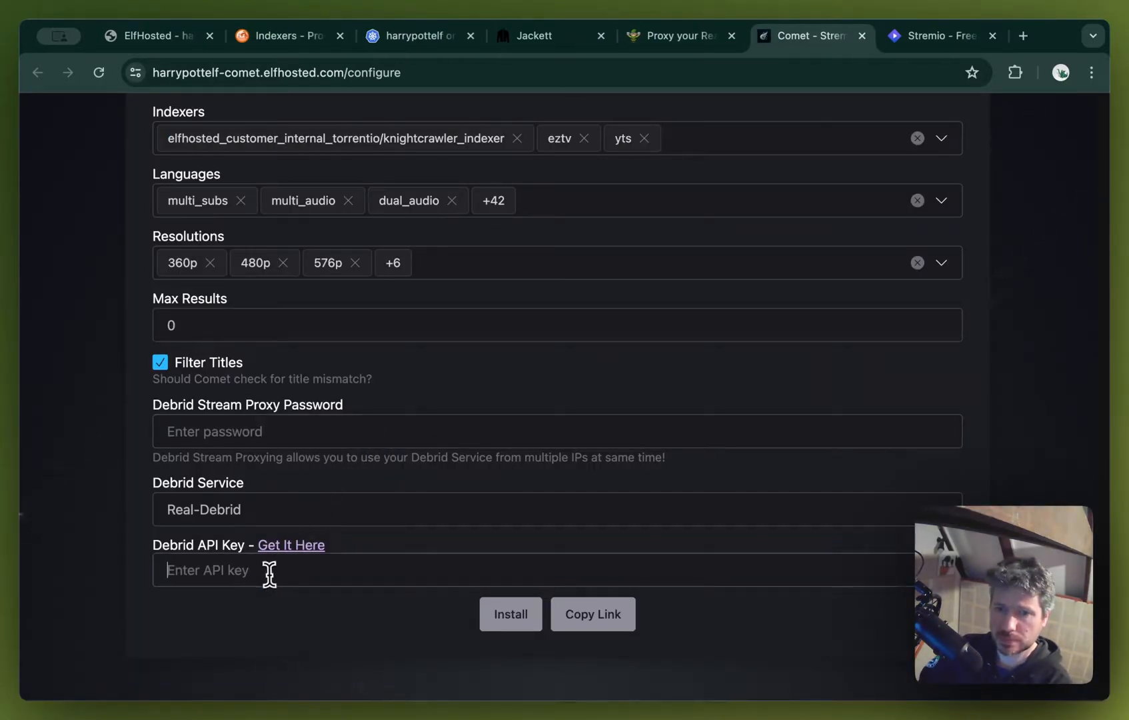
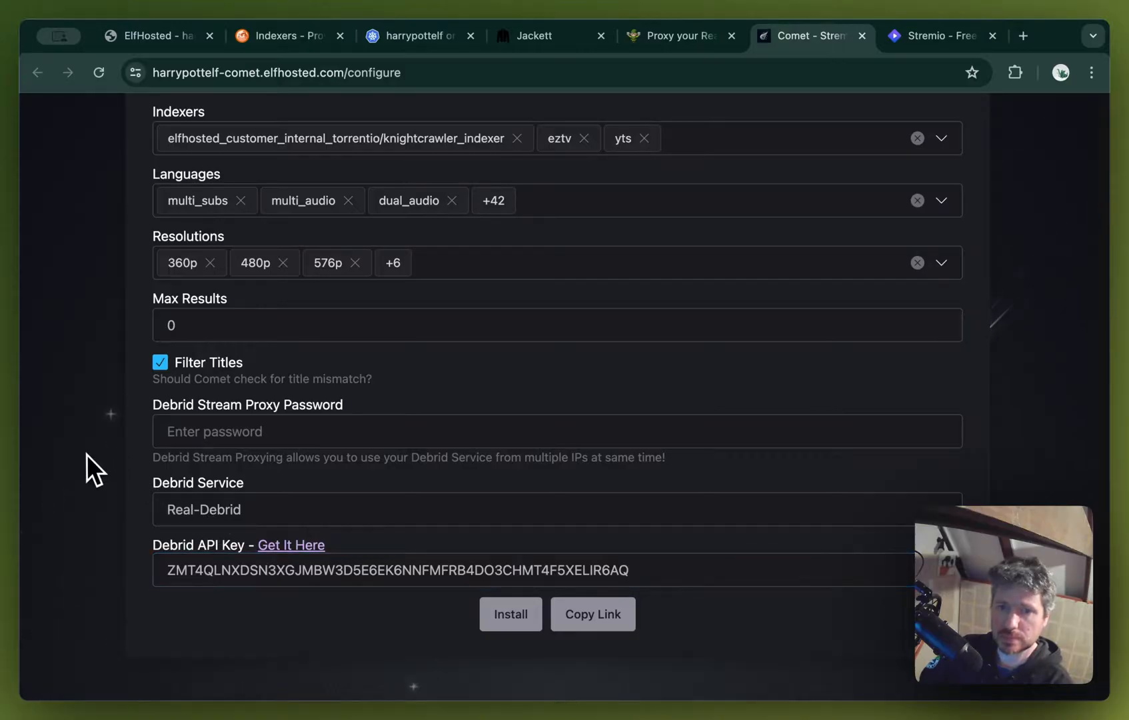
{"action": "left_click", "coordinate": [592, 614]}
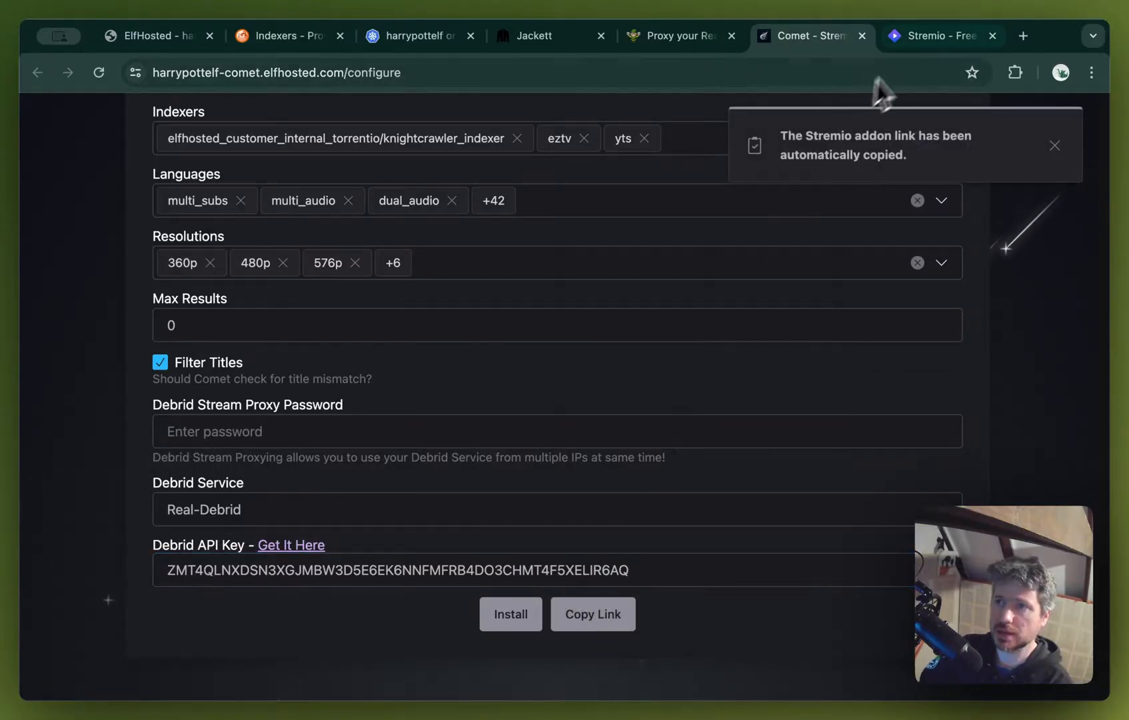
{"action": "left_click", "coordinate": [938, 35]}
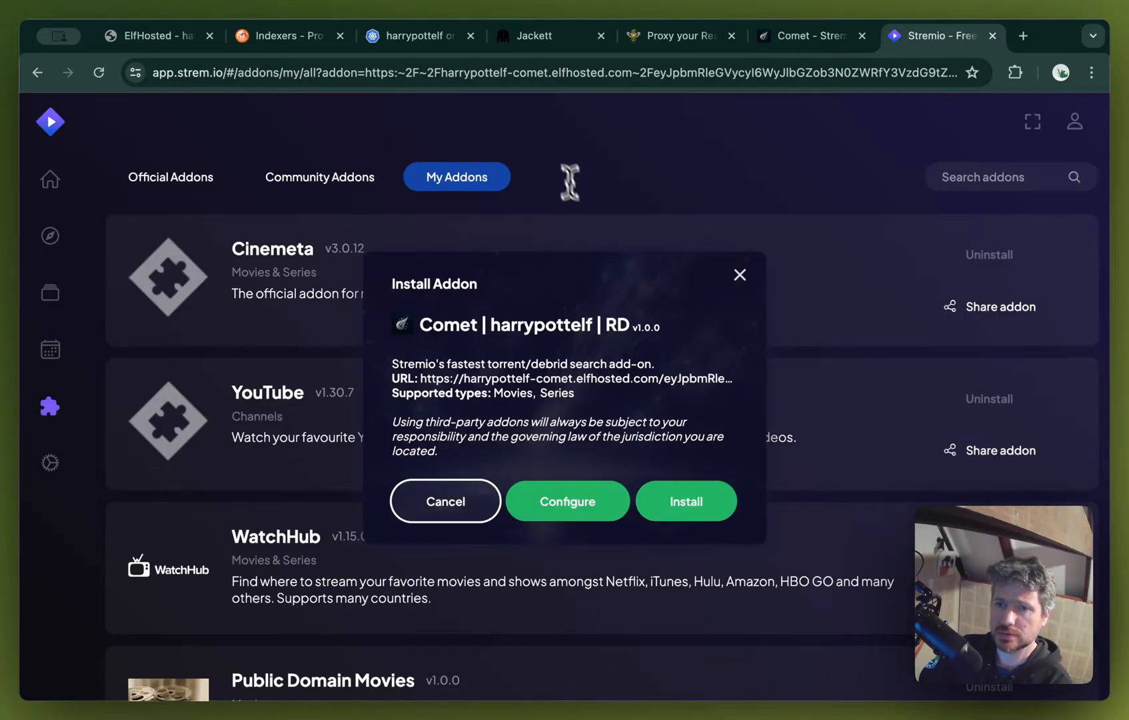
Step: Confirm installing the Comet Real-Debrid addon and search Stremio for 'flash gordon'
{"action": "left_click", "coordinate": [686, 501]}
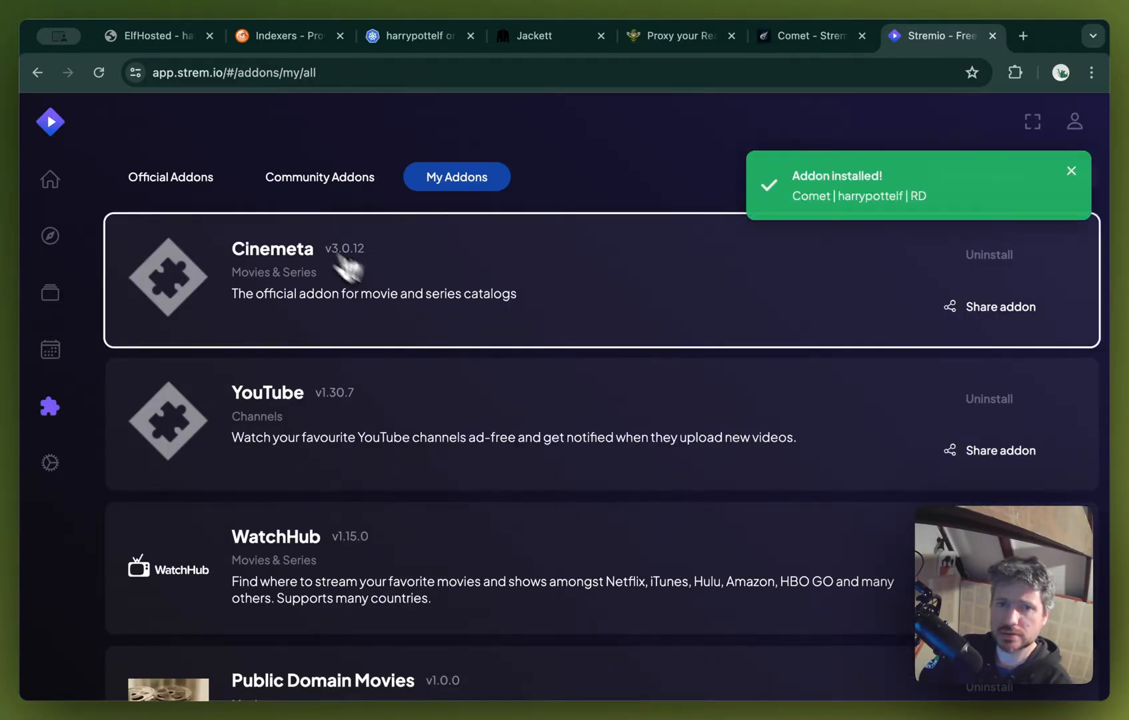
{"action": "left_click", "coordinate": [49, 178]}
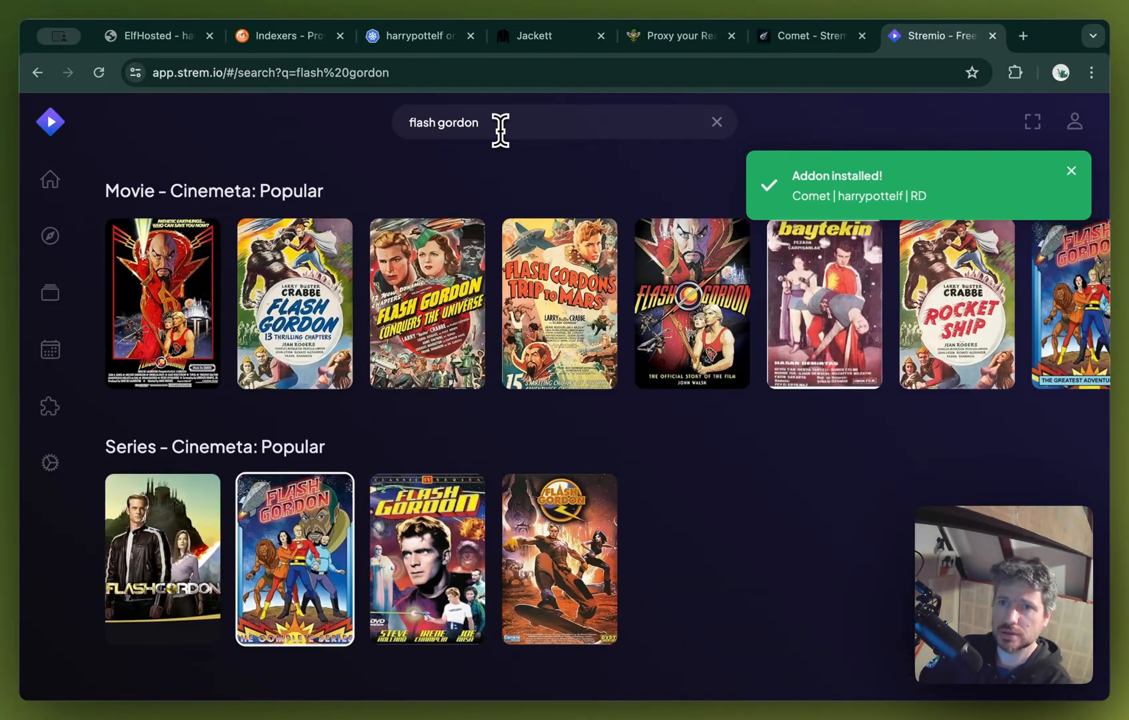
{"action": "left_click", "coordinate": [416, 35]}
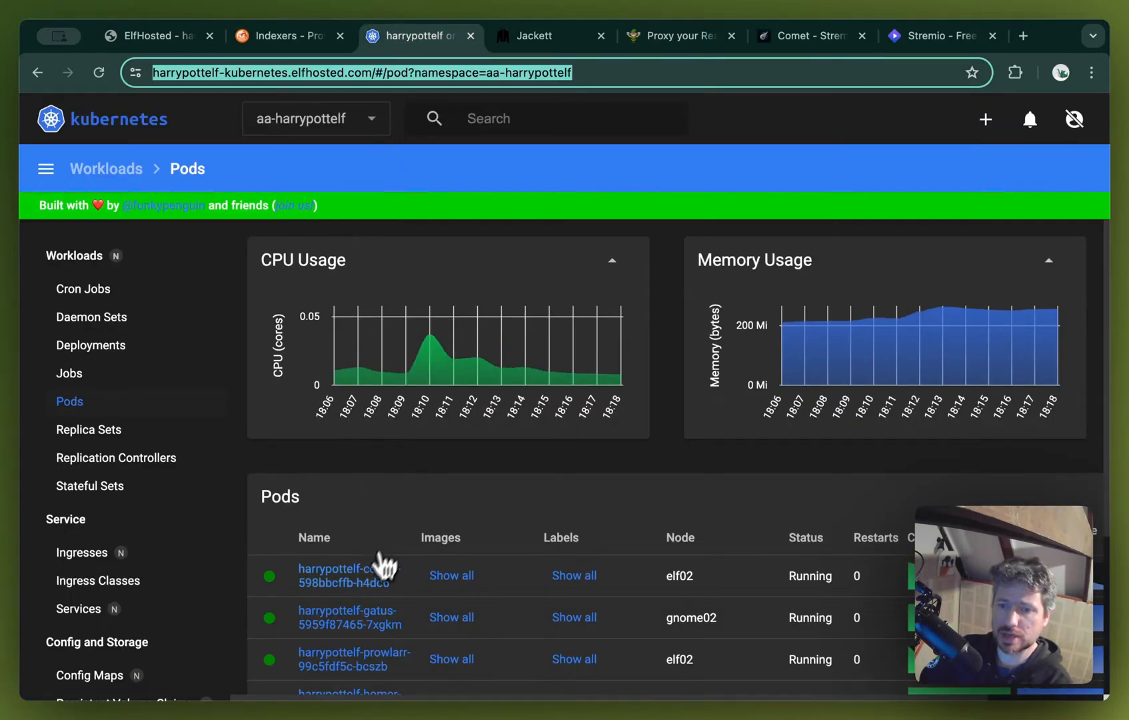
Step: View the Comet pod's startup logs to confirm it uses the Prowlarr indexer manager
{"action": "left_click", "coordinate": [340, 575]}
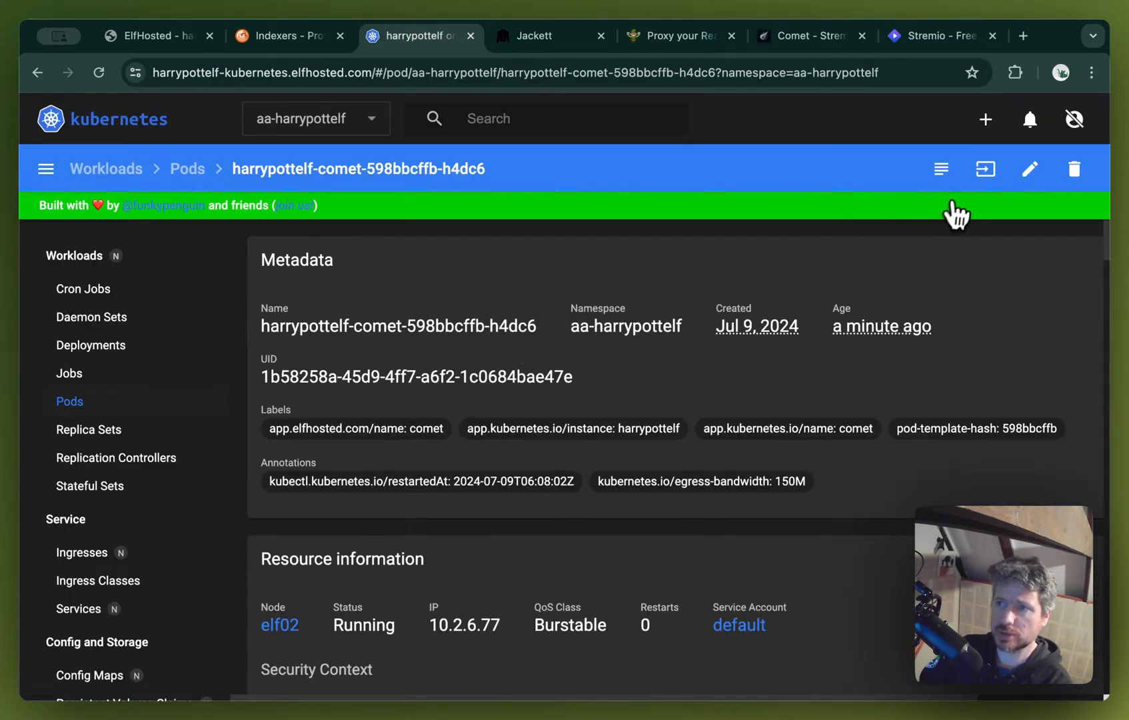
{"action": "left_click", "coordinate": [941, 168]}
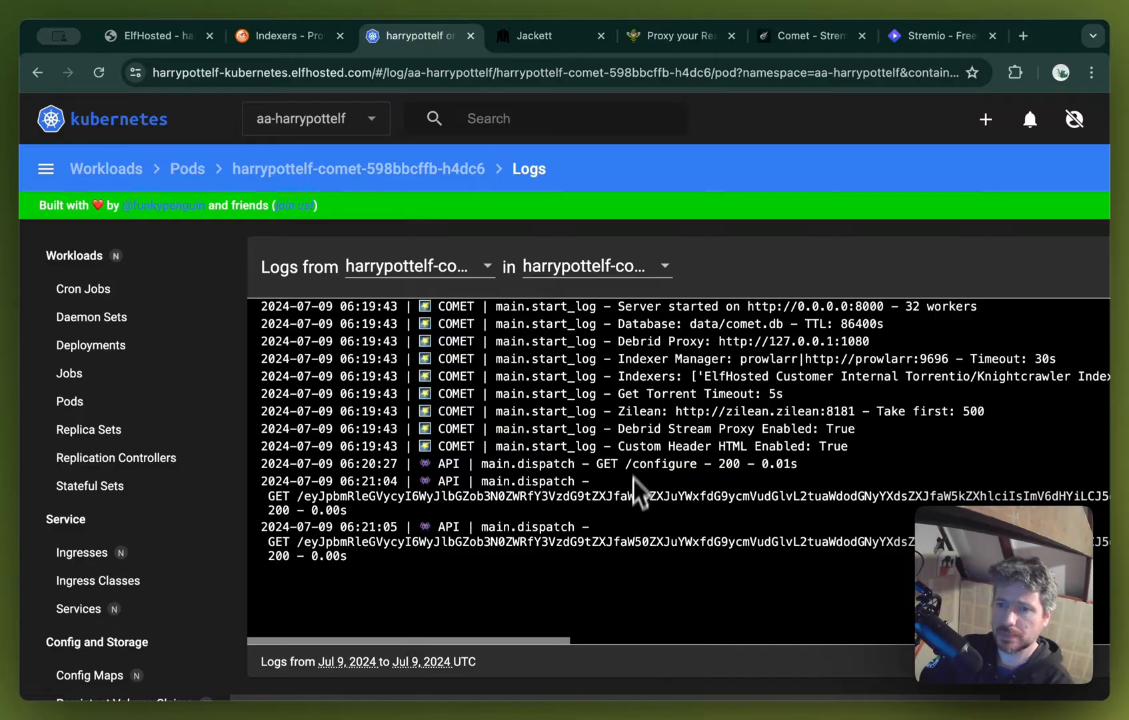
{"action": "mouse_move", "coordinate": [662, 439]}
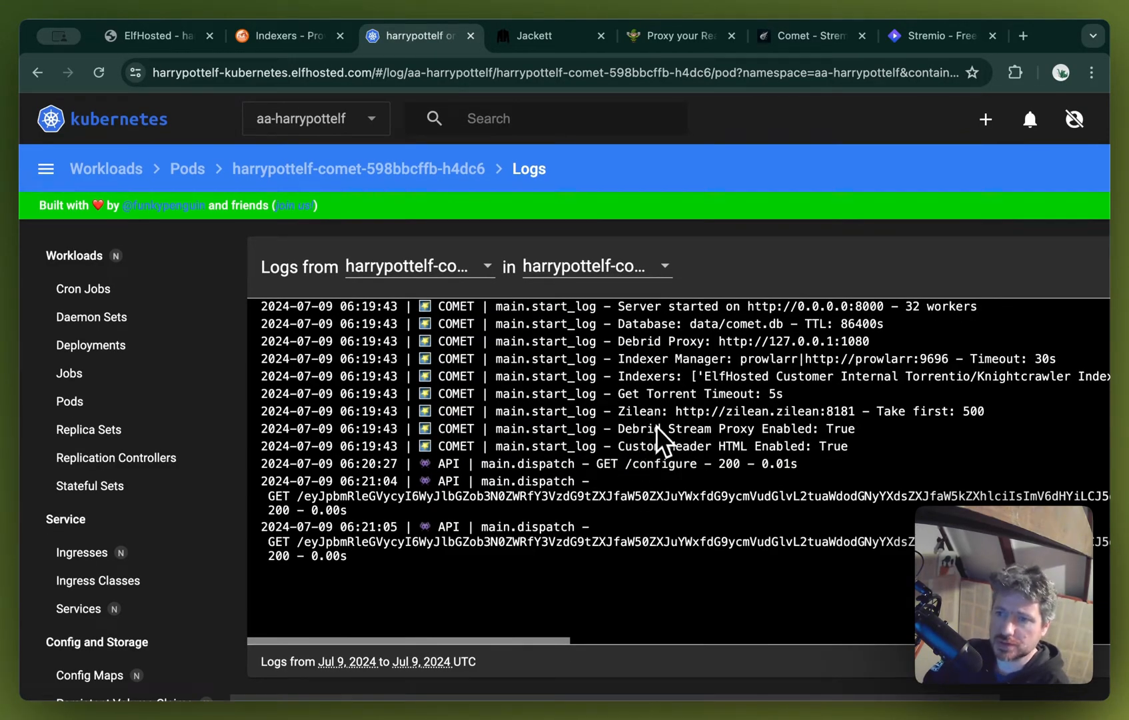
{"action": "mouse_move", "coordinate": [853, 245]}
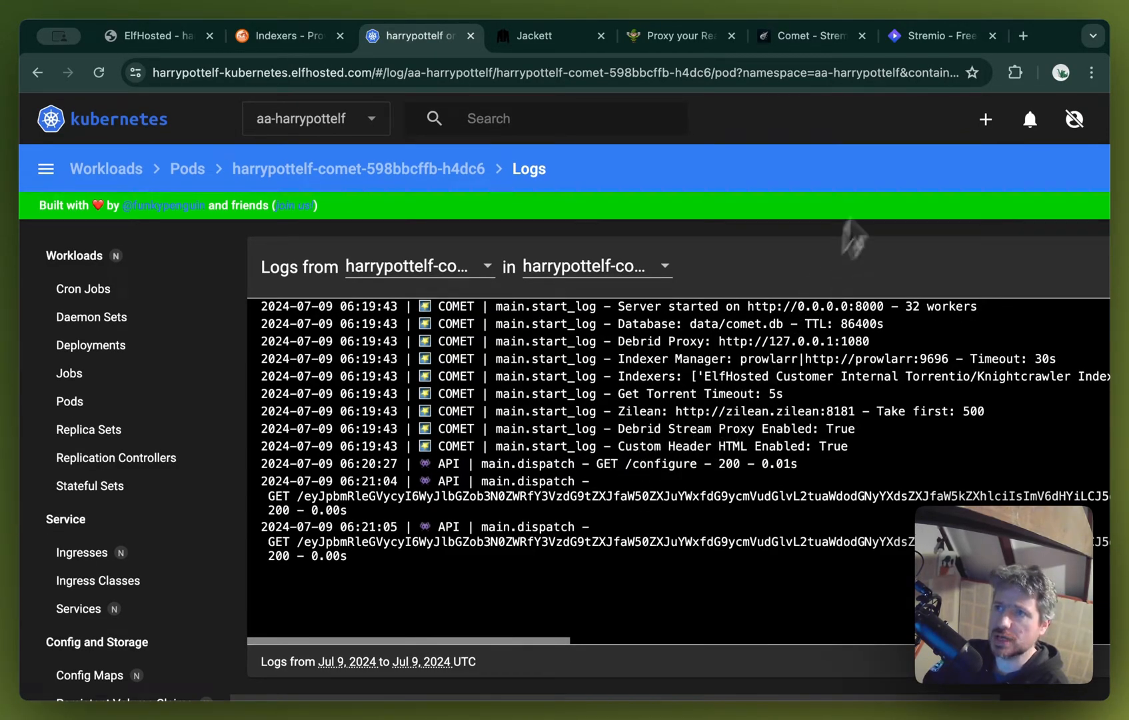
{"action": "left_click", "coordinate": [936, 36]}
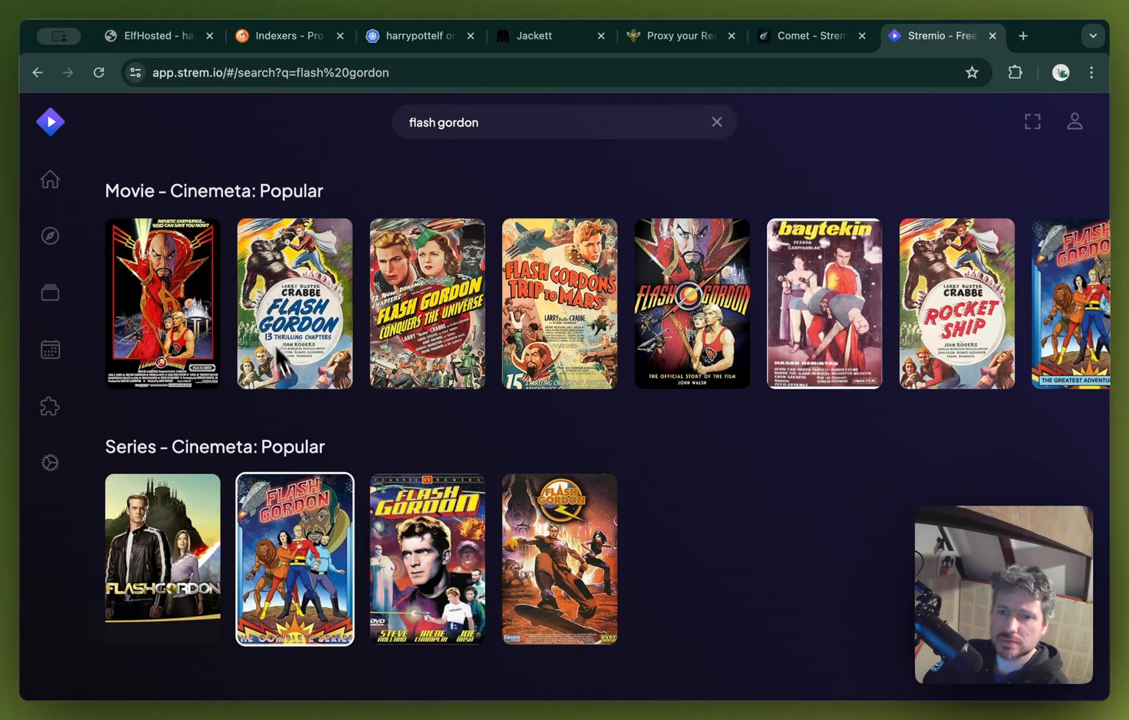
Step: Open the 1979 Flash Gordon series and load episode 1 streams, checking Prowlarr and Comet logs
{"action": "left_click", "coordinate": [294, 558]}
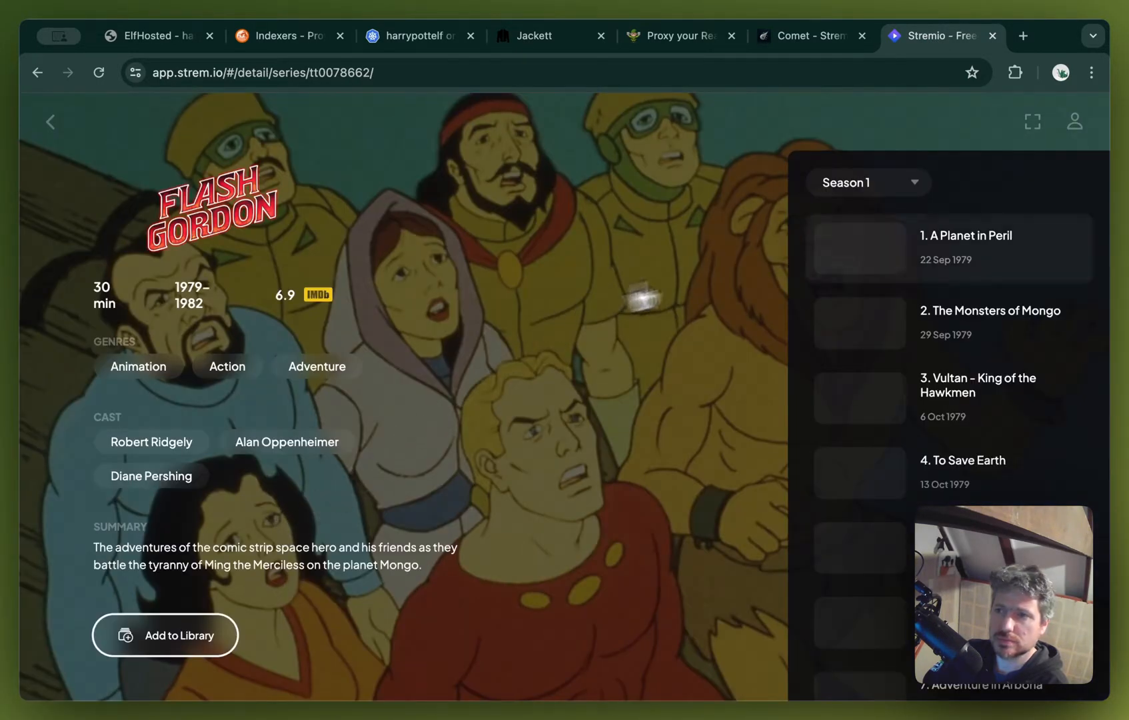
{"action": "left_click", "coordinate": [950, 248]}
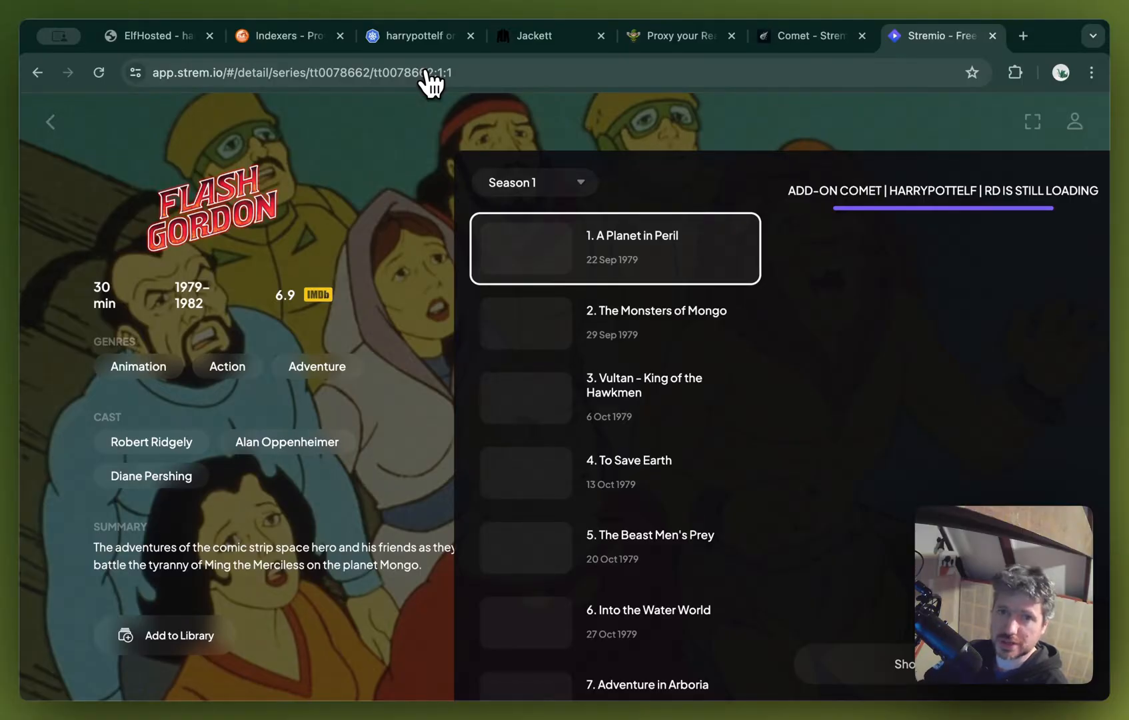
{"action": "left_click", "coordinate": [288, 36]}
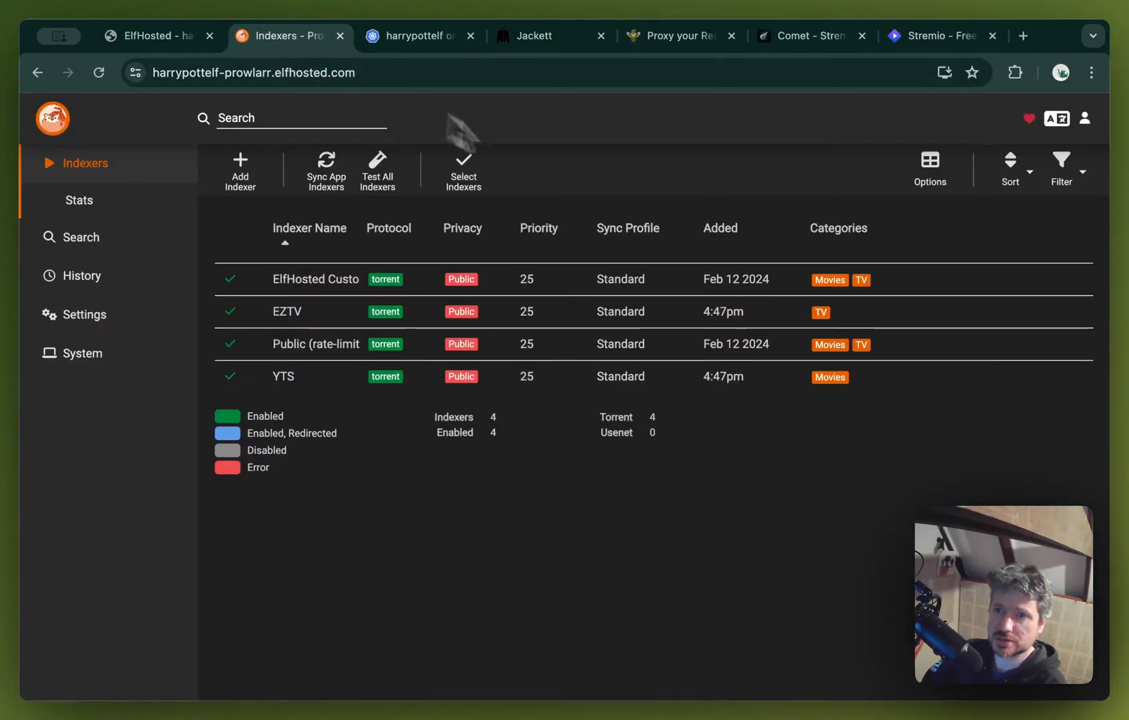
{"action": "left_click", "coordinate": [424, 36]}
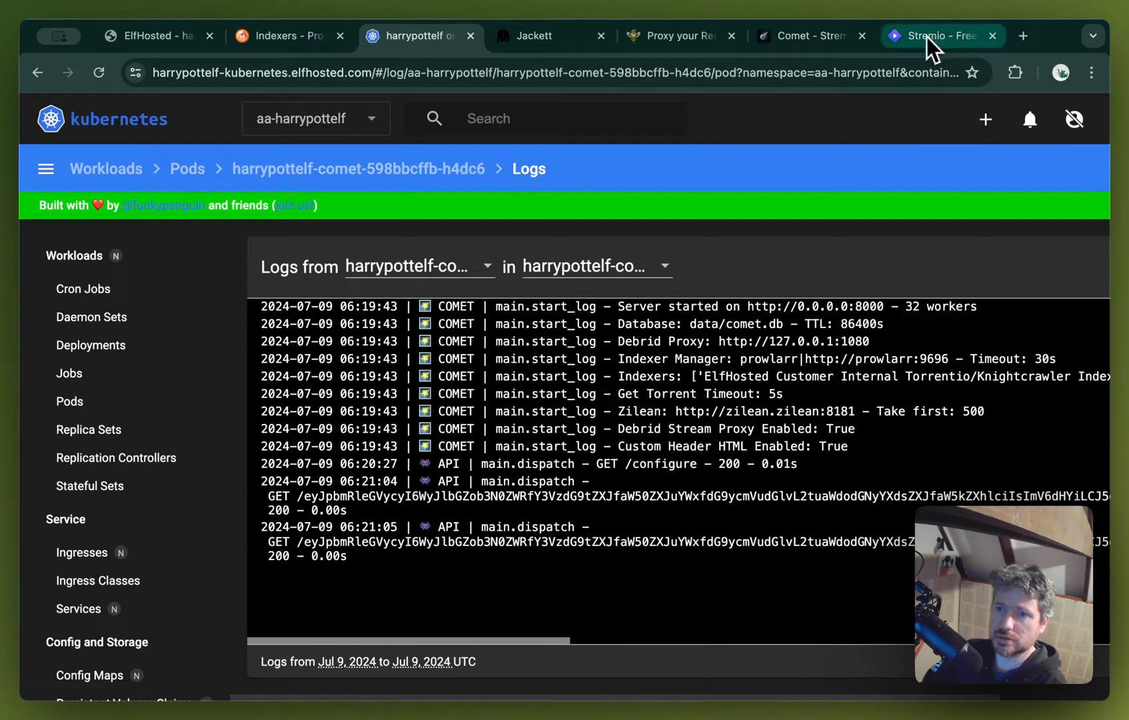
{"action": "left_click", "coordinate": [936, 36]}
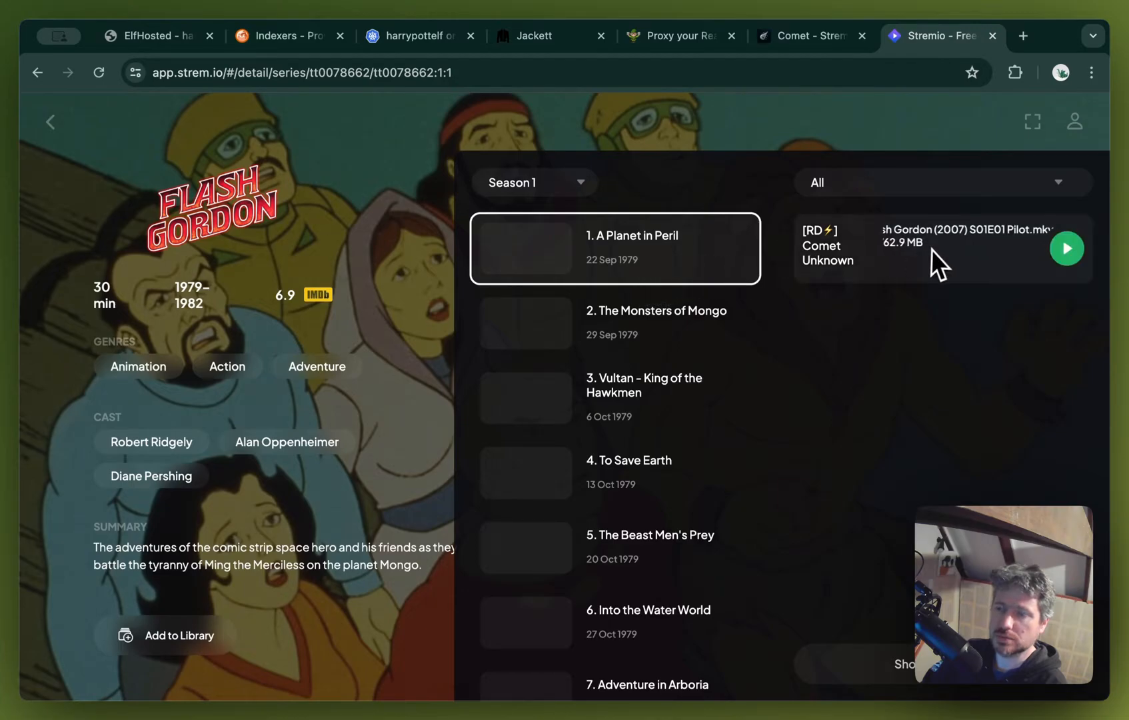
Step: Load streams for episode 2, The Monsters of Mongo, and check Comet's logs for requests
{"action": "left_click", "coordinate": [655, 322]}
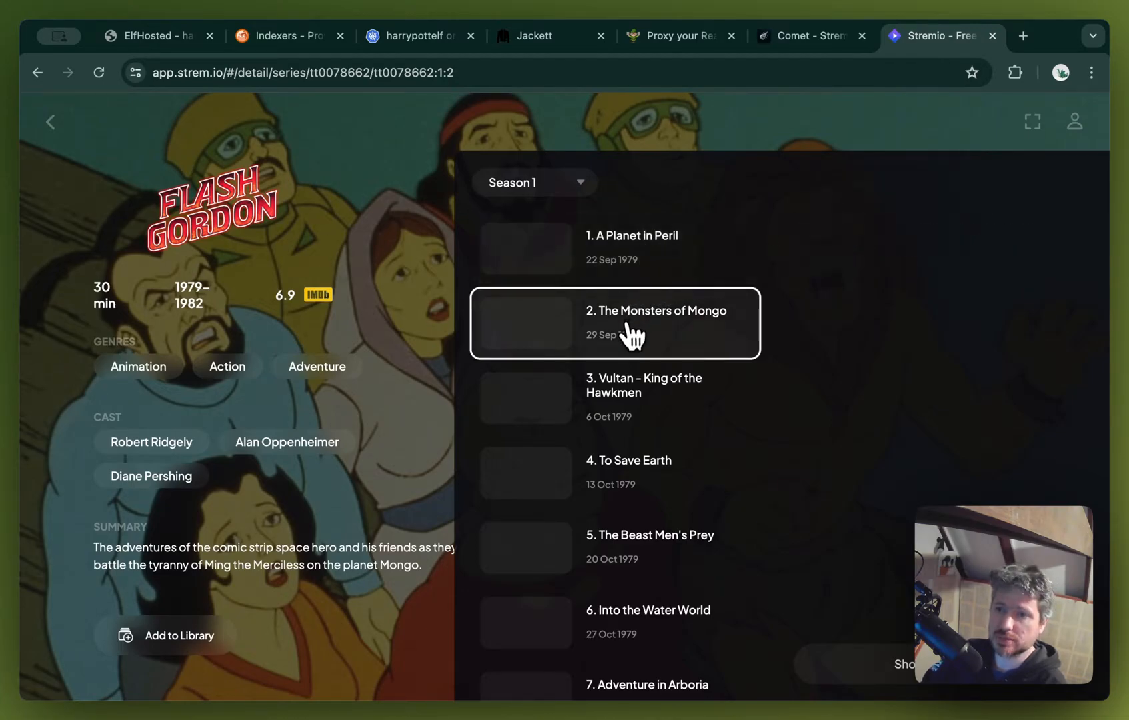
{"action": "left_click", "coordinate": [632, 322]}
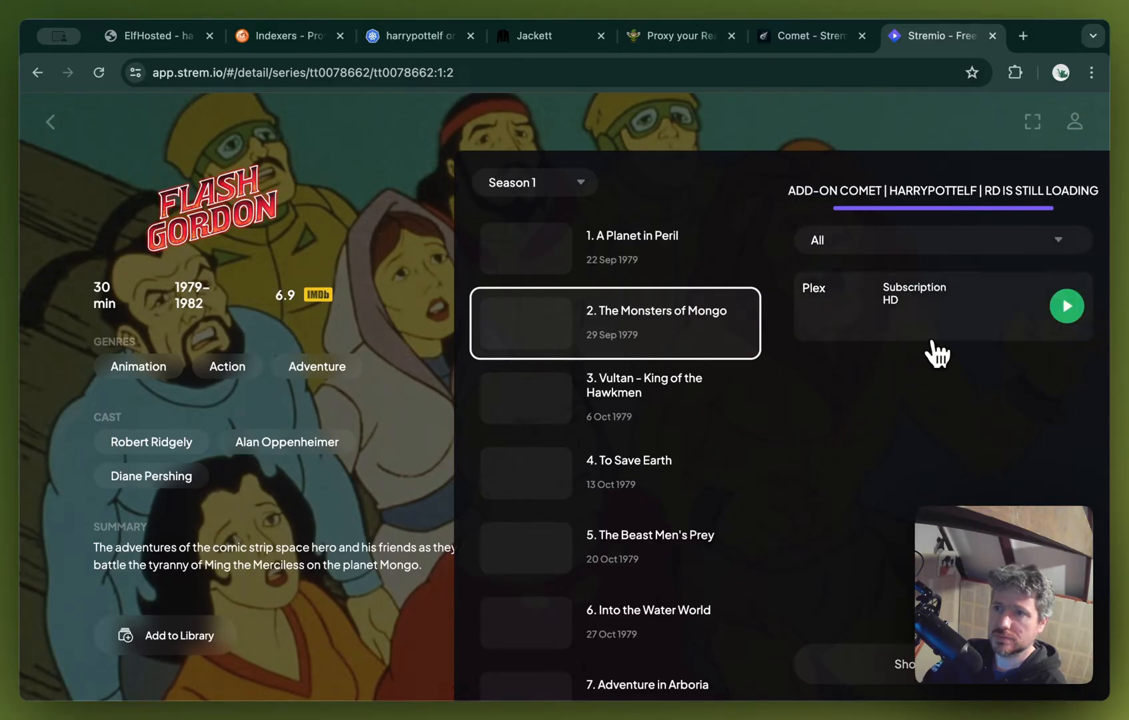
{"action": "left_click", "coordinate": [421, 36]}
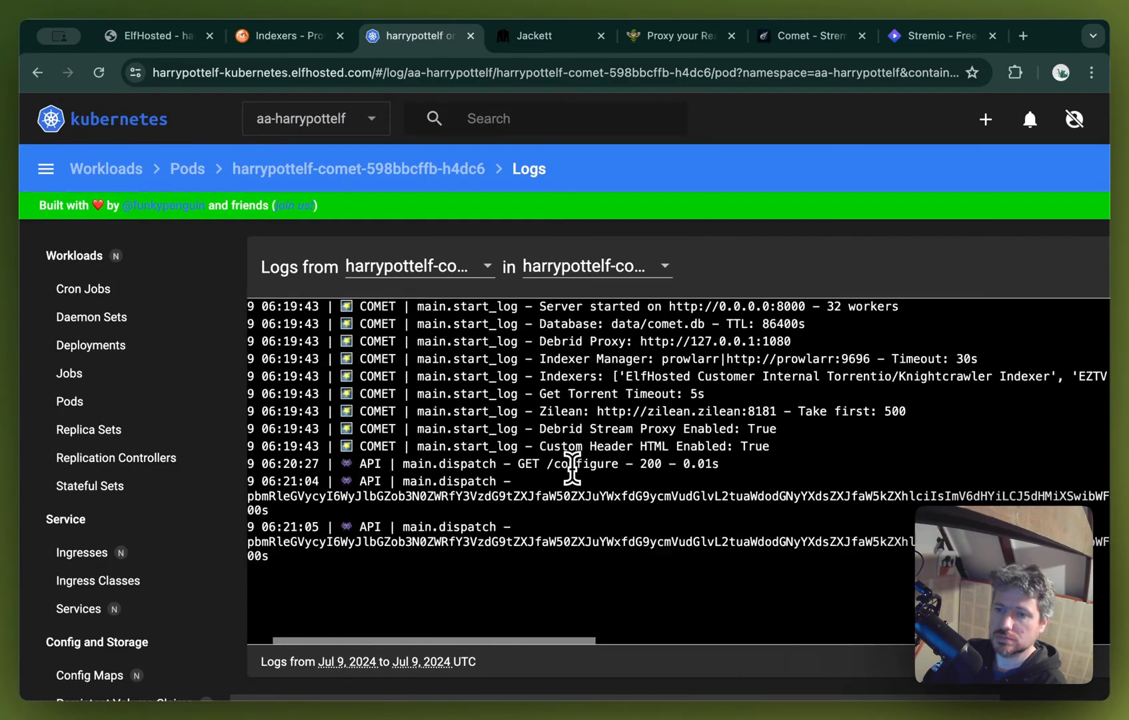
{"action": "left_click", "coordinate": [937, 36]}
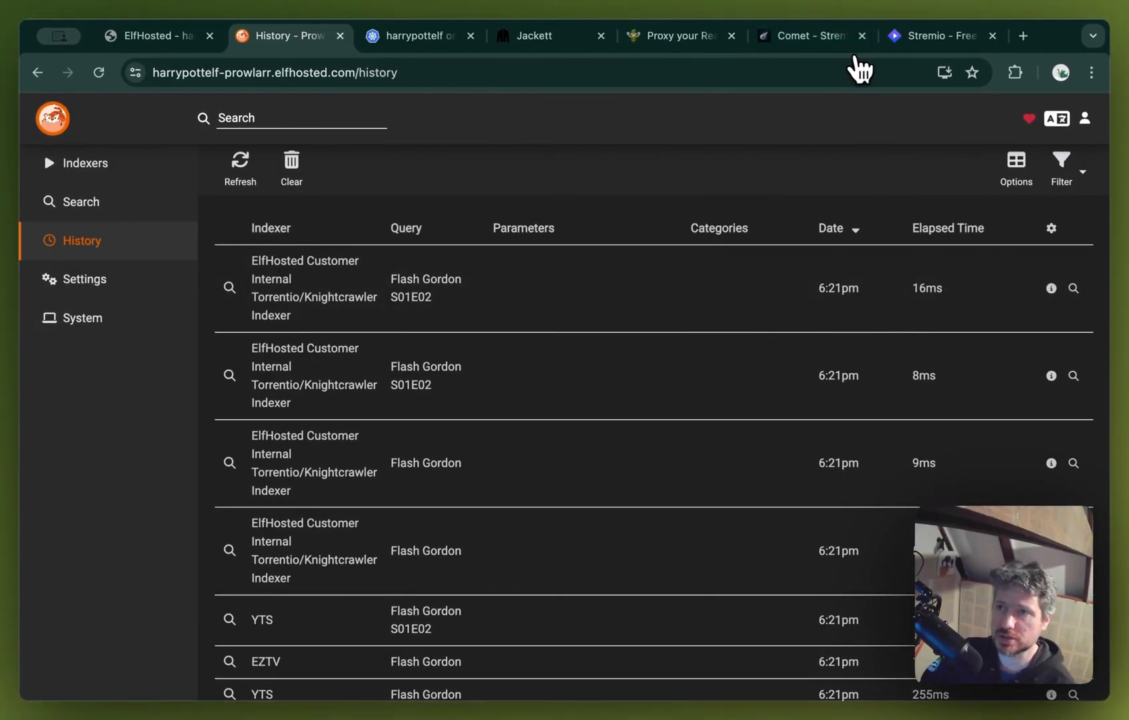
{"action": "mouse_move", "coordinate": [818, 181]}
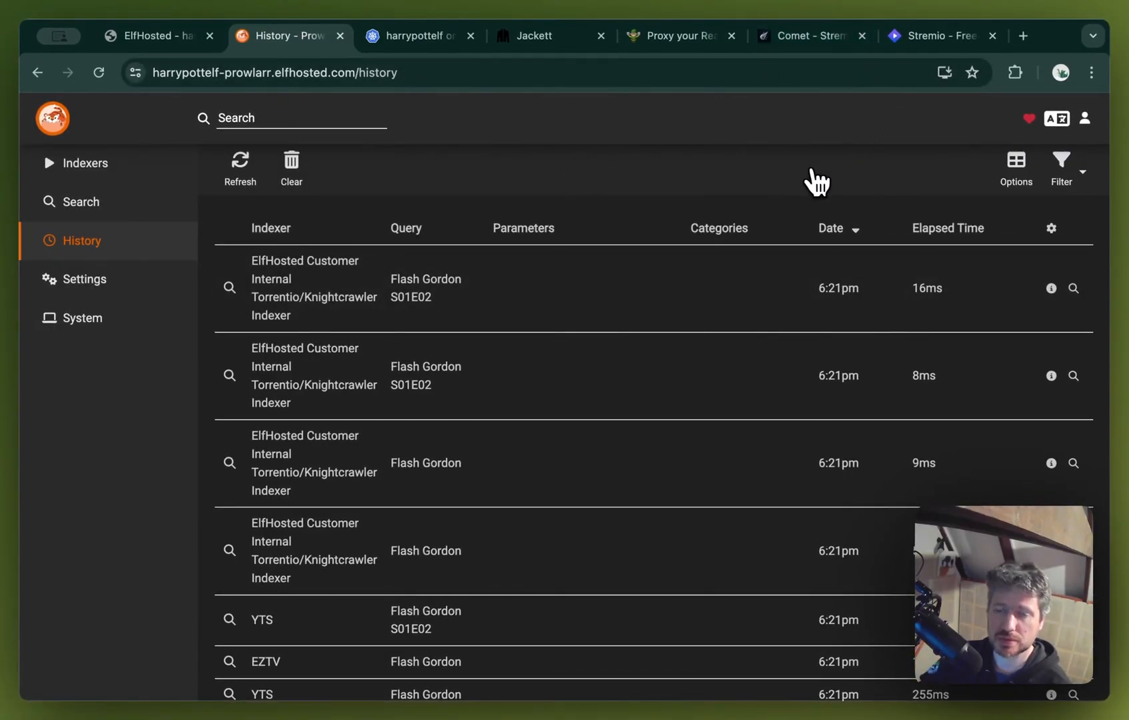
{"action": "mouse_move", "coordinate": [482, 369]}
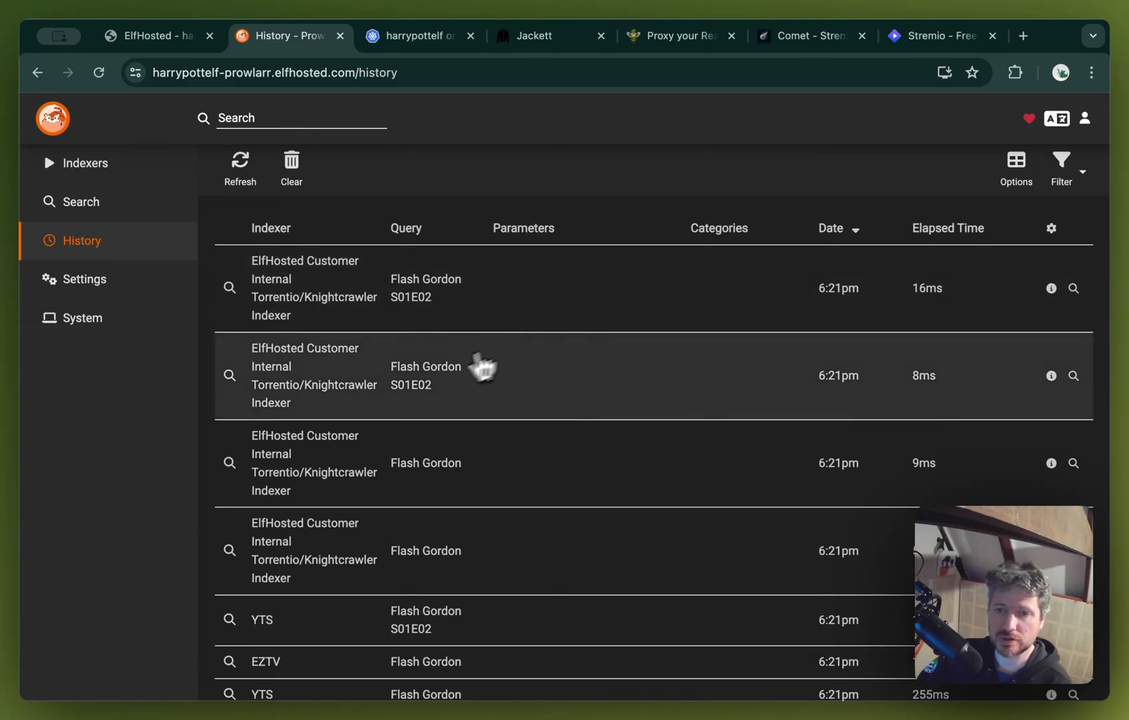
{"action": "mouse_move", "coordinate": [349, 320]}
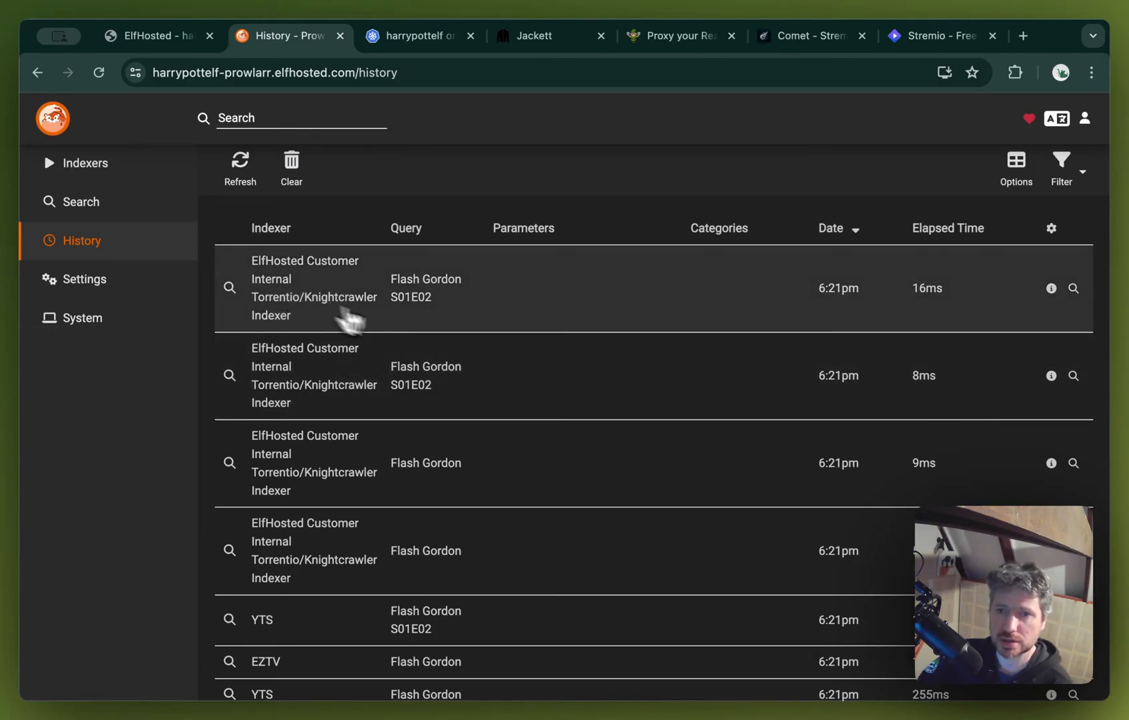
Step: Scroll through Prowlarr's history entries for the Flash Gordon queries
{"action": "scroll", "scroll_direction": "down", "scroll_amount": 3}
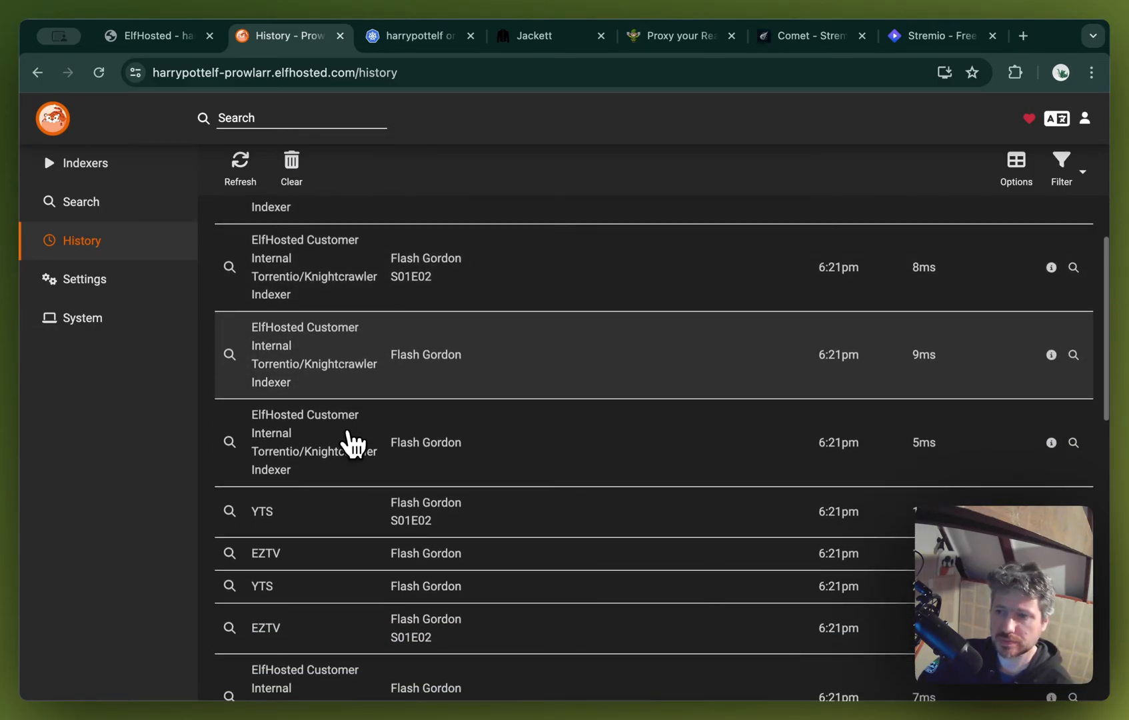
{"action": "scroll", "scroll_direction": "down", "scroll_amount": 3}
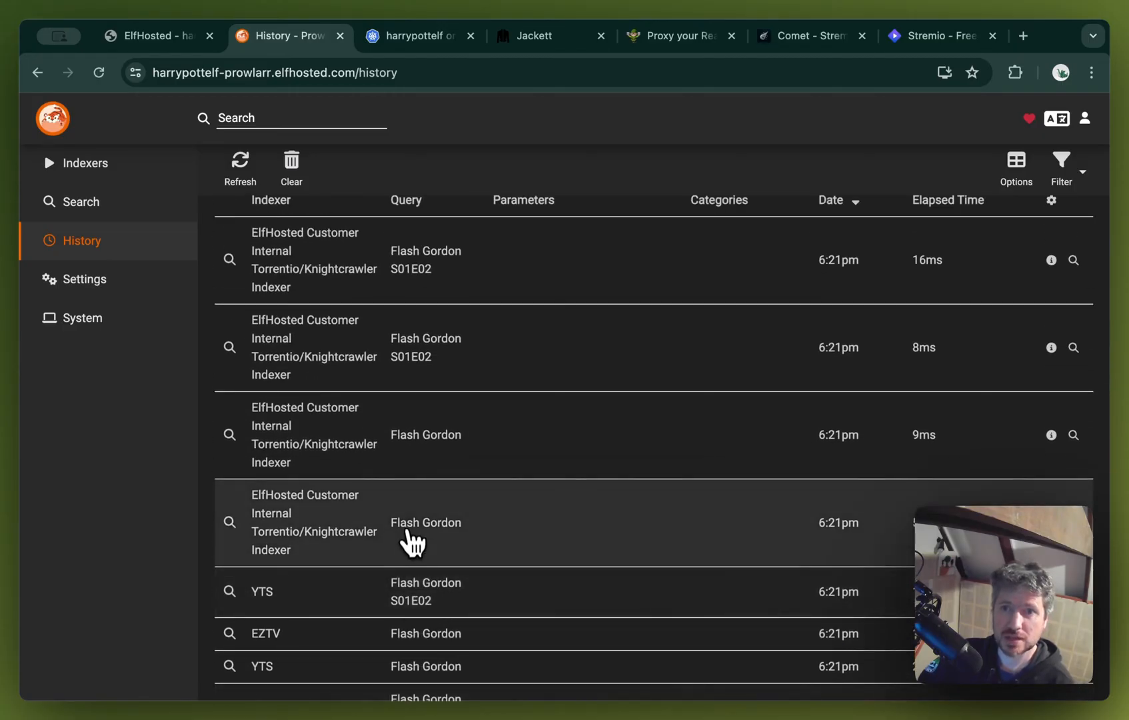
{"action": "left_click", "coordinate": [414, 35]}
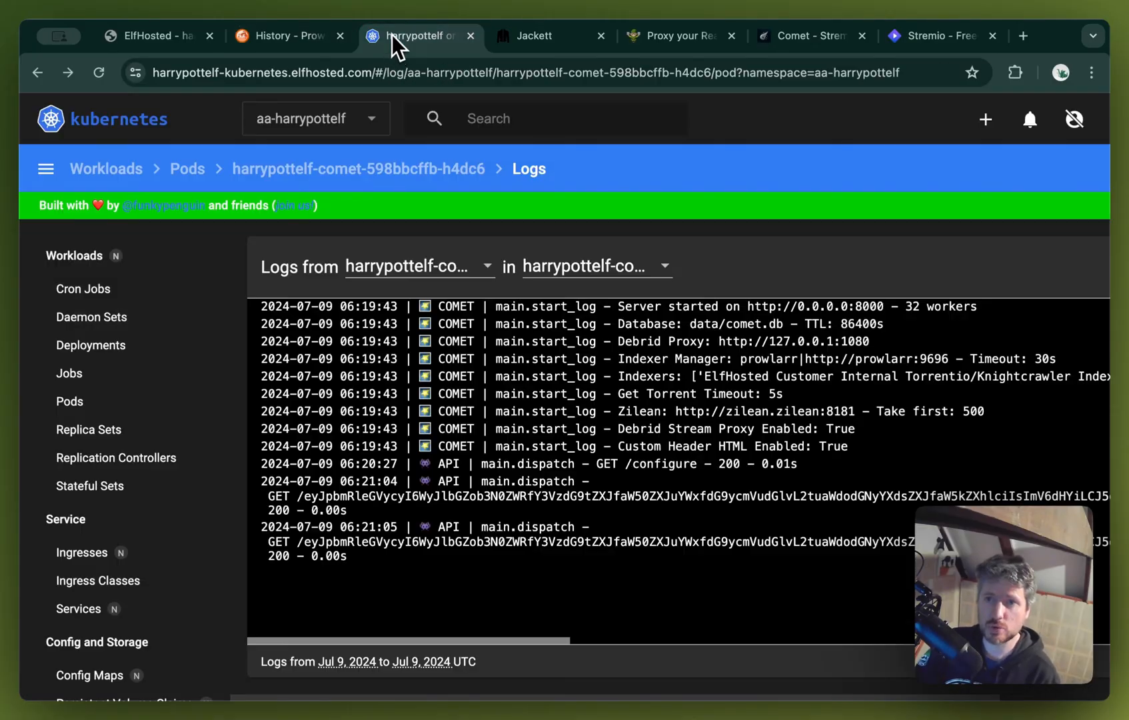
{"action": "mouse_move", "coordinate": [344, 347]}
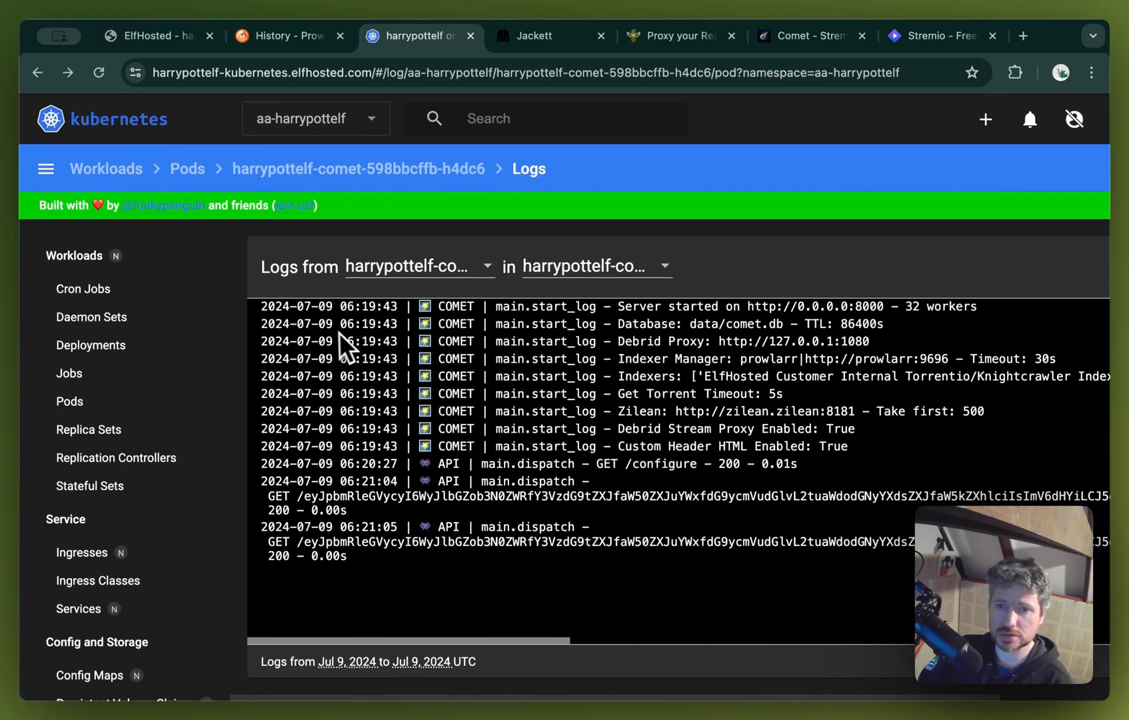
Step: List the namespace's config maps, including elfbot-comet and comet-env
{"action": "scroll", "scroll_direction": "down", "scroll_amount": 3}
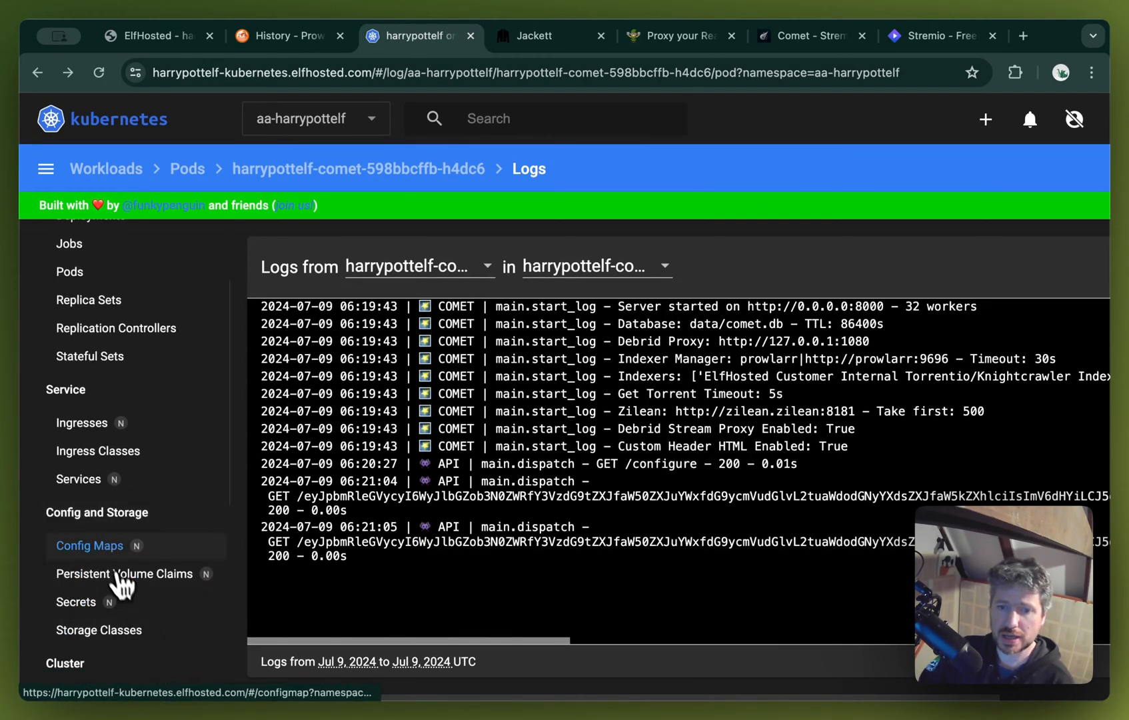
{"action": "left_click", "coordinate": [88, 546]}
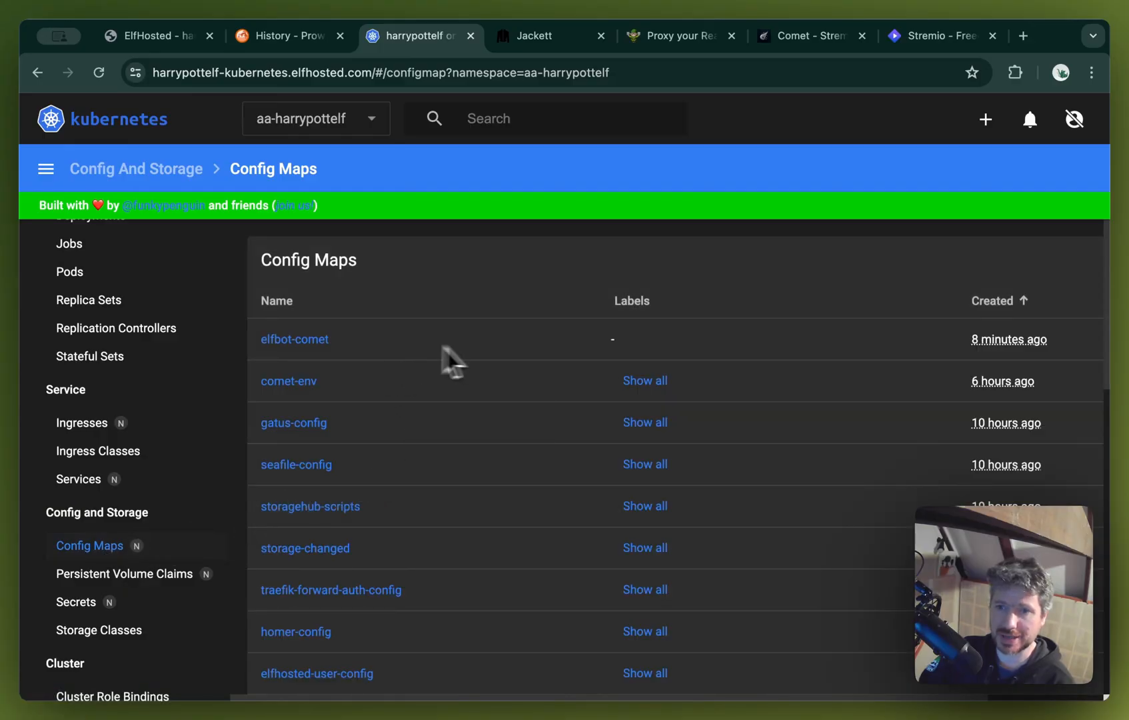
{"action": "mouse_move", "coordinate": [295, 237]}
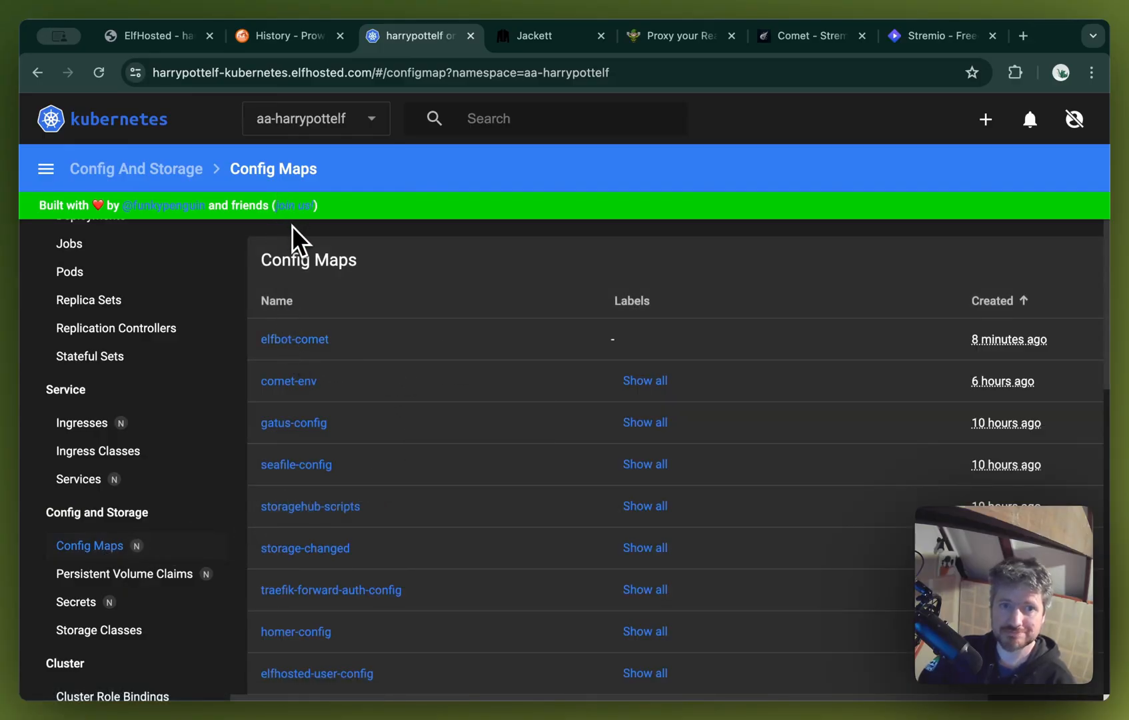